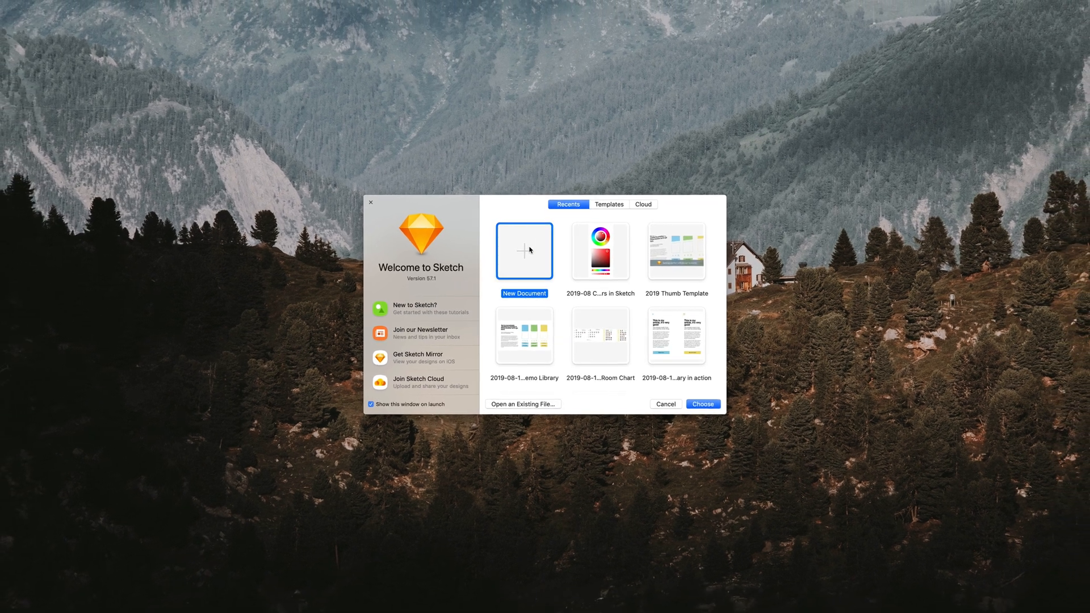
Create a blank Untitled document from the Welcome window.
left_click(702, 404)
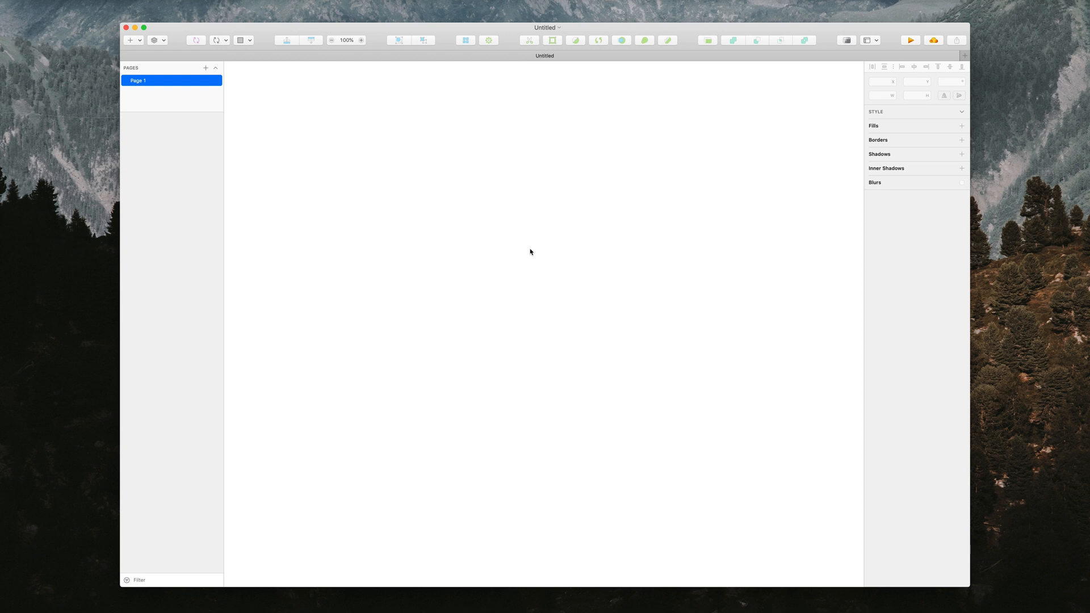
mouse_move(511, 259)
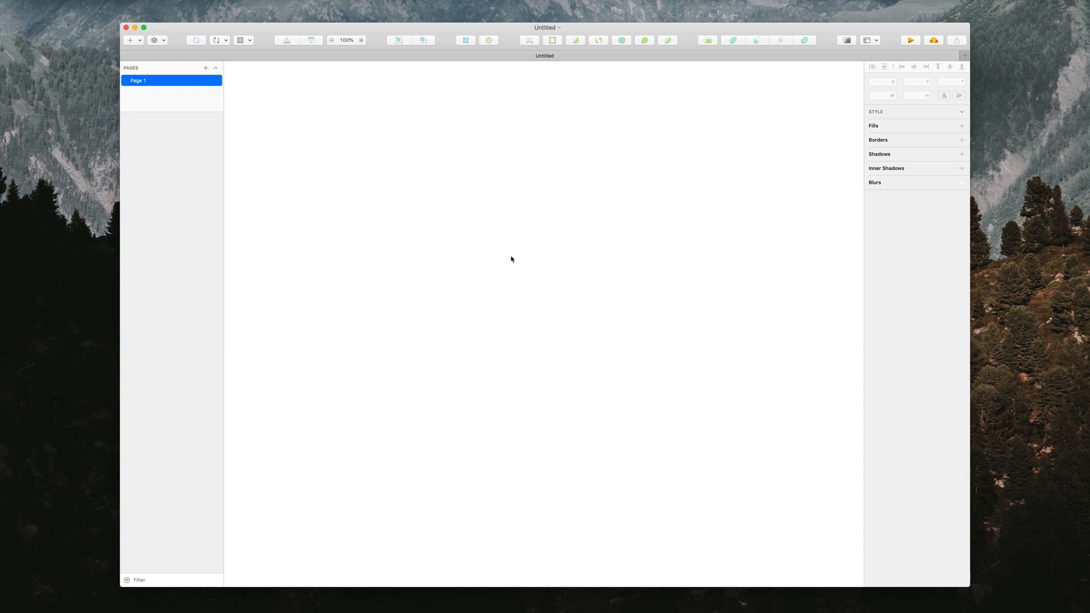
mouse_move(489, 265)
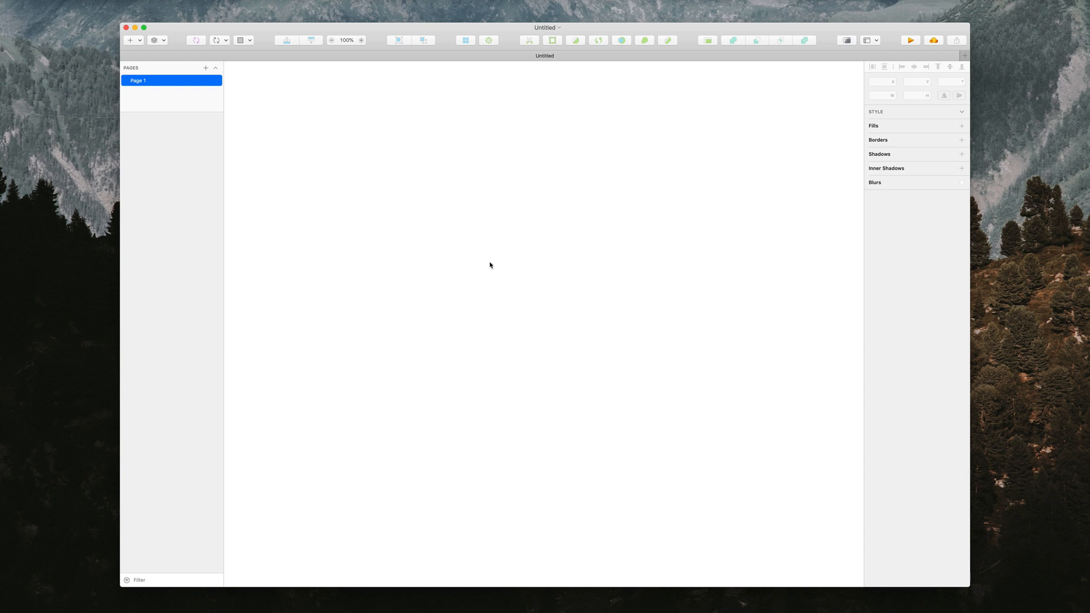
mouse_move(439, 282)
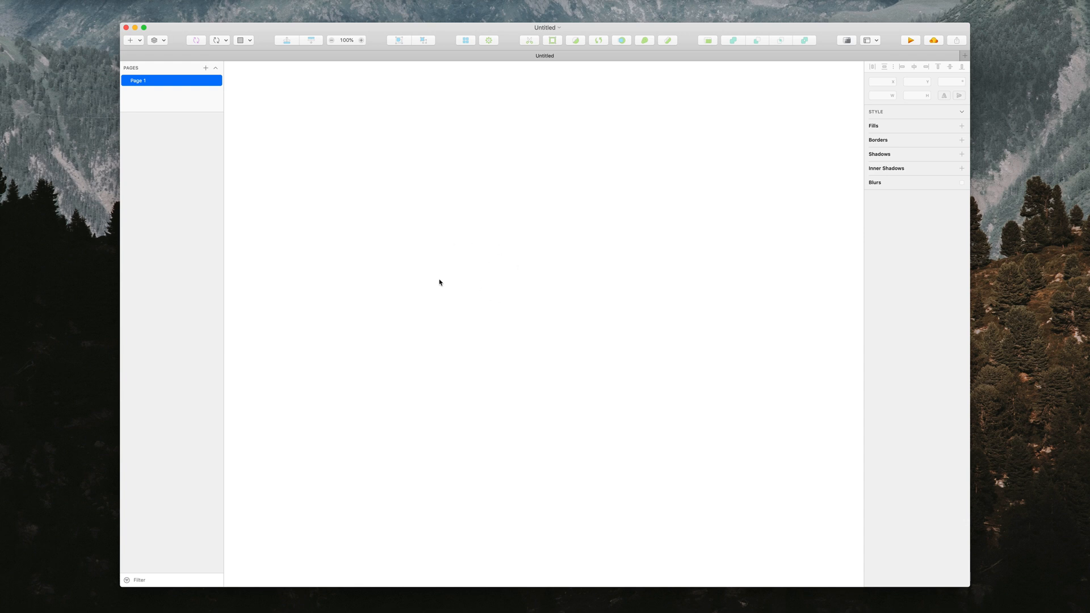
mouse_move(678, 260)
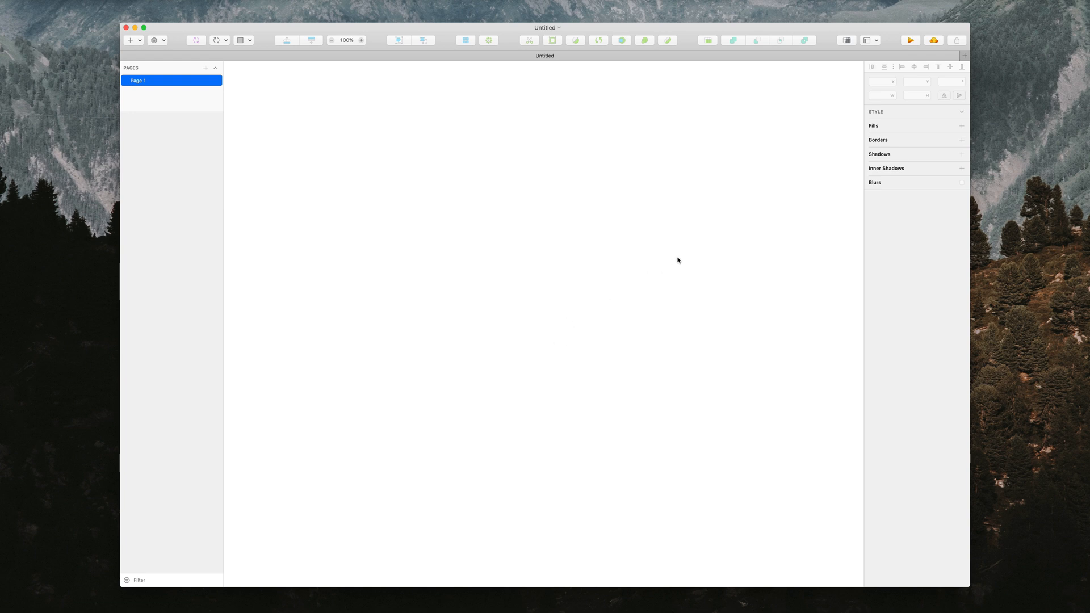
mouse_move(484, 219)
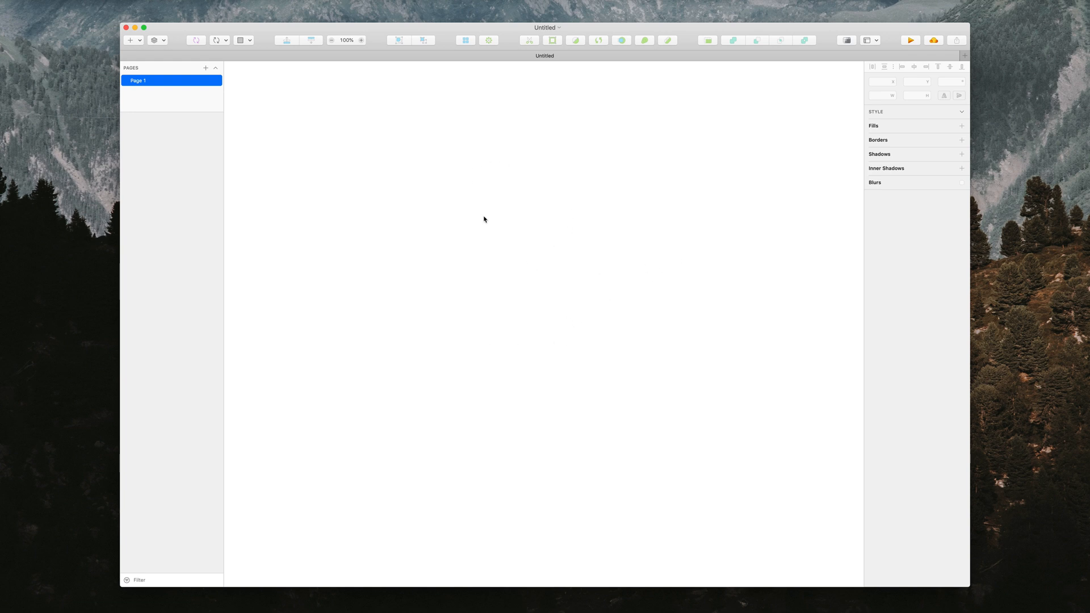
Draw a 400 × 400 square and give it a light grey fill.
left_click_drag(426, 200, 622, 360)
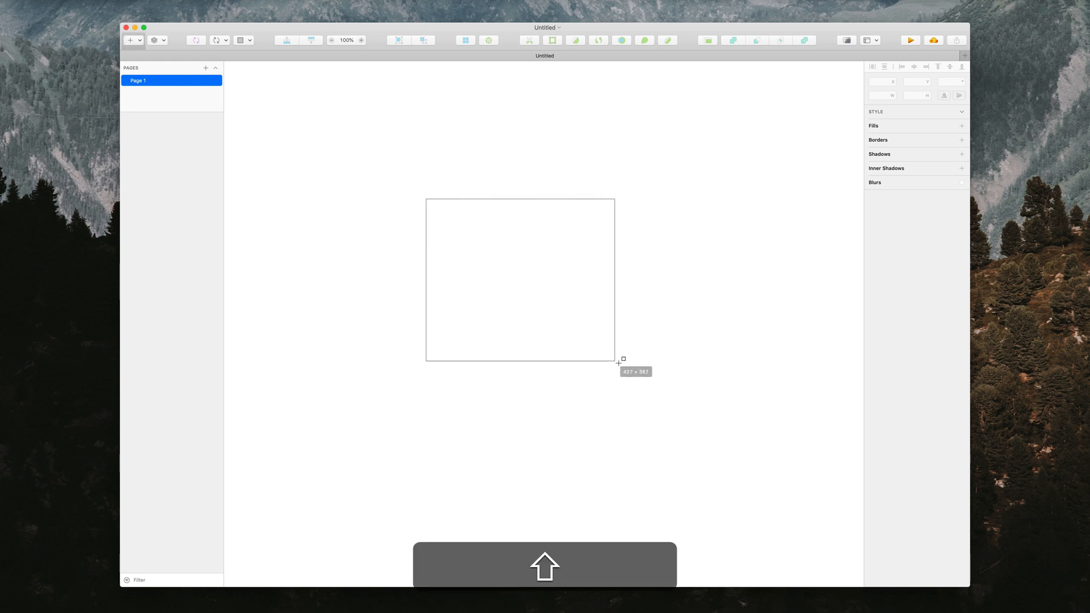
left_click_drag(427, 199, 595, 361)
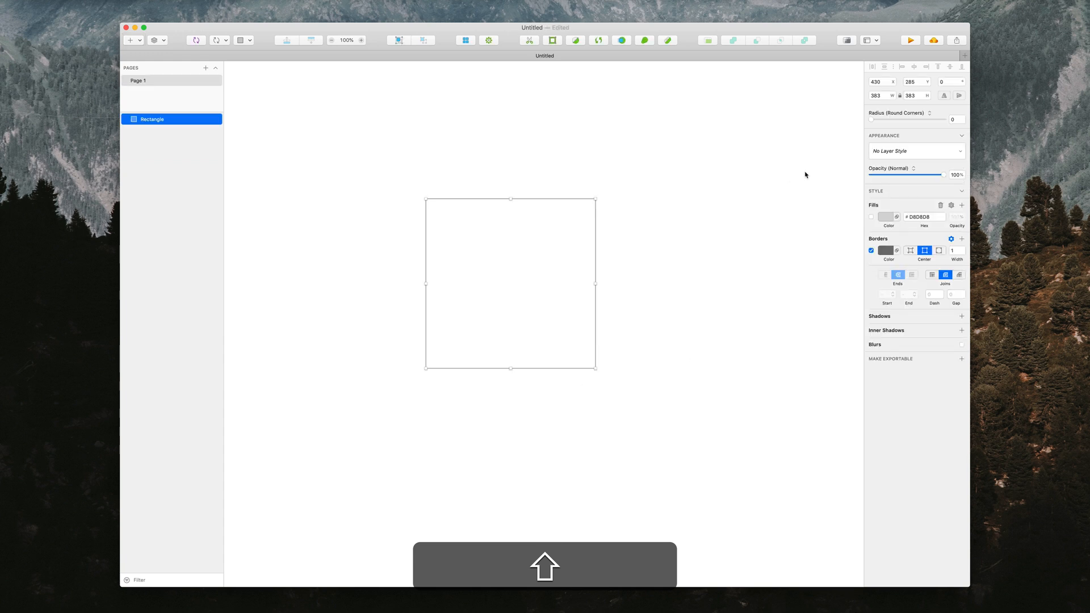
left_click(876, 95)
type("400")
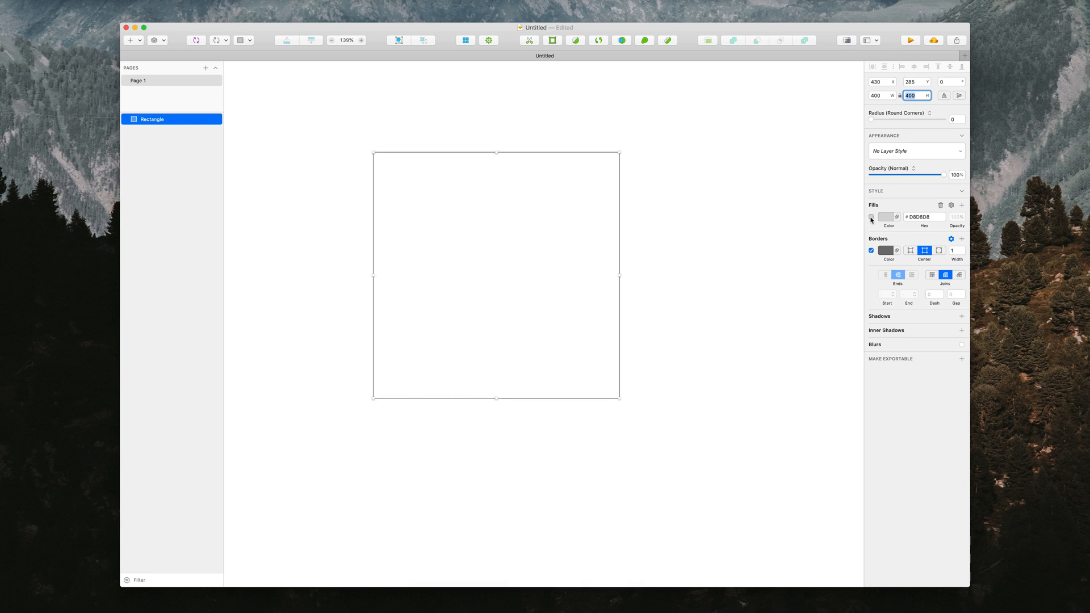
left_click(870, 217)
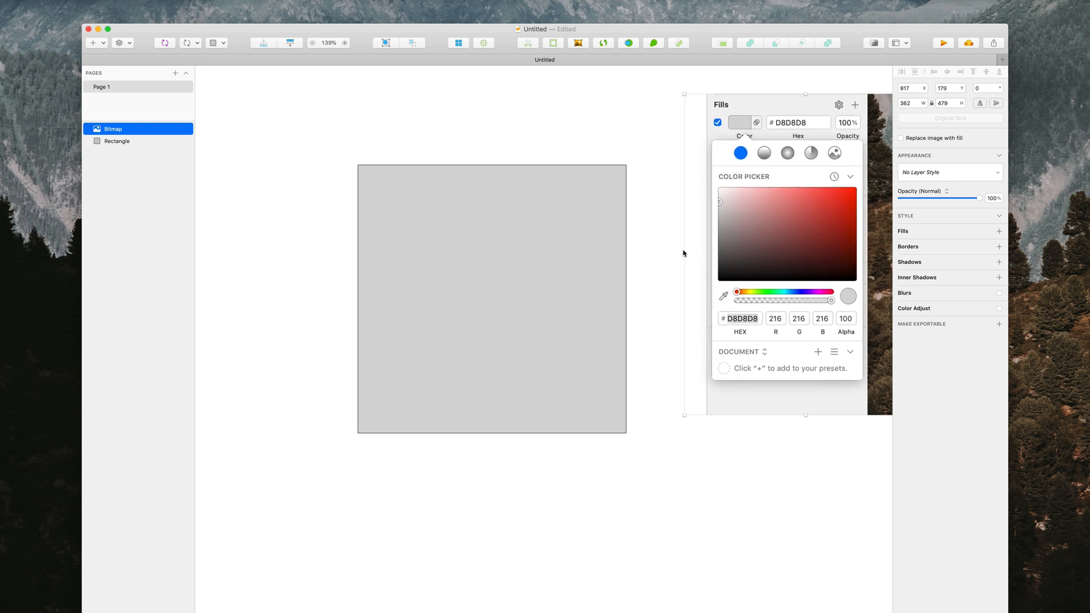
mouse_move(681, 265)
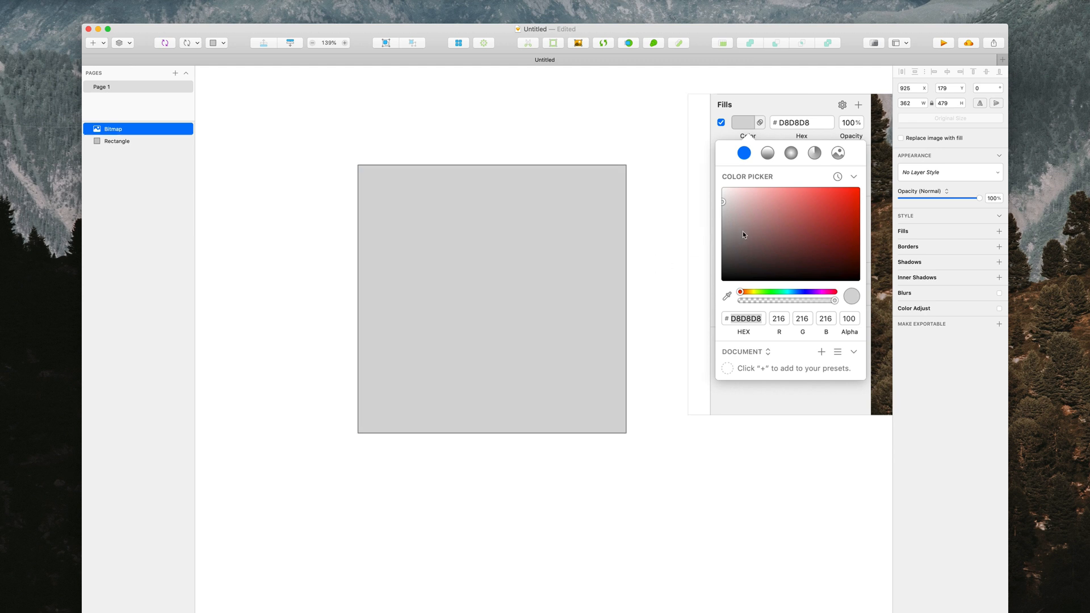
Give the square a horizontal linear gradient from white to #FF0000 red.
left_click(117, 141)
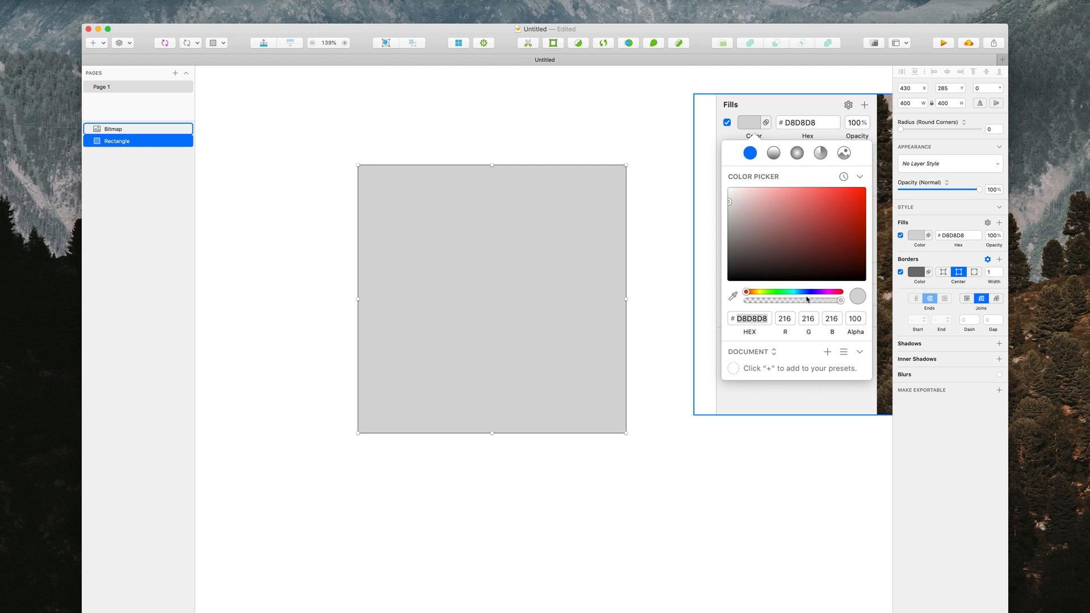
mouse_move(830, 240)
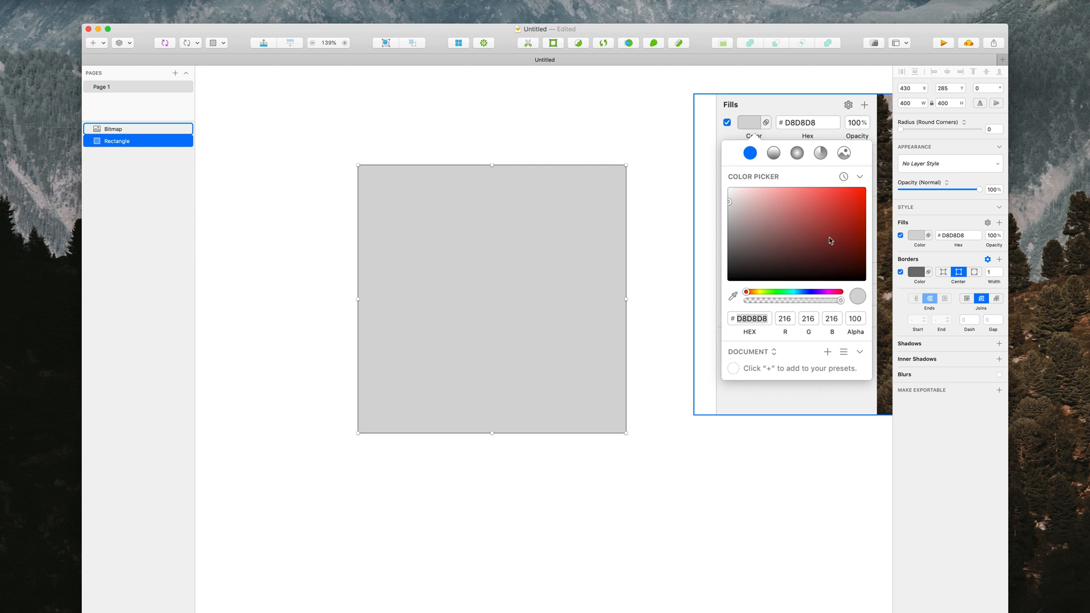
mouse_move(796, 218)
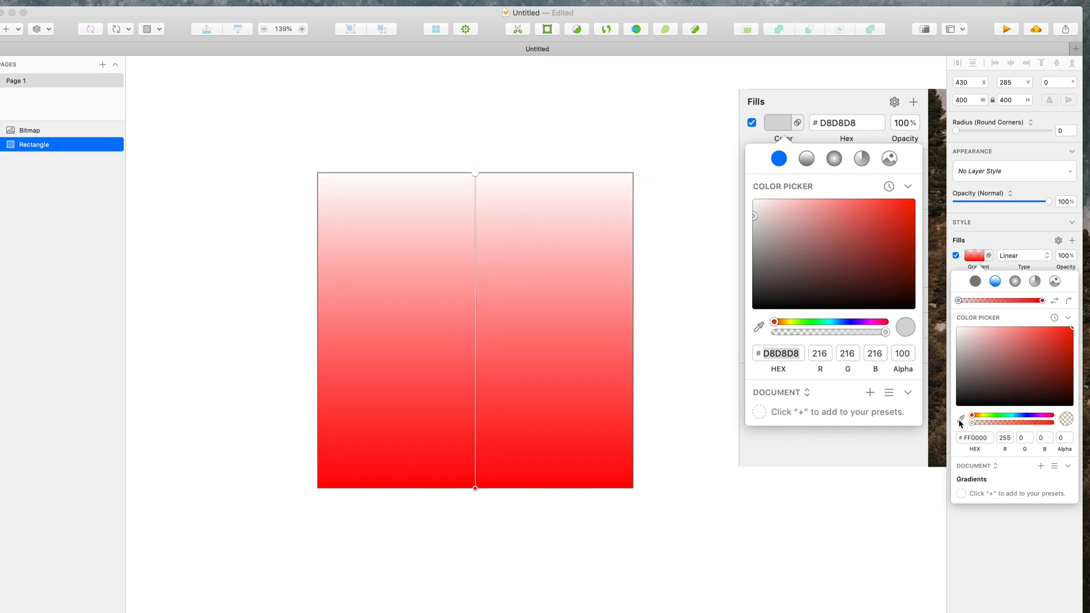
mouse_move(1034, 461)
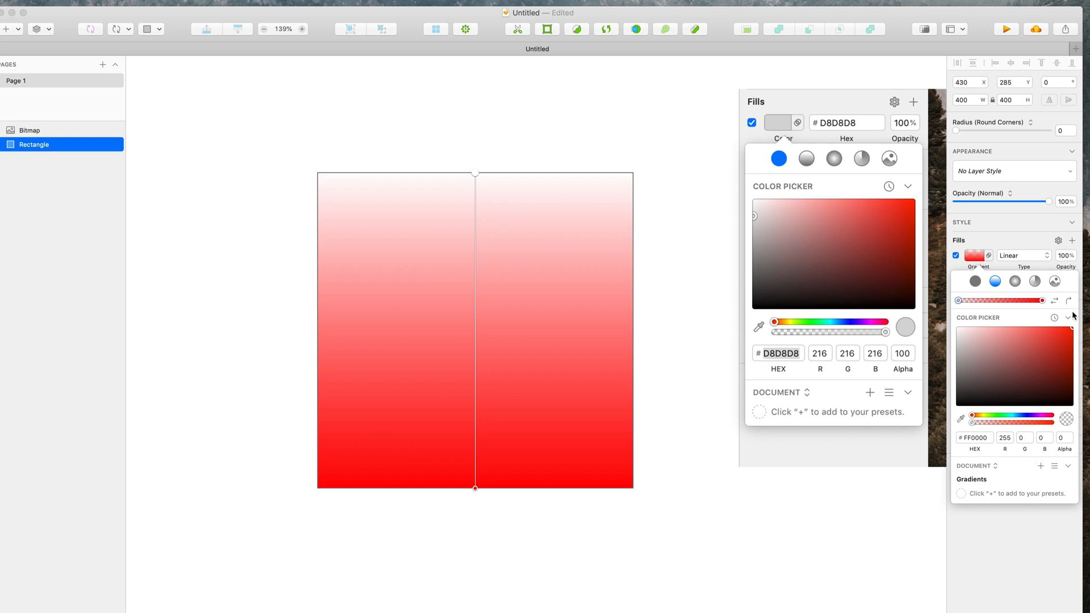
mouse_move(501, 158)
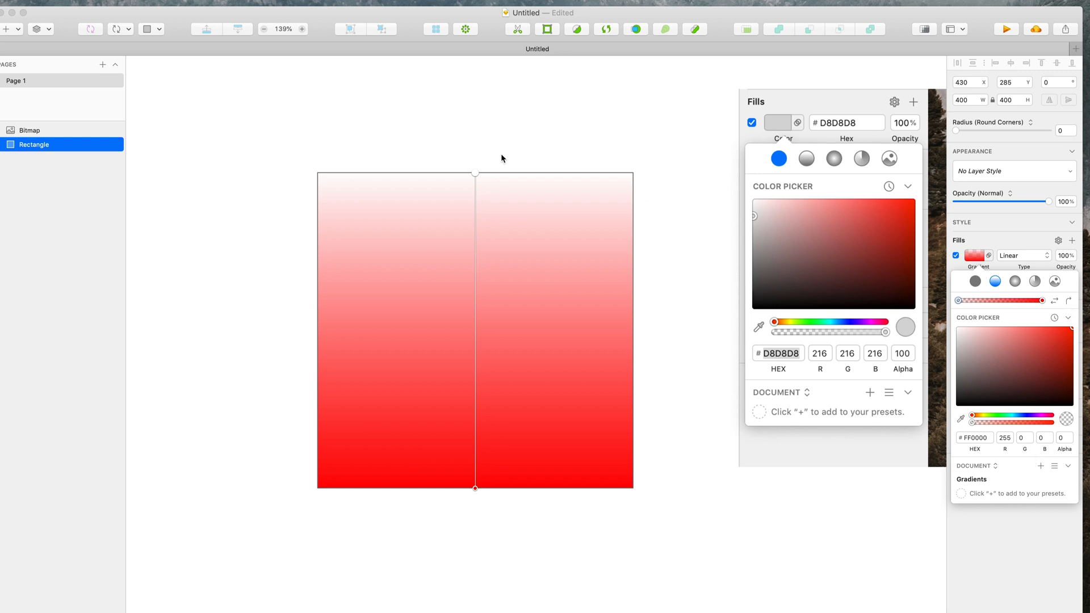
left_click_drag(475, 172, 325, 341)
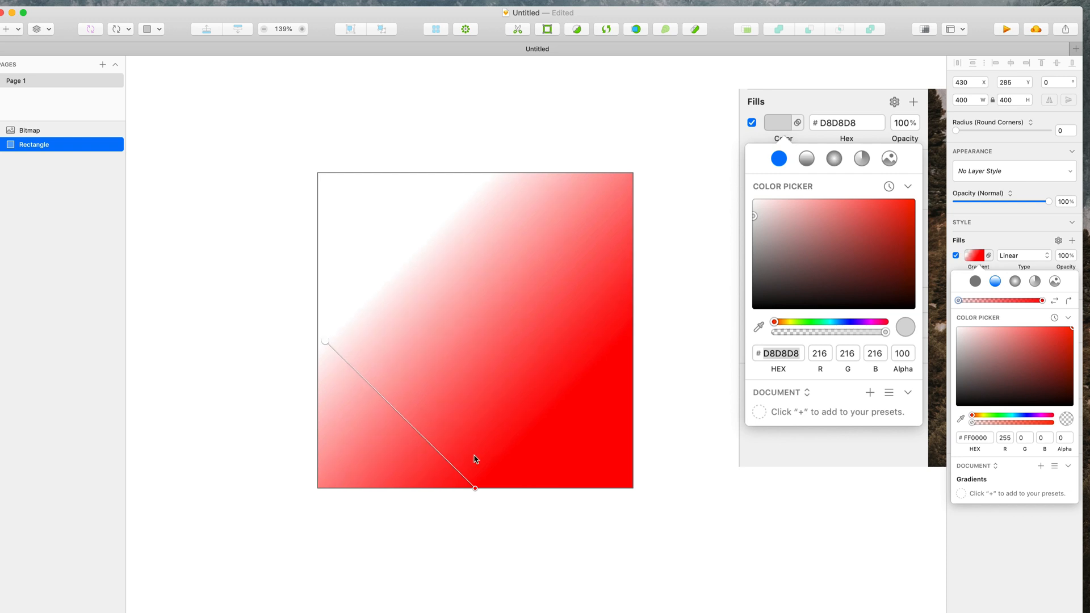
left_click_drag(475, 487, 621, 341)
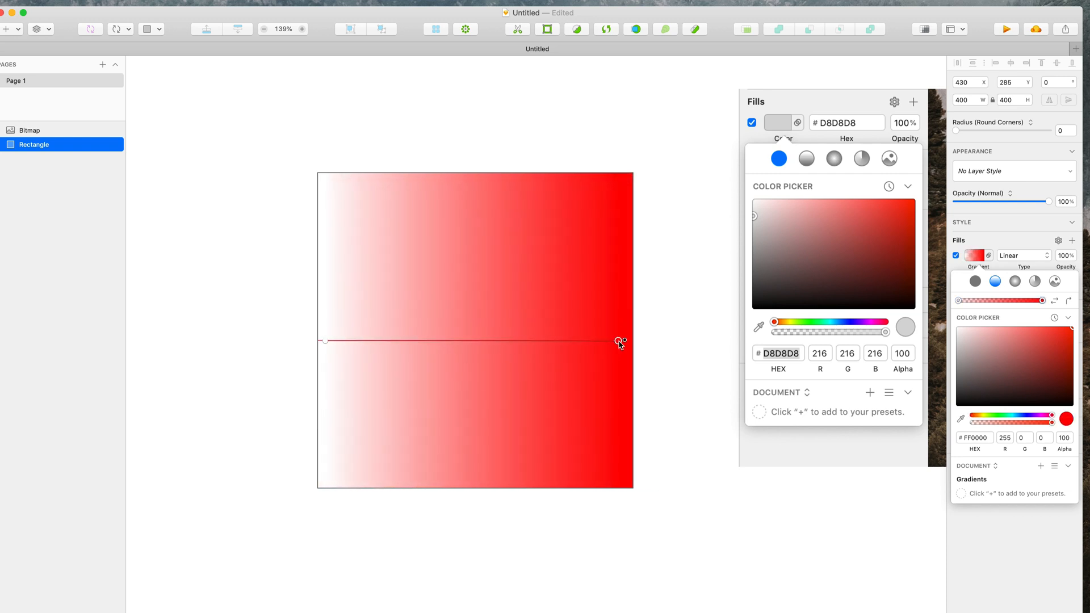
key("cmd+z")
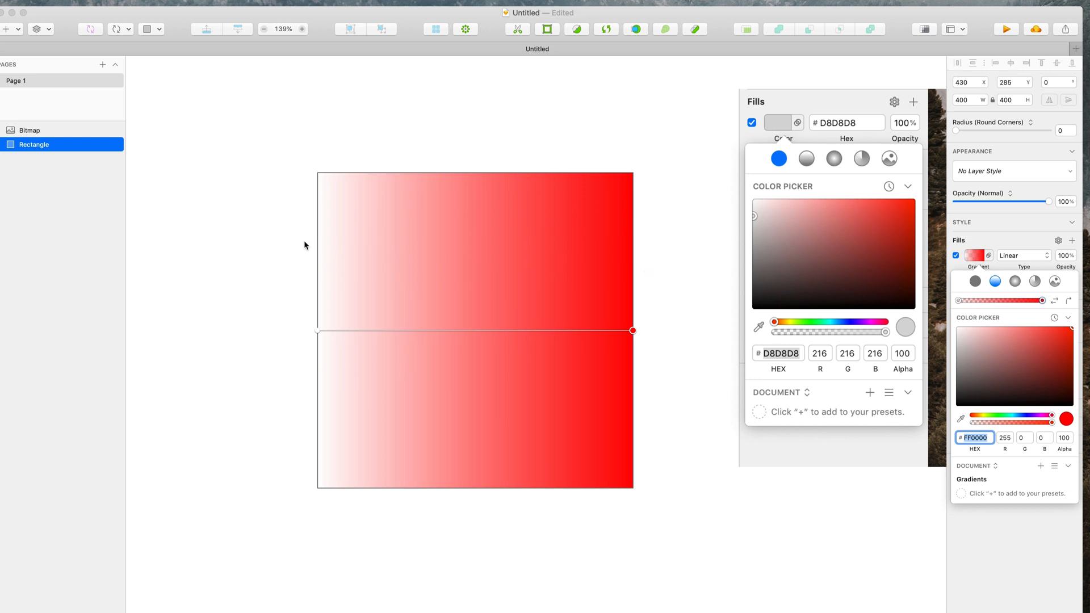
mouse_move(624, 276)
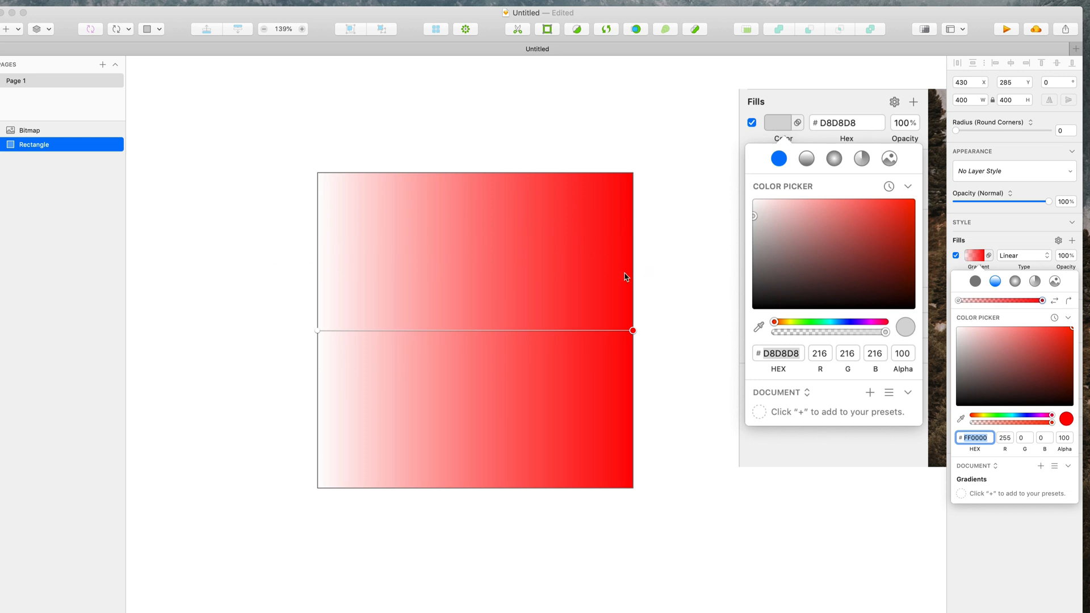
mouse_move(504, 388)
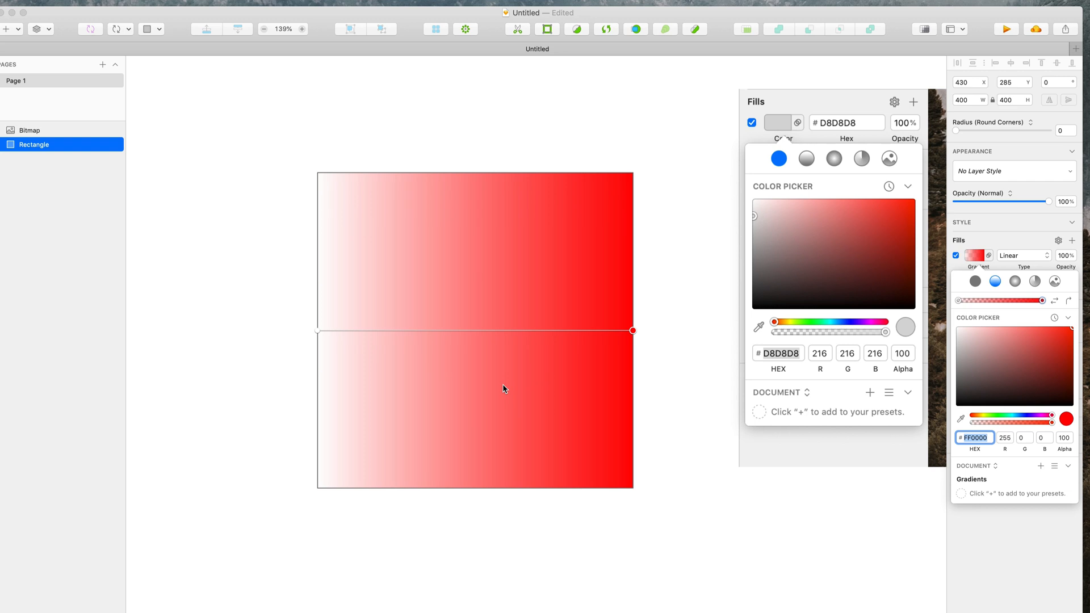
Layer a vertical clear-to-opaque-black gradient fill over the red gradient square.
left_click(1072, 240)
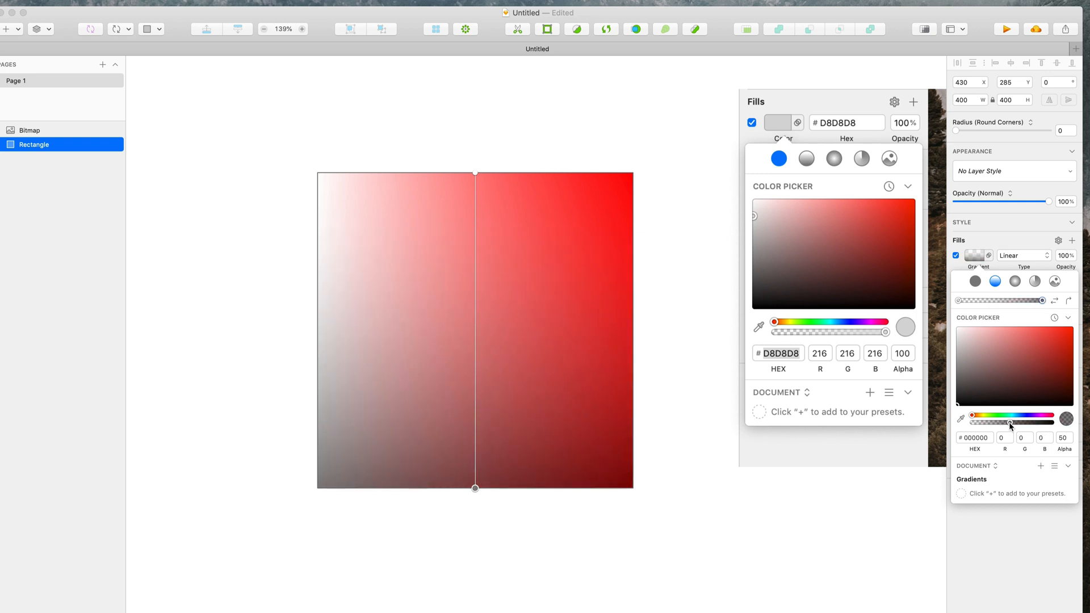
left_click_drag(1009, 421, 1066, 422)
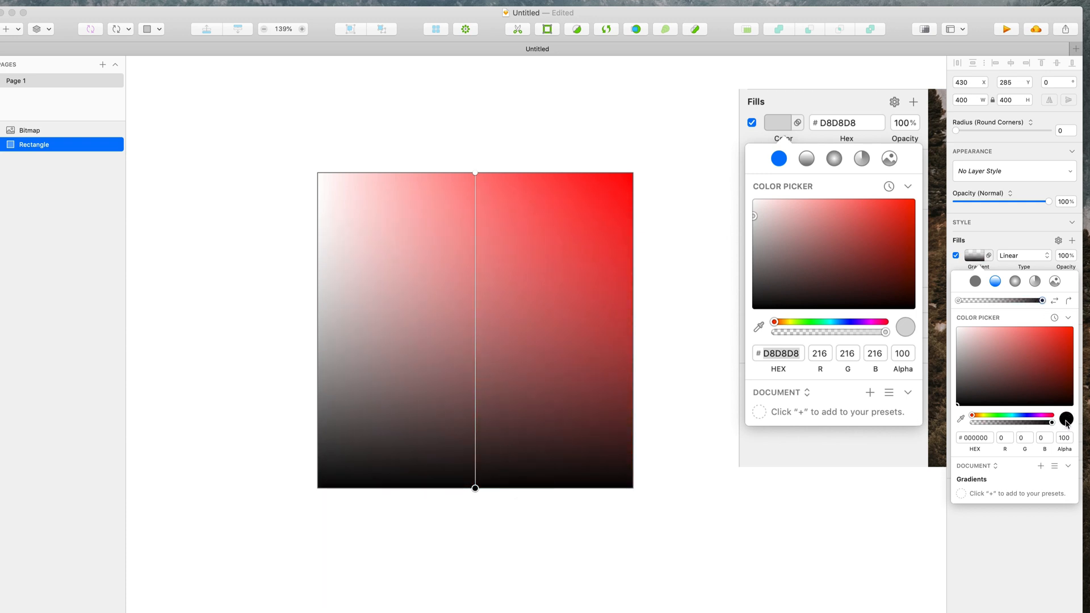
mouse_move(708, 365)
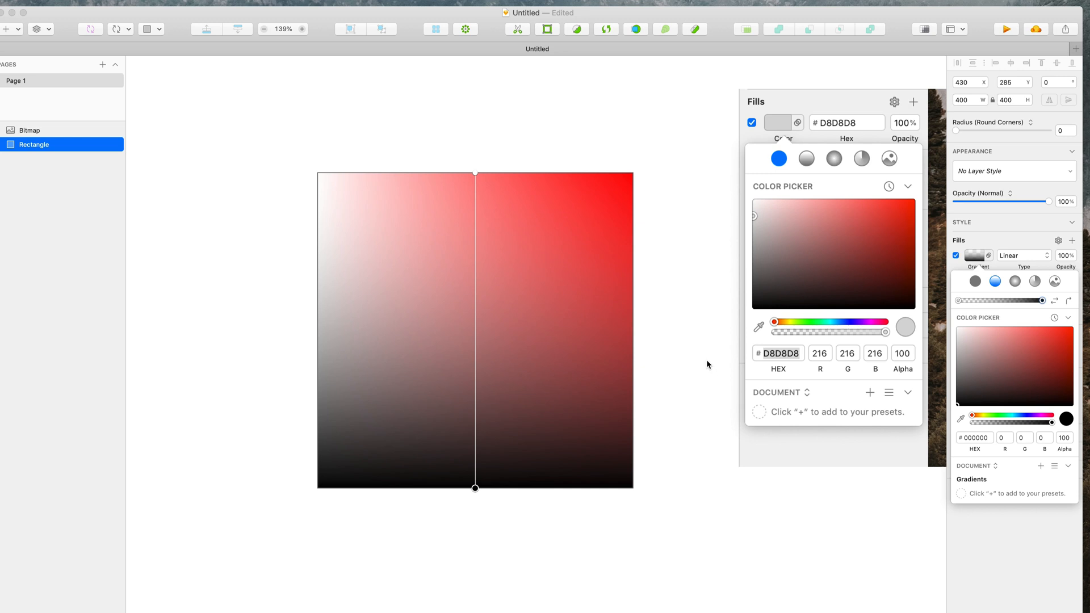
mouse_move(874, 353)
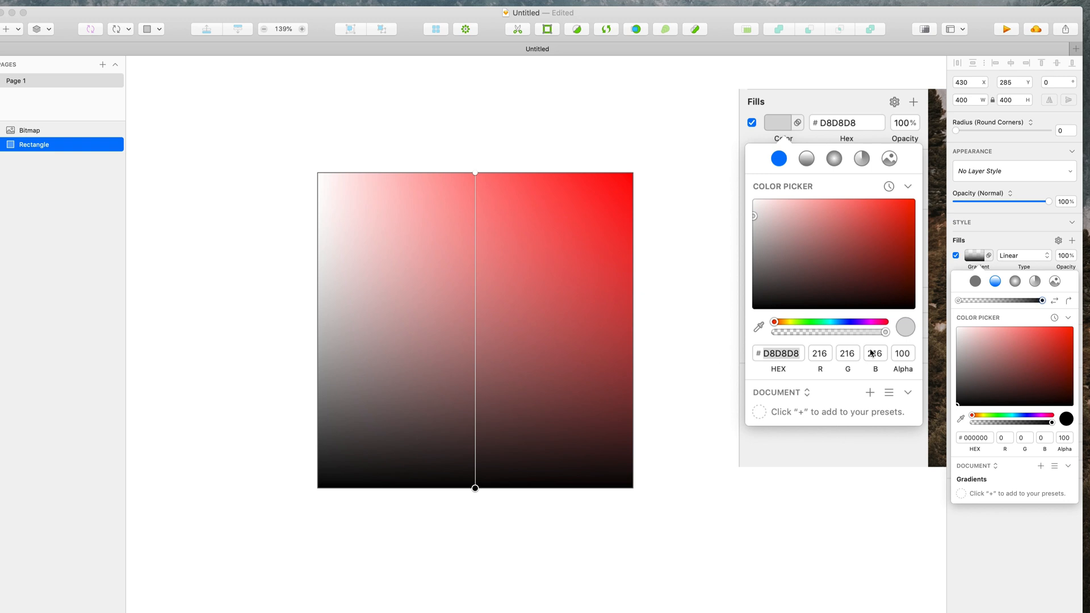
left_click(1022, 255)
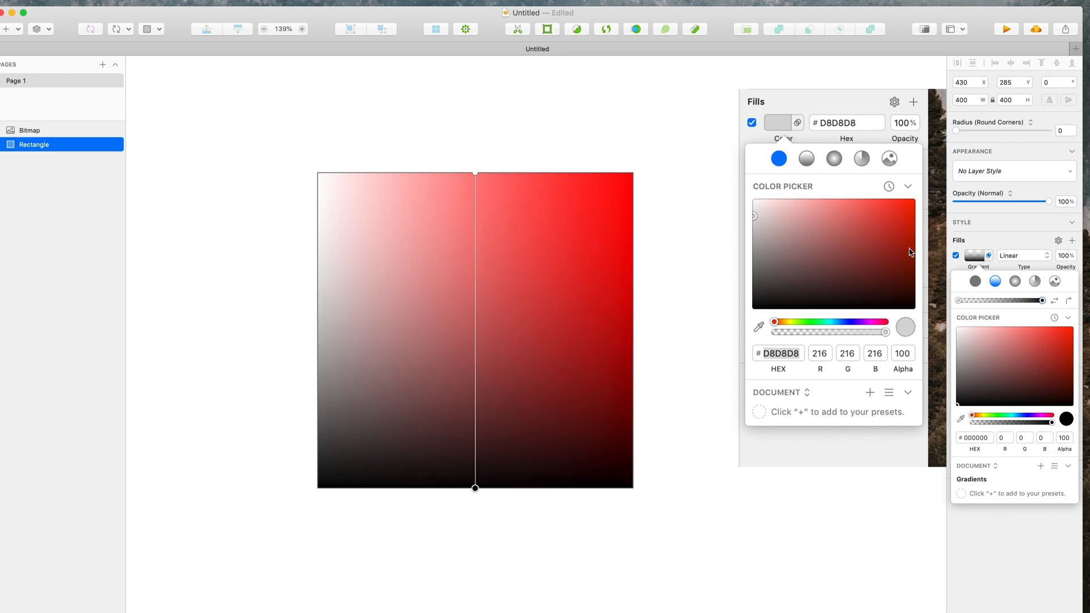
mouse_move(626, 295)
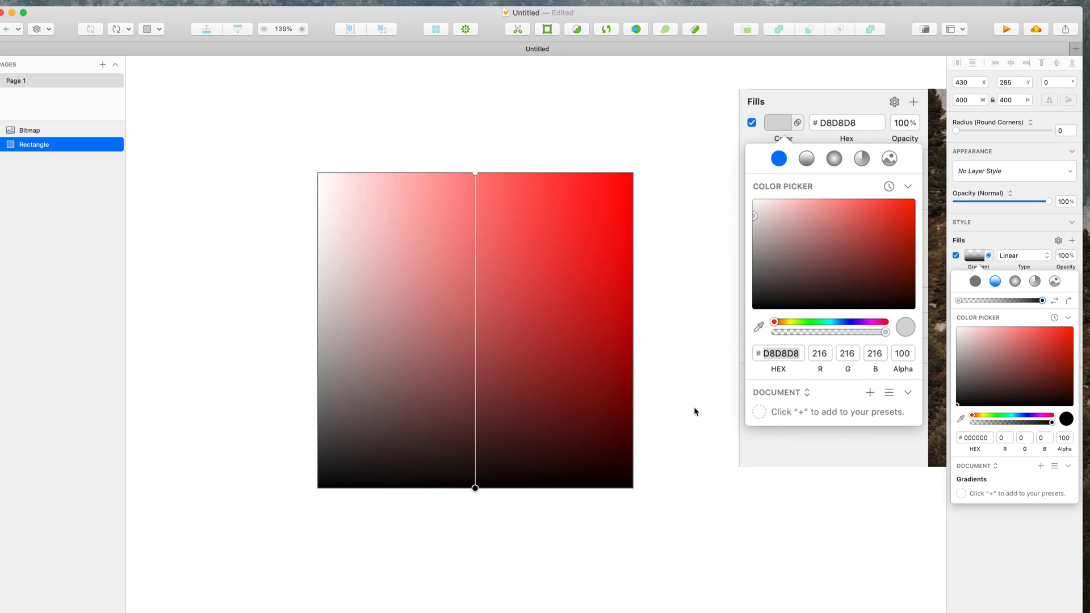
key("cmd+z")
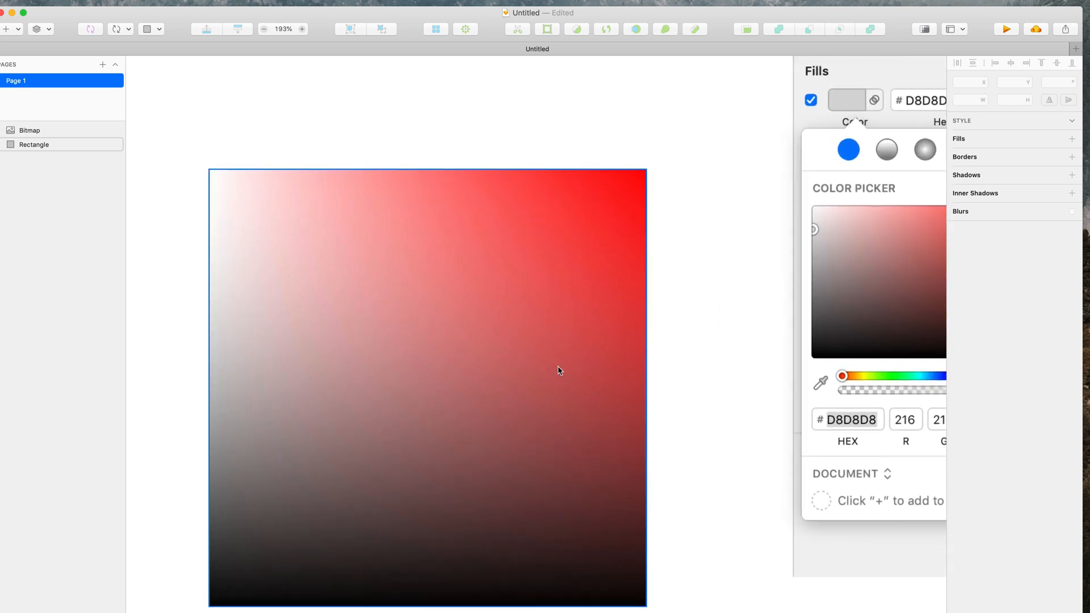
left_click(34, 145)
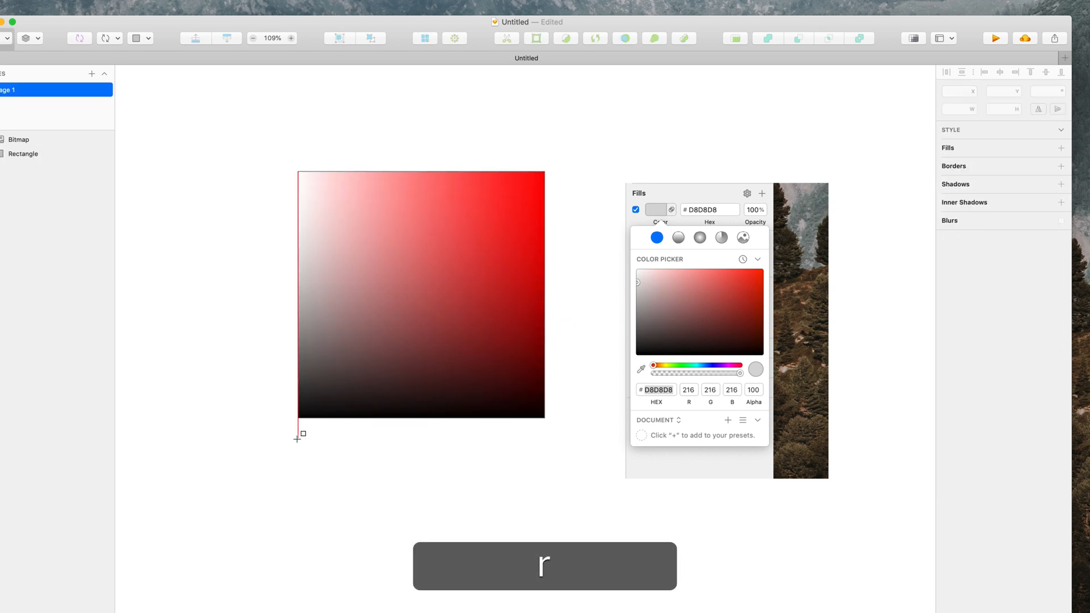
Draw two 400×38 bars below the square and enable a white #FFFFFF fill on the top one.
left_click_drag(300, 436, 545, 458)
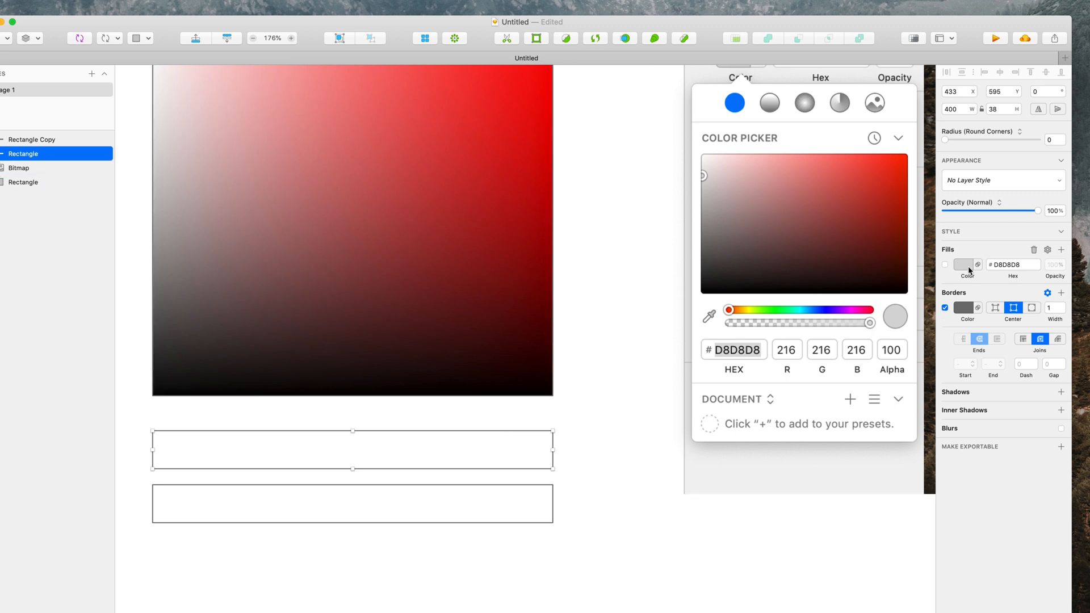
left_click(963, 265)
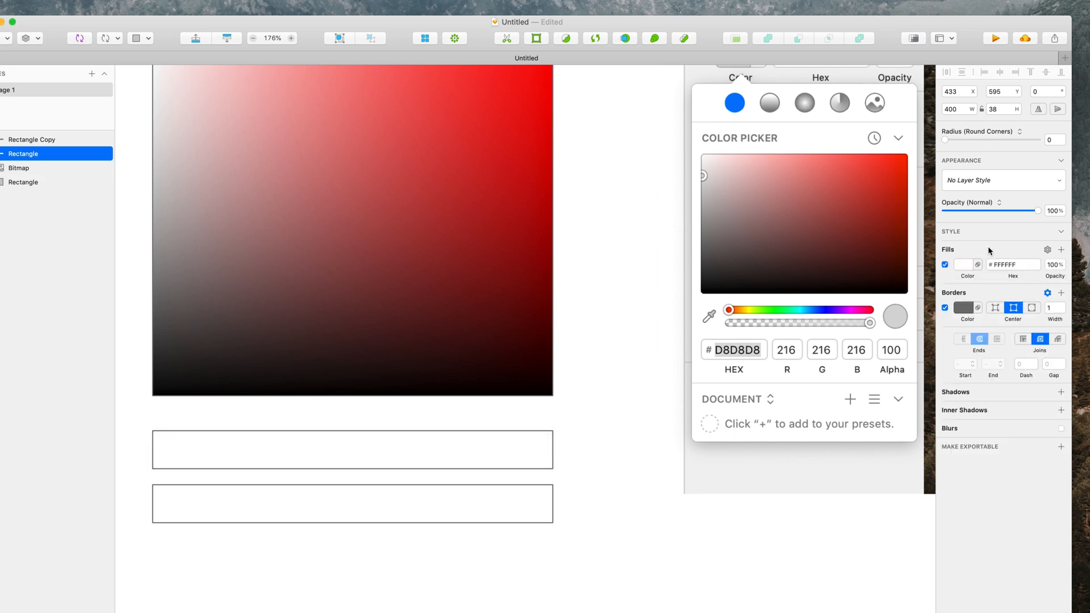
left_click(352, 449)
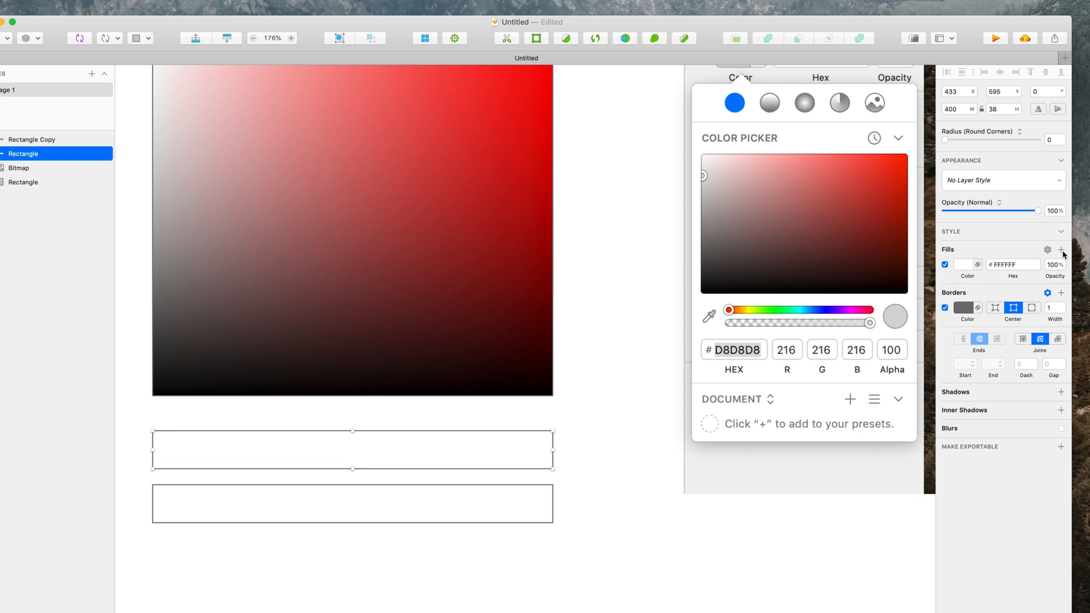
Switch the upper bar to a linear gradient with stops red, green, blue, then red.
left_click(985, 290)
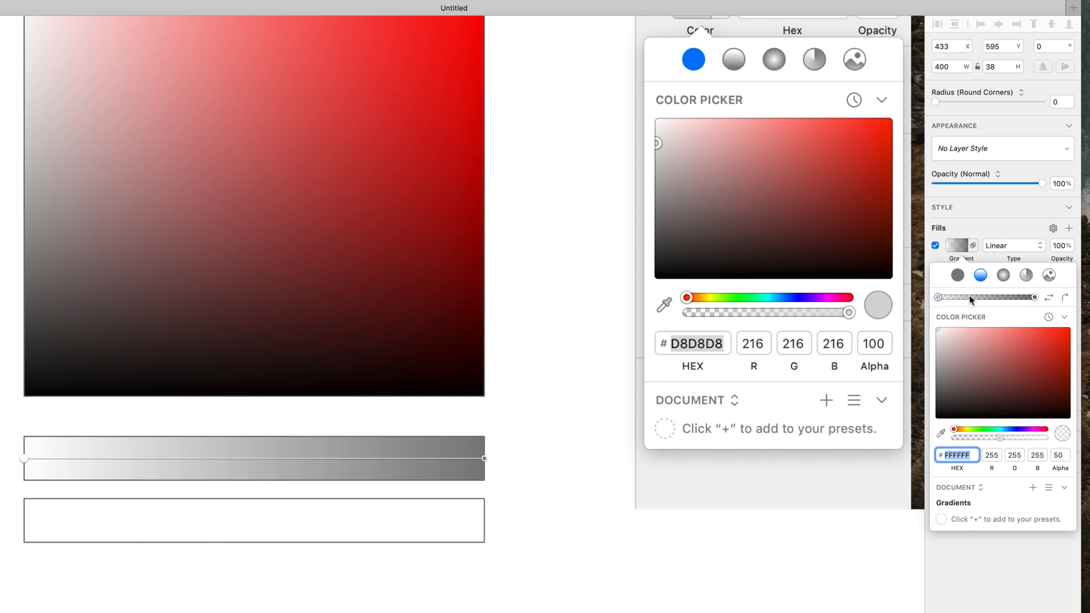
mouse_move(972, 300)
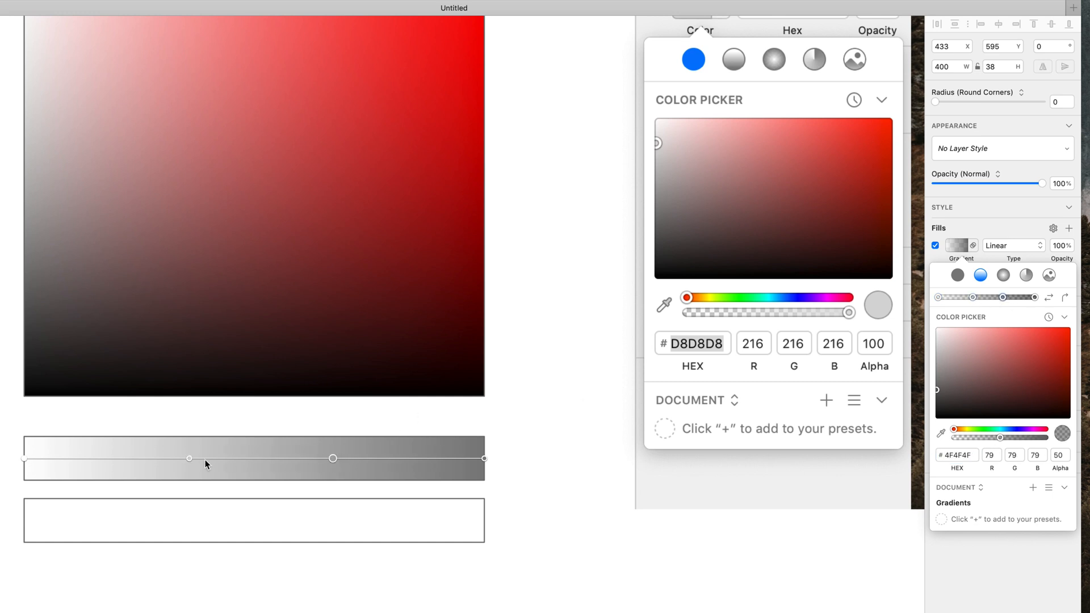
left_click_drag(189, 458, 170, 458)
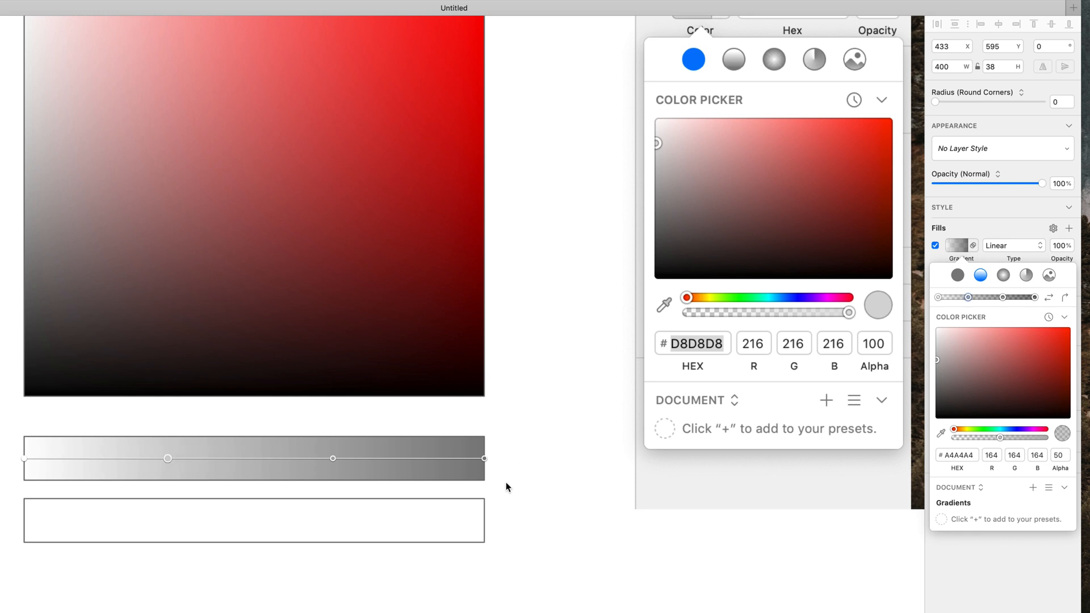
mouse_move(723, 319)
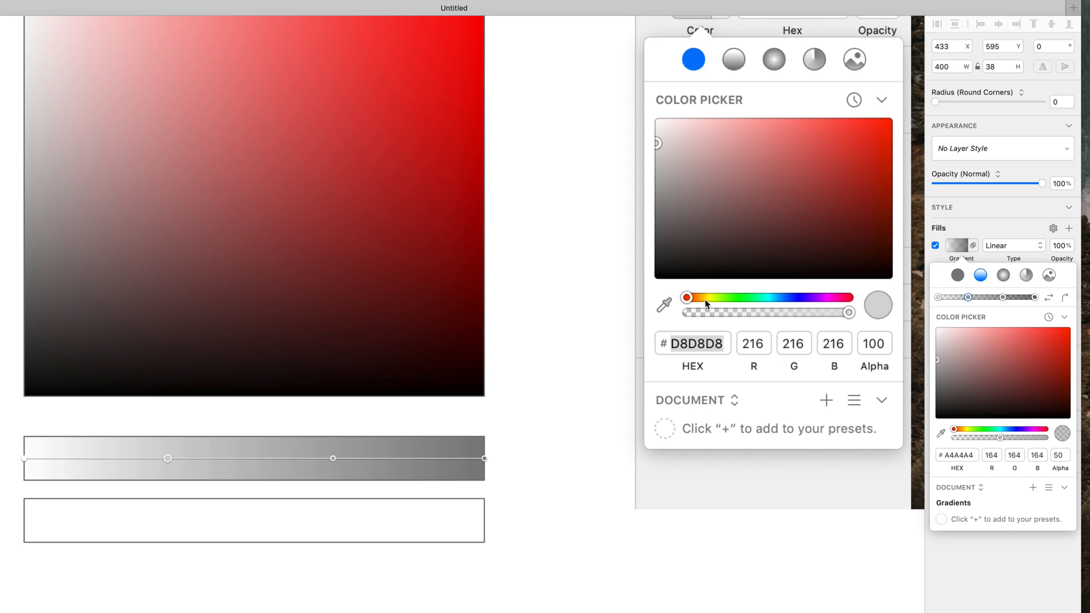
mouse_move(774, 299)
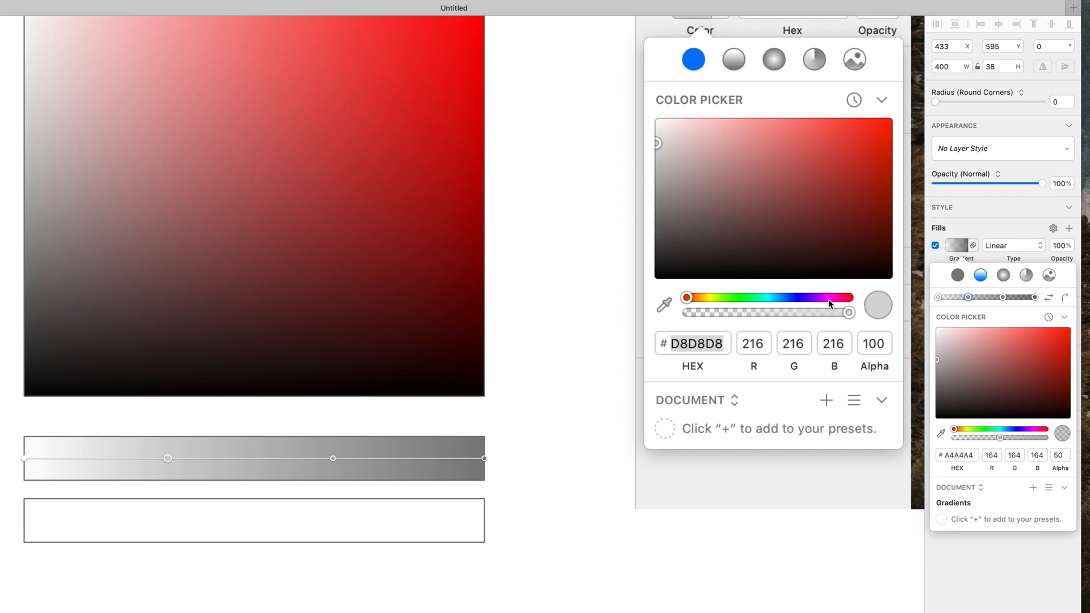
mouse_move(864, 323)
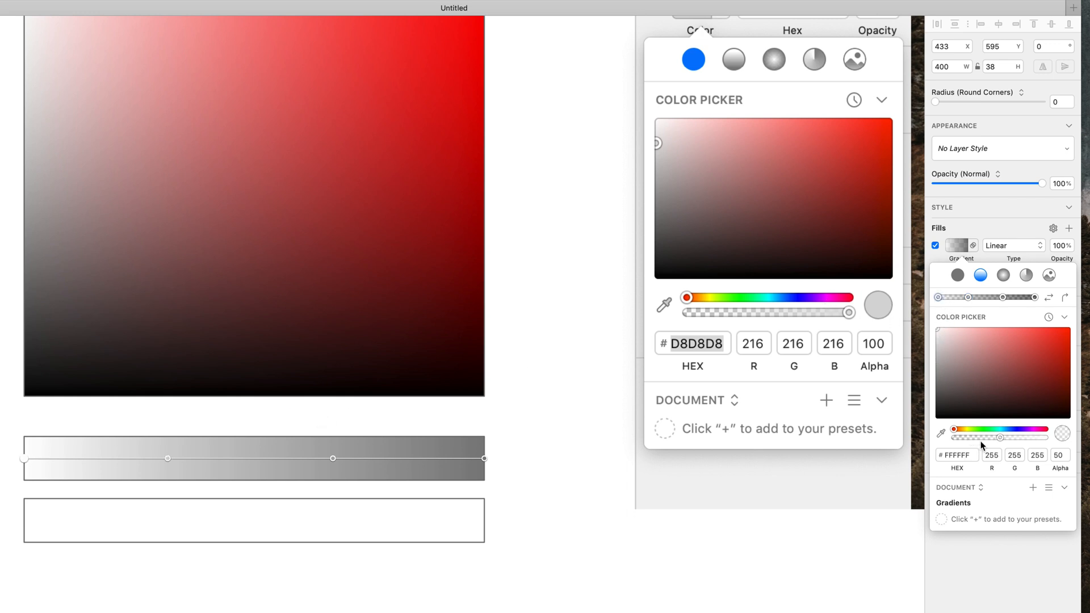
left_click(991, 455)
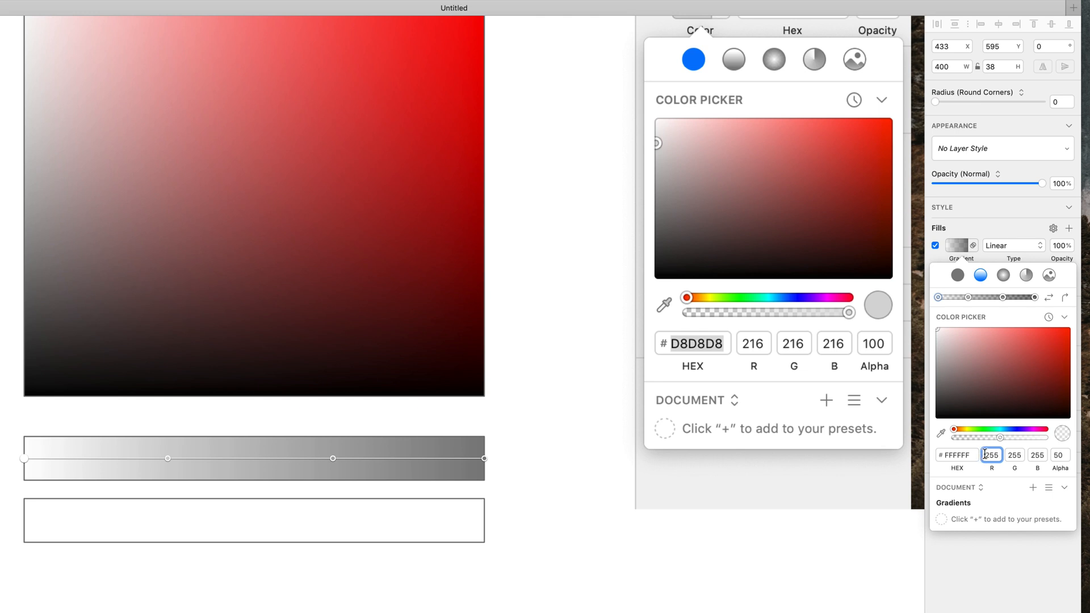
key("Tab")
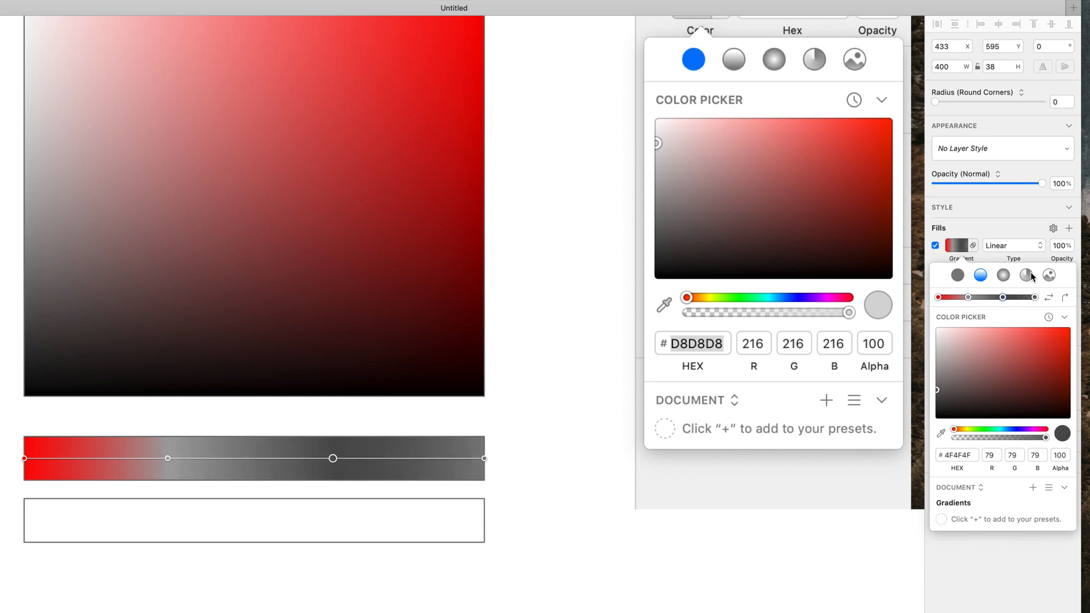
left_click_drag(1059, 437, 1001, 437)
type("0")
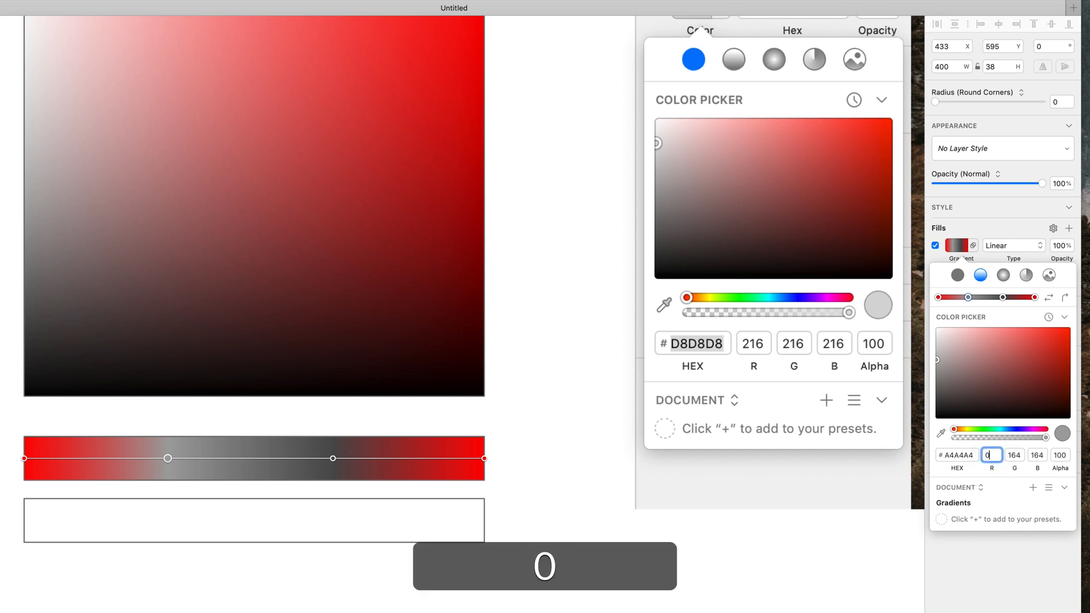
type("255")
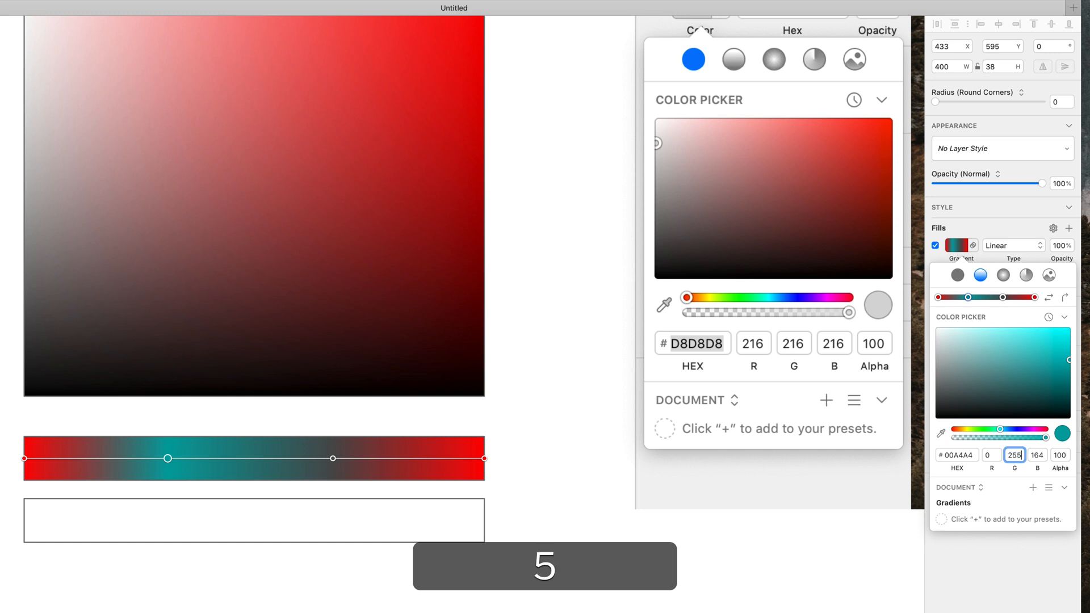
type("0")
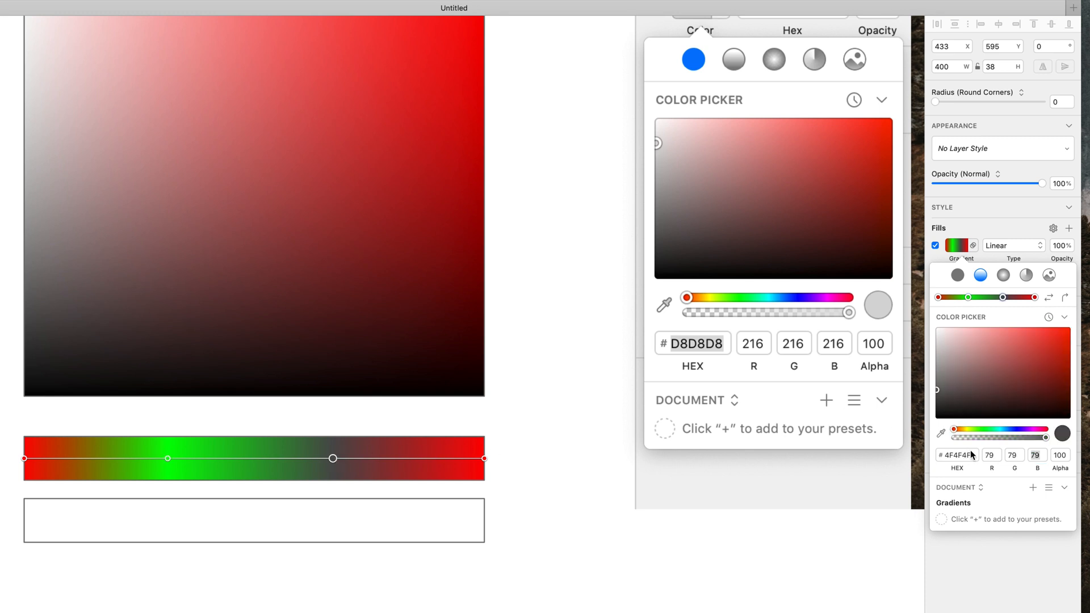
key("cmd+a")
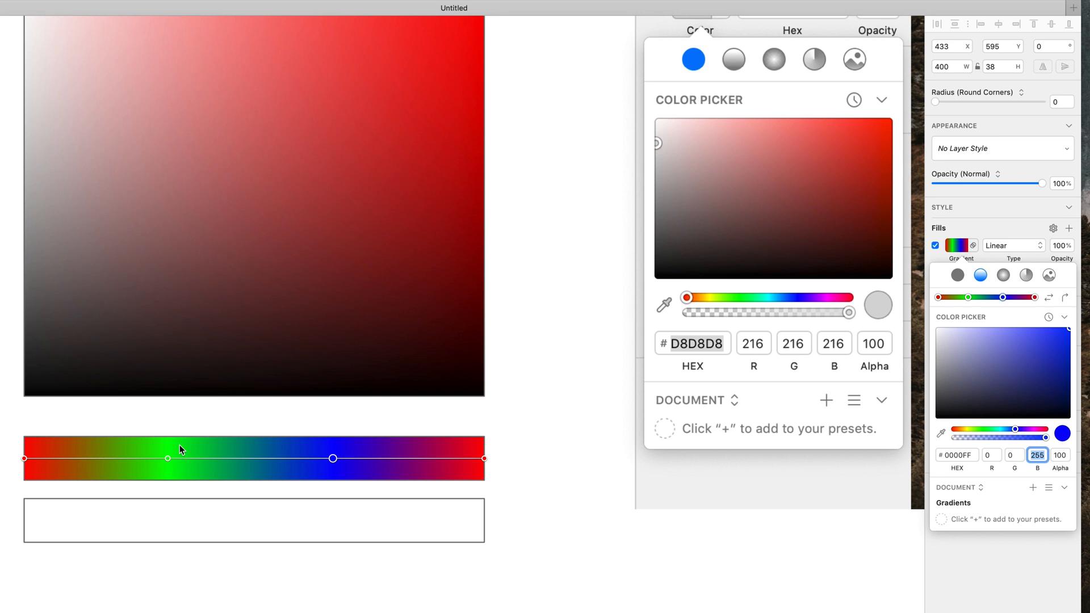
mouse_move(252, 461)
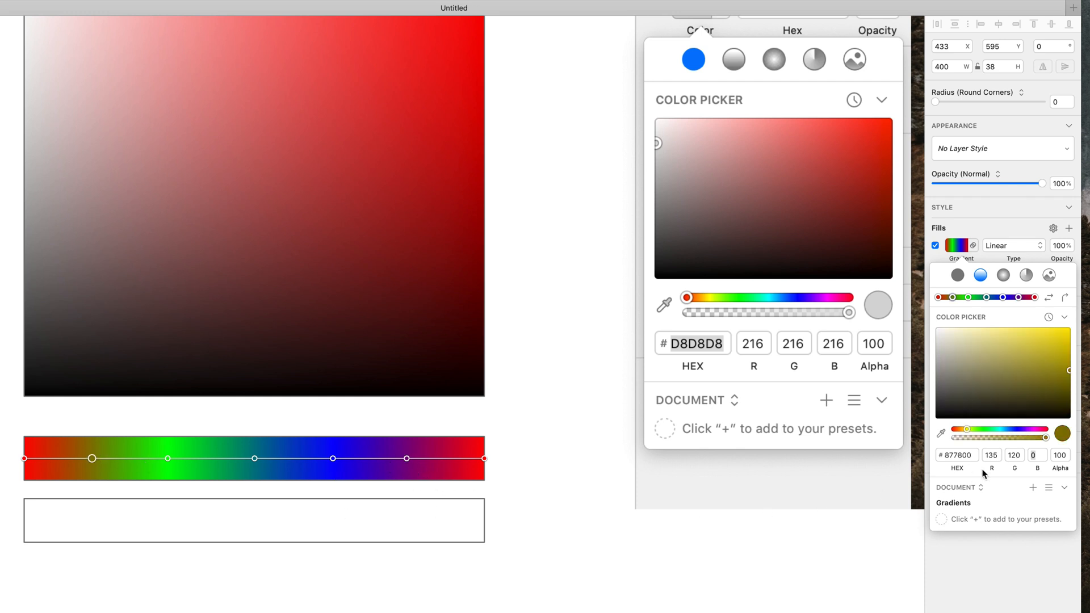
Add yellow, cyan and magenta stops and space all spectrum stops evenly.
key("cmd+a")
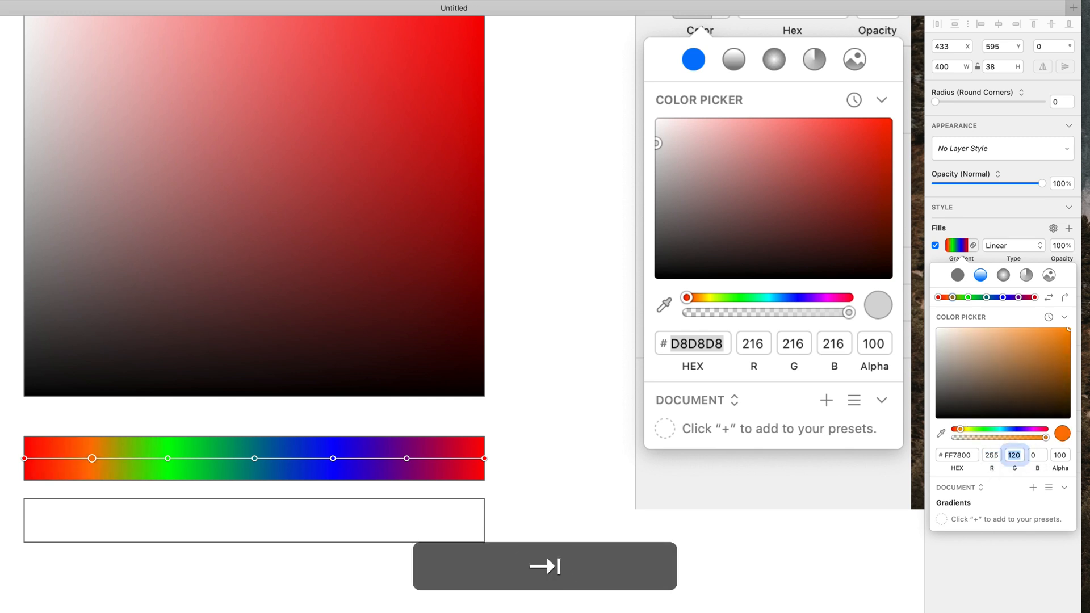
type("255")
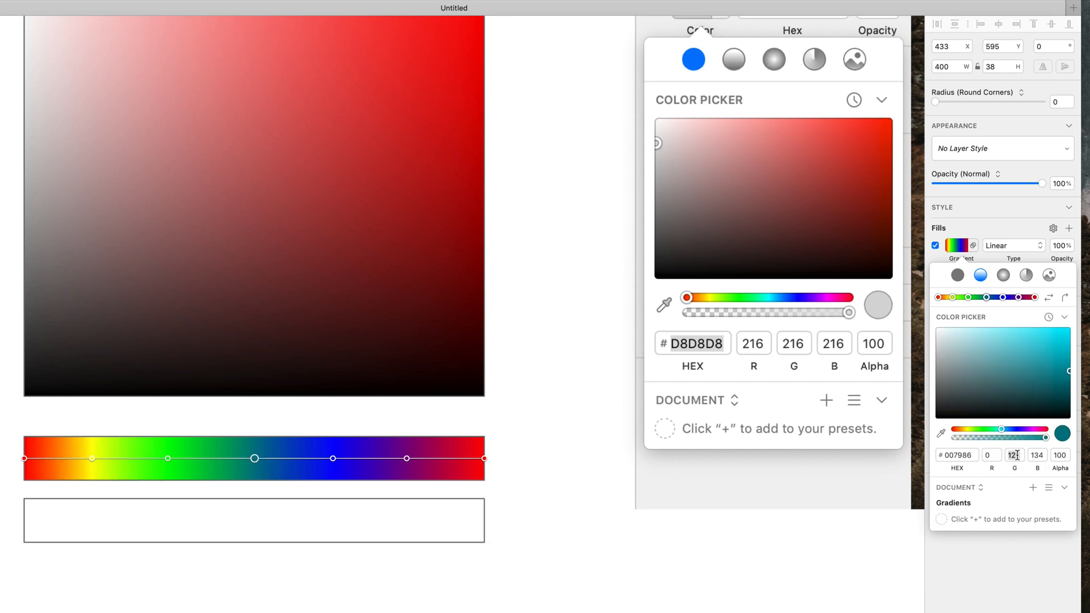
type("5")
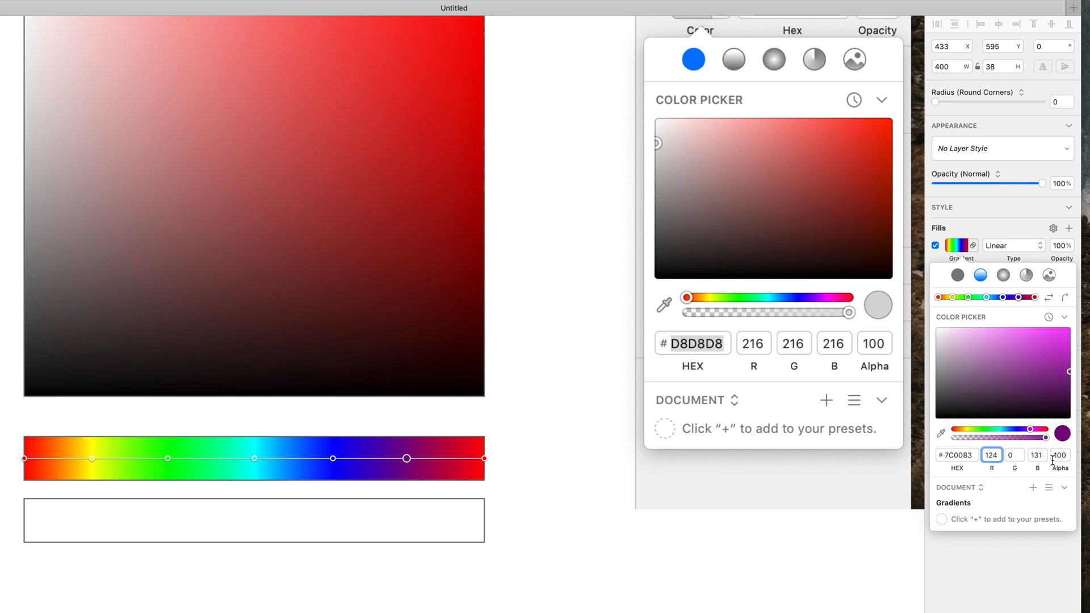
key("cmd+a")
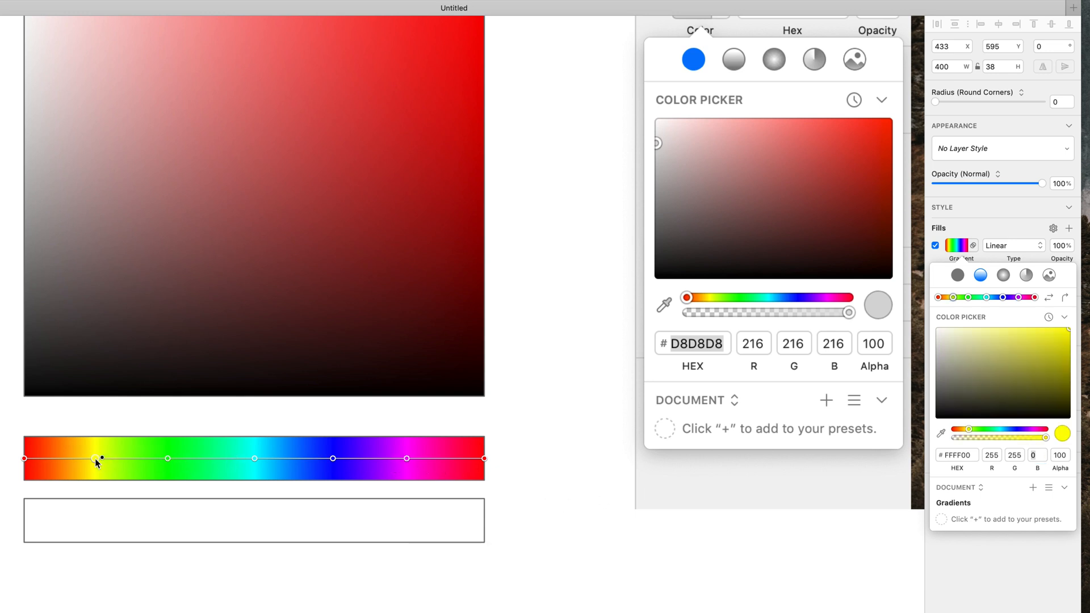
left_click_drag(96, 459, 174, 458)
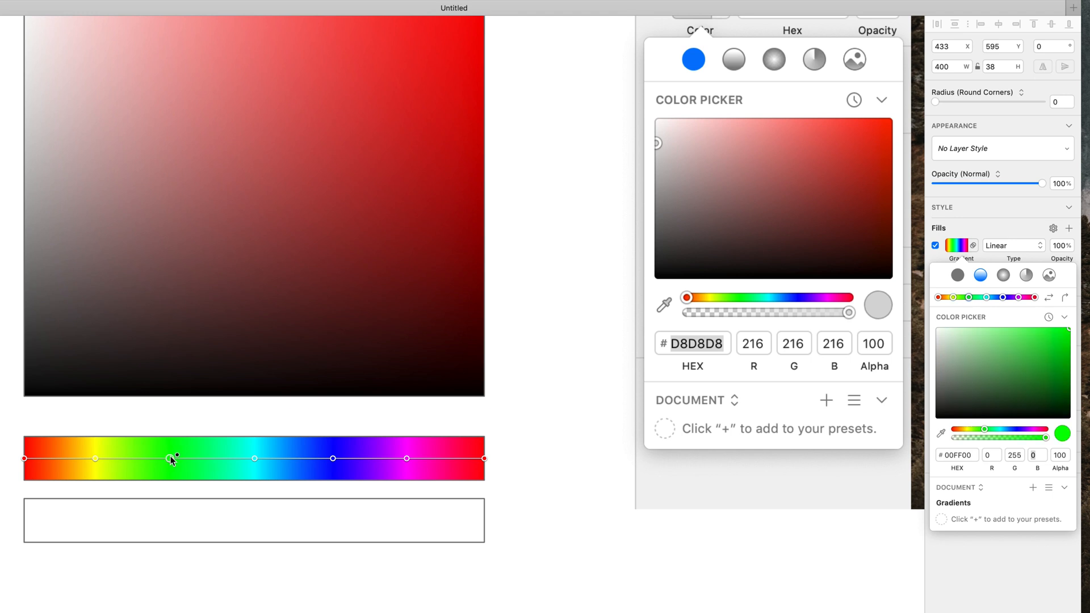
left_click_drag(176, 458, 108, 458)
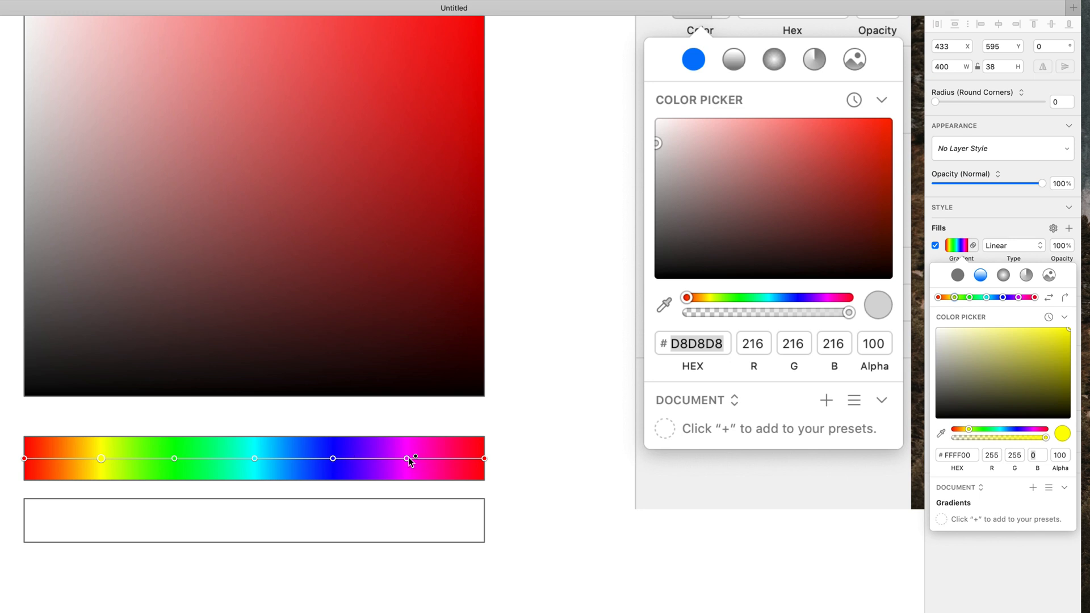
left_click_drag(410, 458, 333, 458)
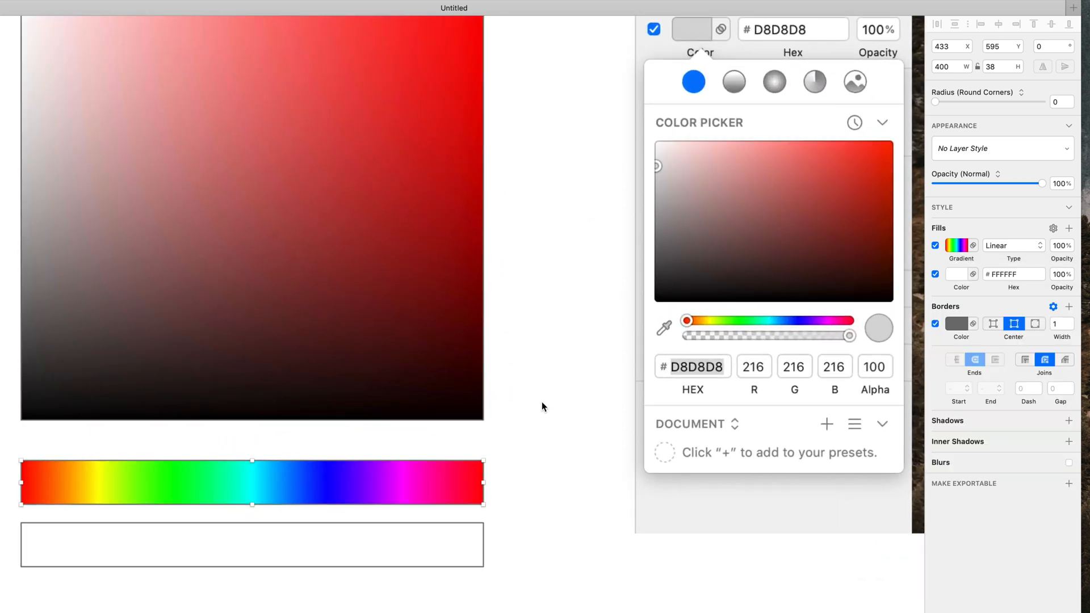
Give the lower bar a tiled checkerboard image fill with shrunken tile size.
left_click(960, 244)
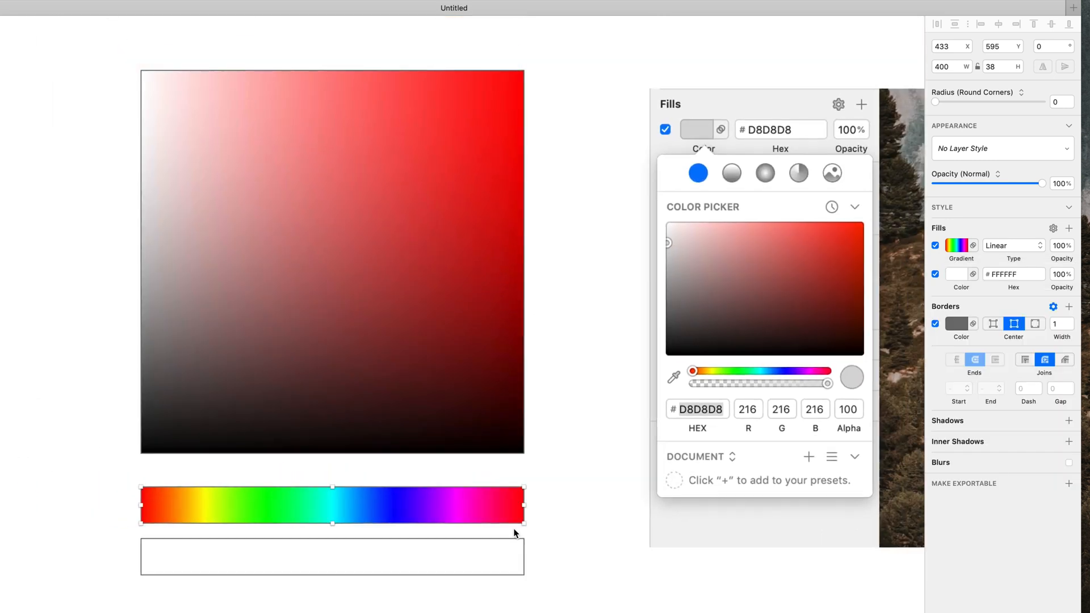
left_click(331, 556)
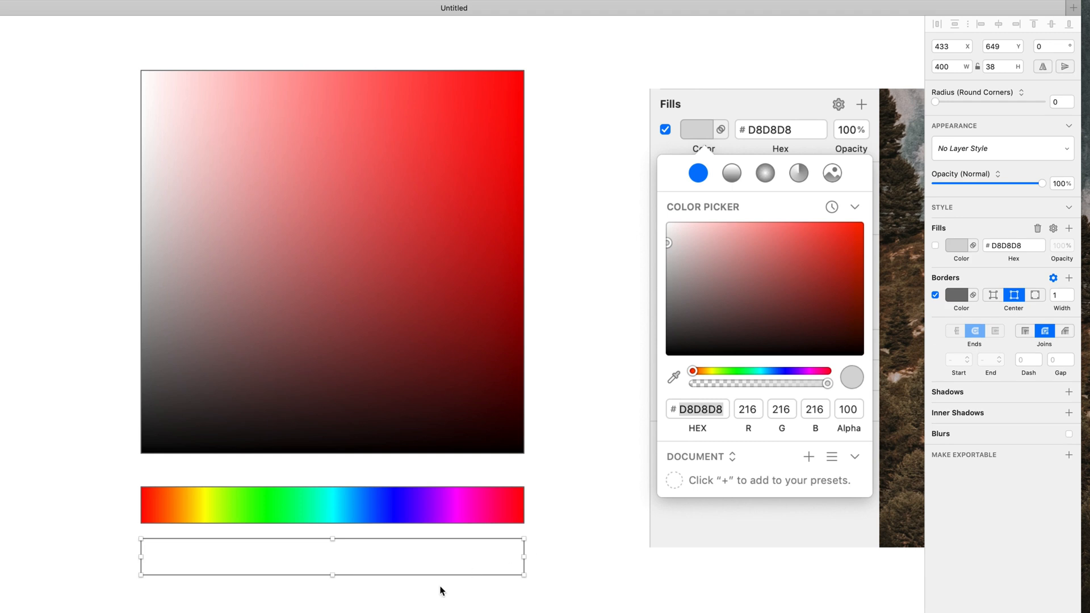
left_click(935, 245)
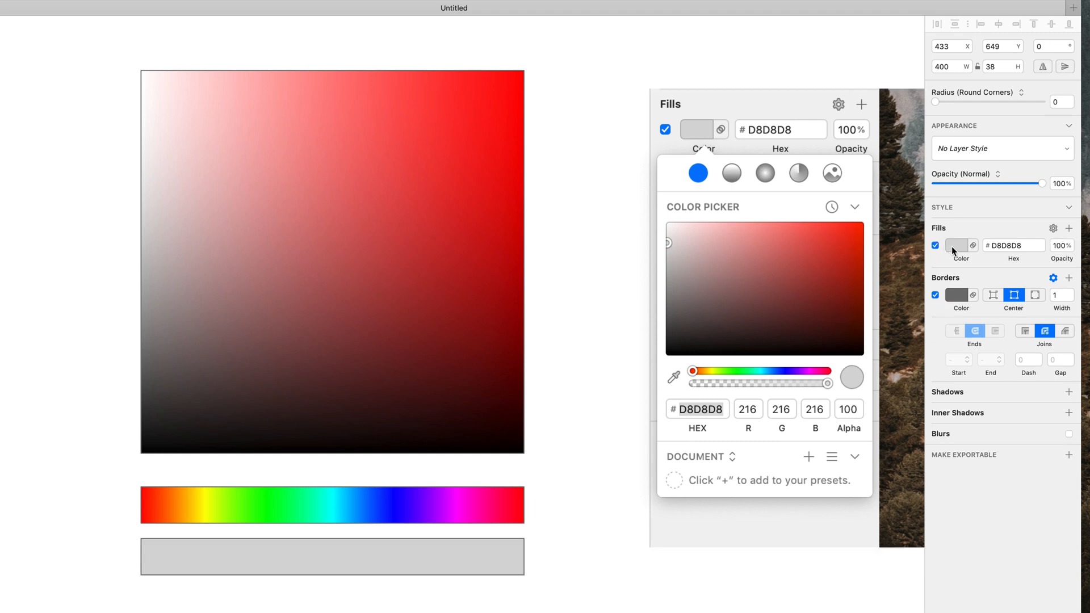
left_click(957, 245)
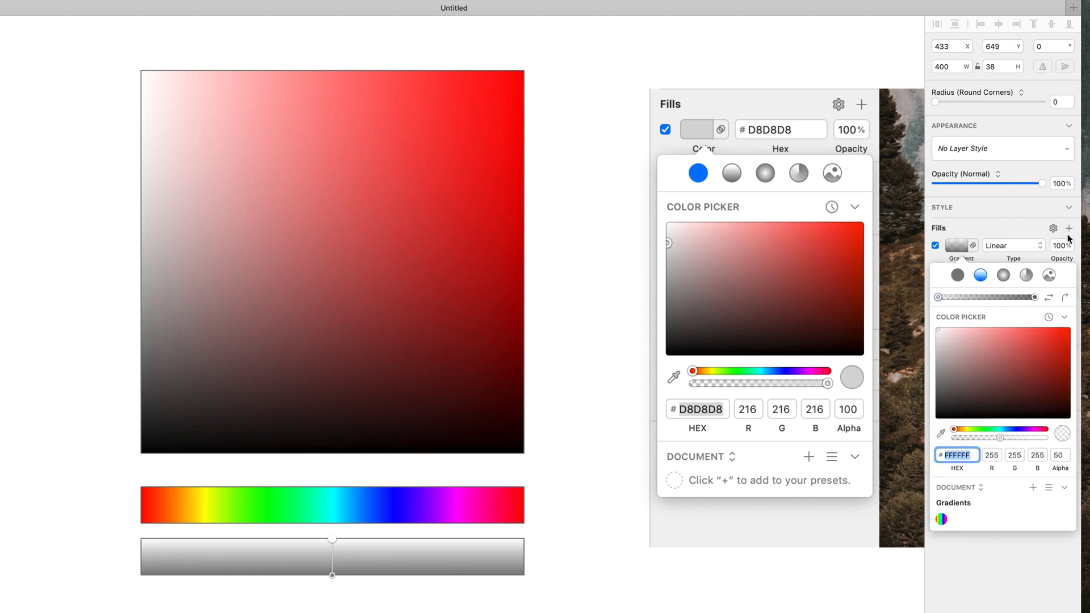
left_click(1049, 274)
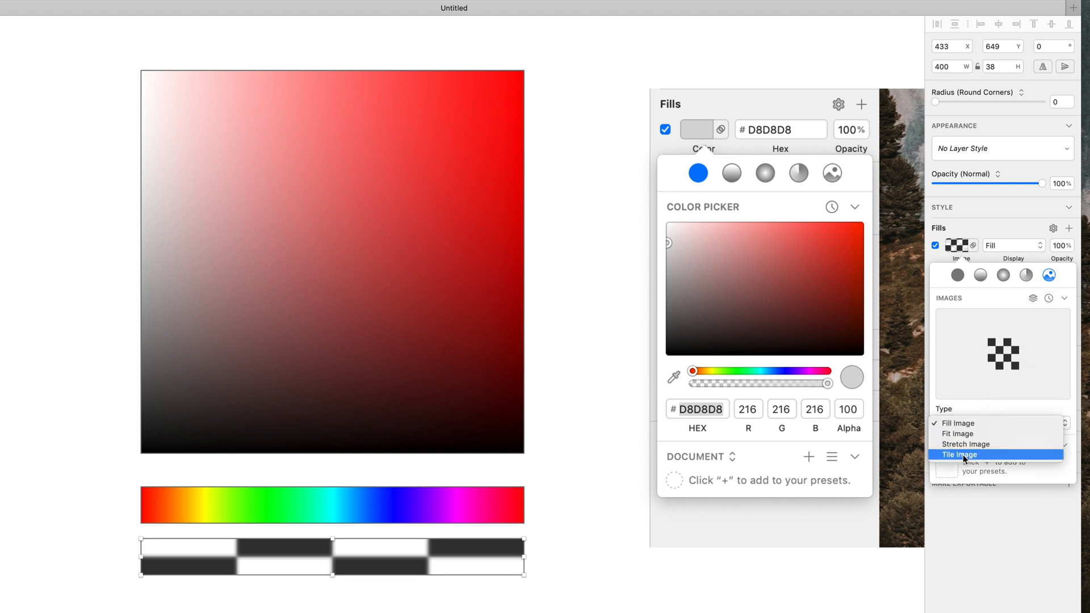
left_click(959, 455)
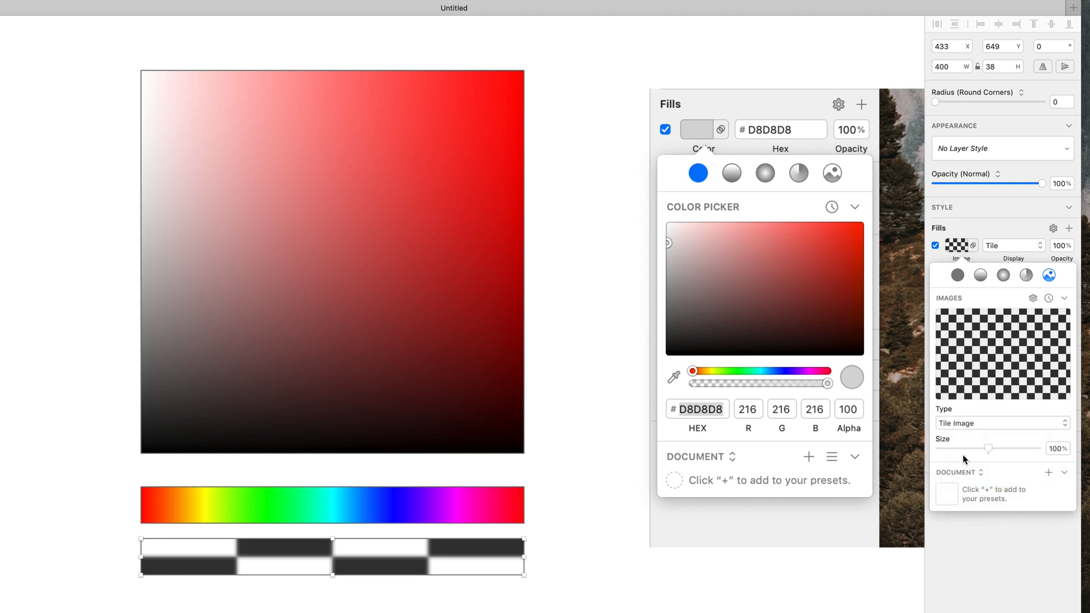
left_click_drag(988, 448, 988, 448)
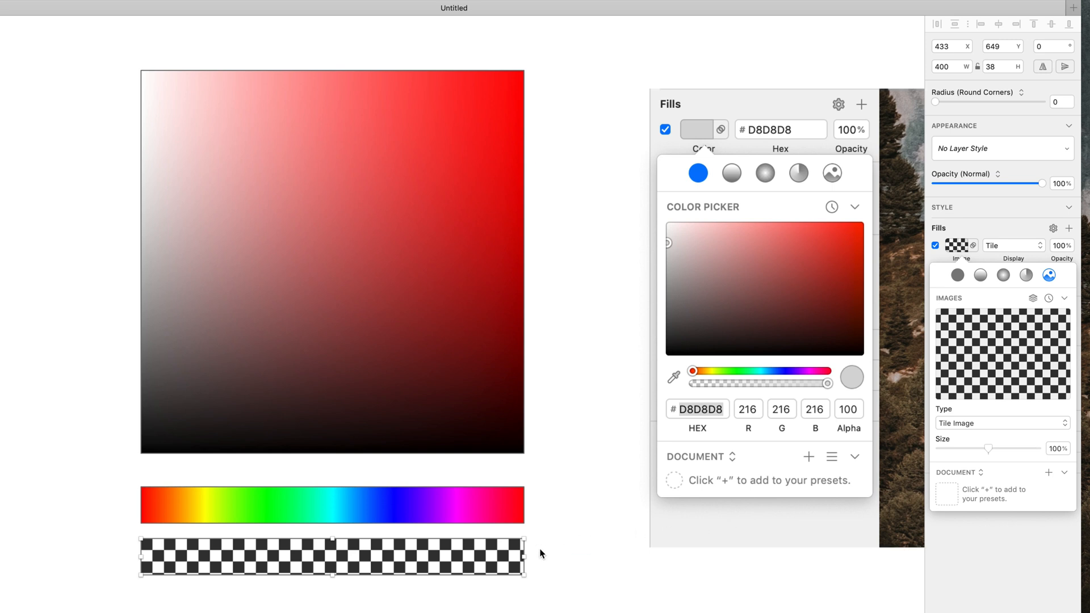
mouse_move(535, 588)
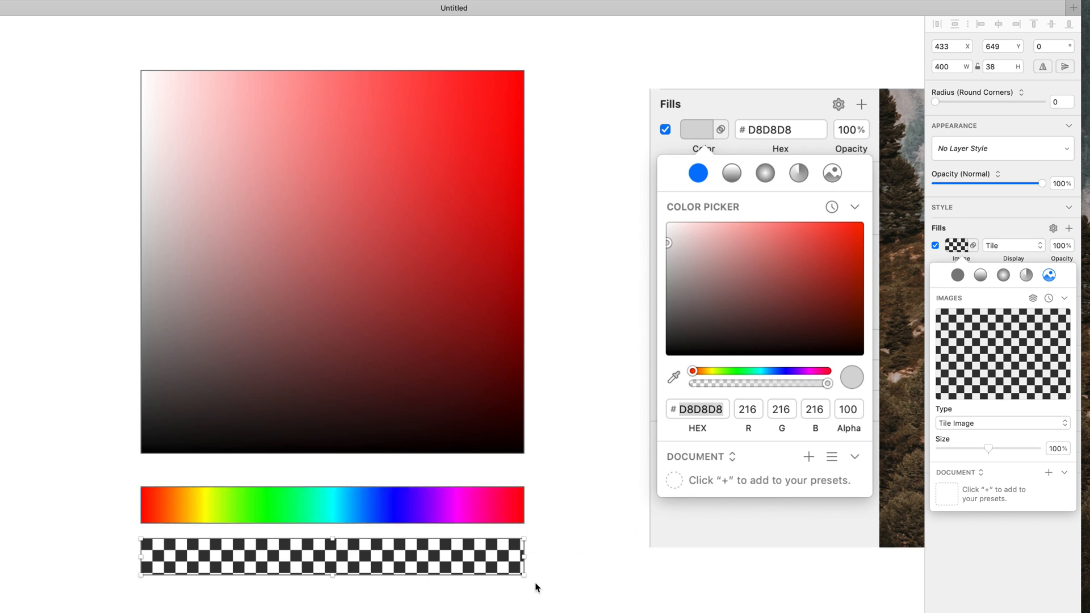
mouse_move(1002, 244)
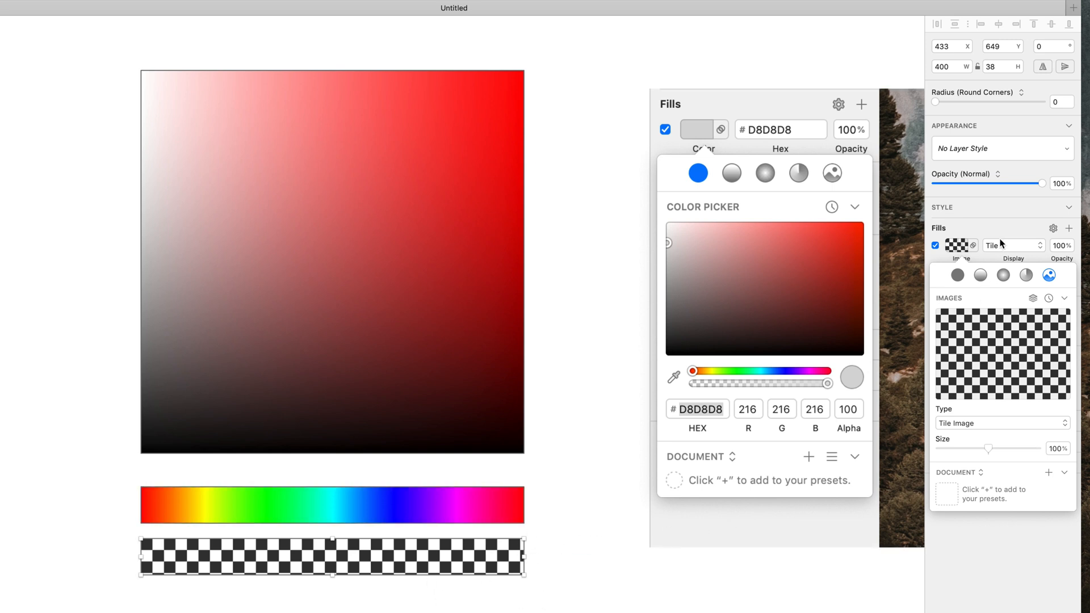
Set the checkerboard image fill's opacity to 25%.
left_click(1069, 228)
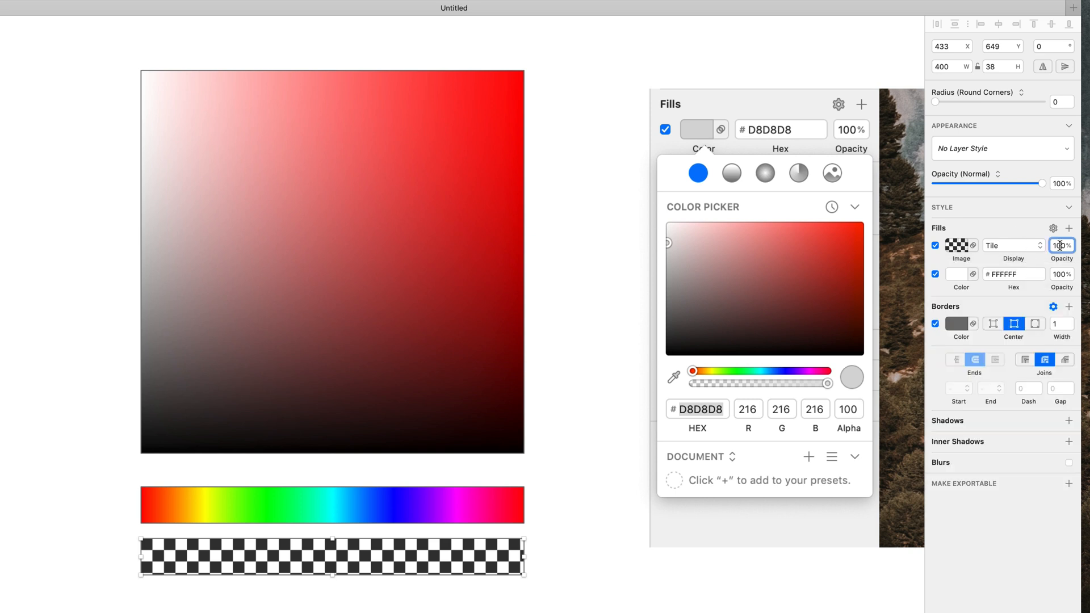
key("cmd+2")
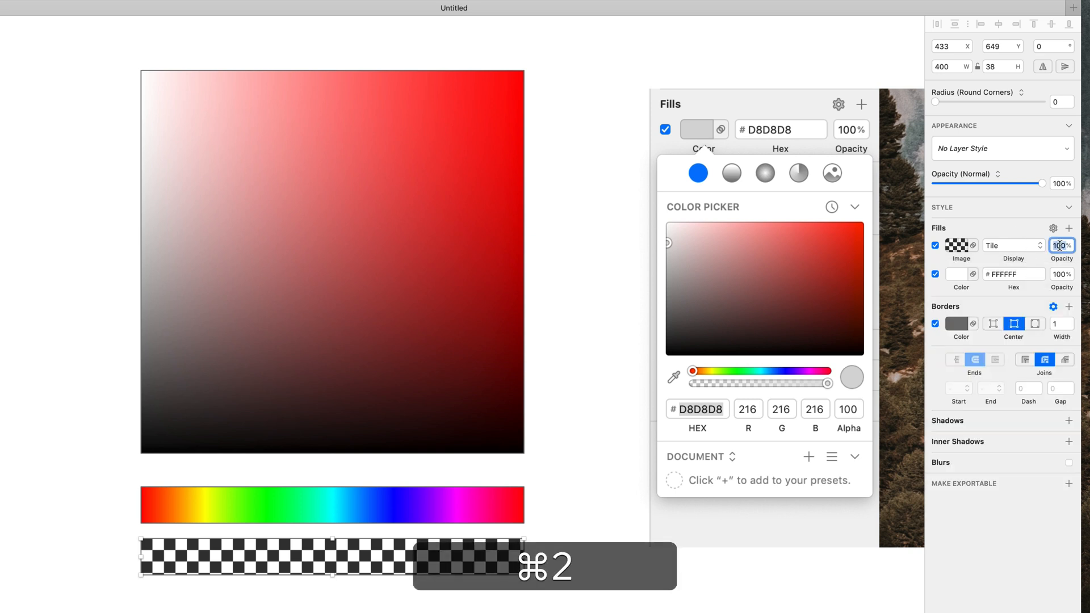
type("25")
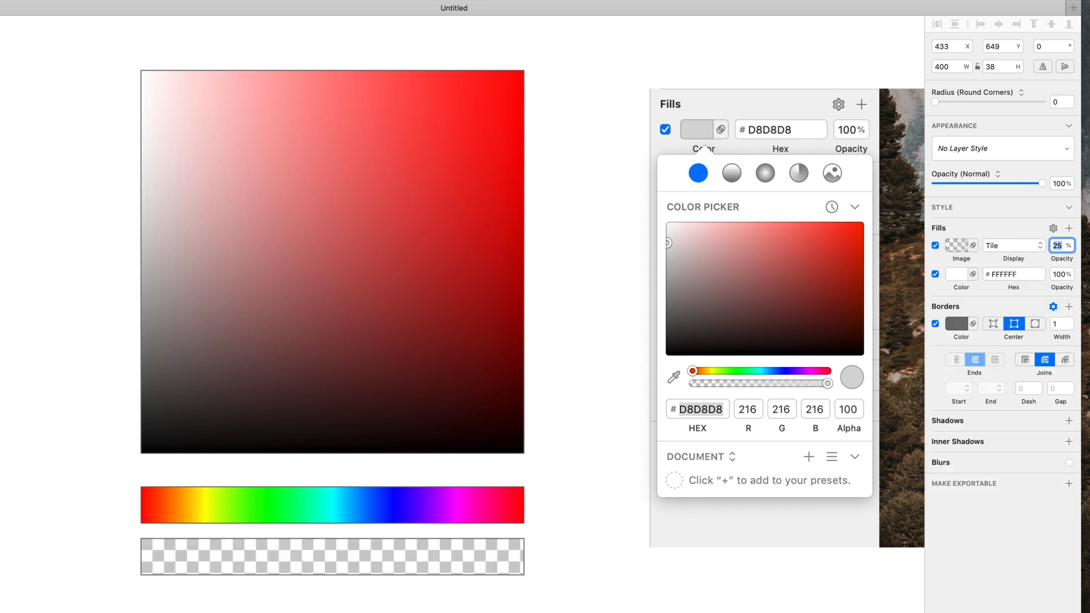
Add a red linear gradient fill running from transparent to fully opaque.
left_click(332, 556)
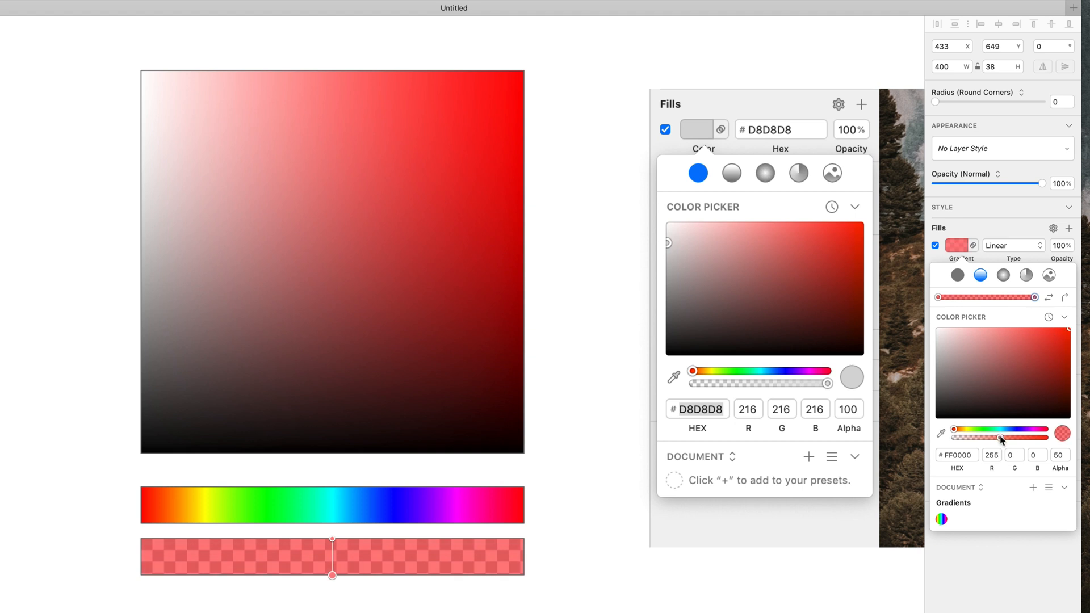
left_click_drag(1000, 436, 1059, 433)
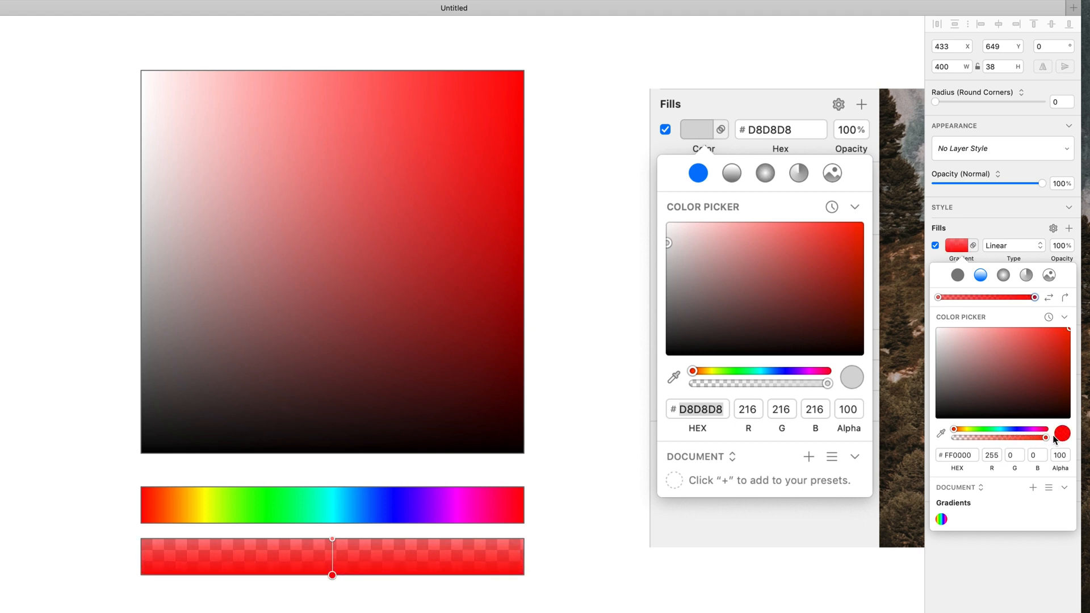
left_click_drag(1057, 436, 1000, 436)
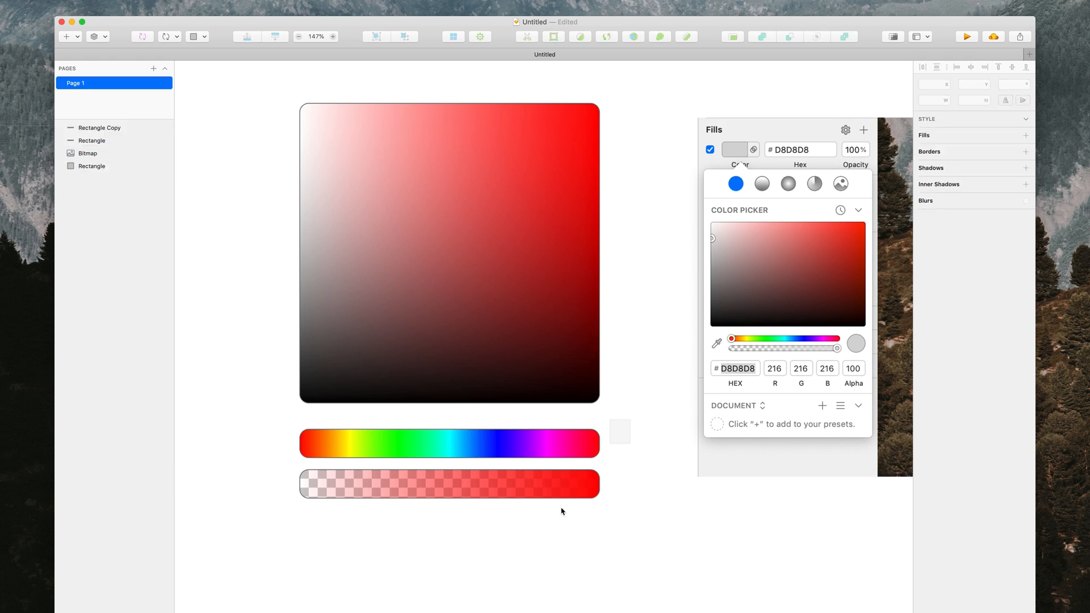
Select the square and both bars and give them outside borders coloured black at 25% alpha.
left_click(91, 140)
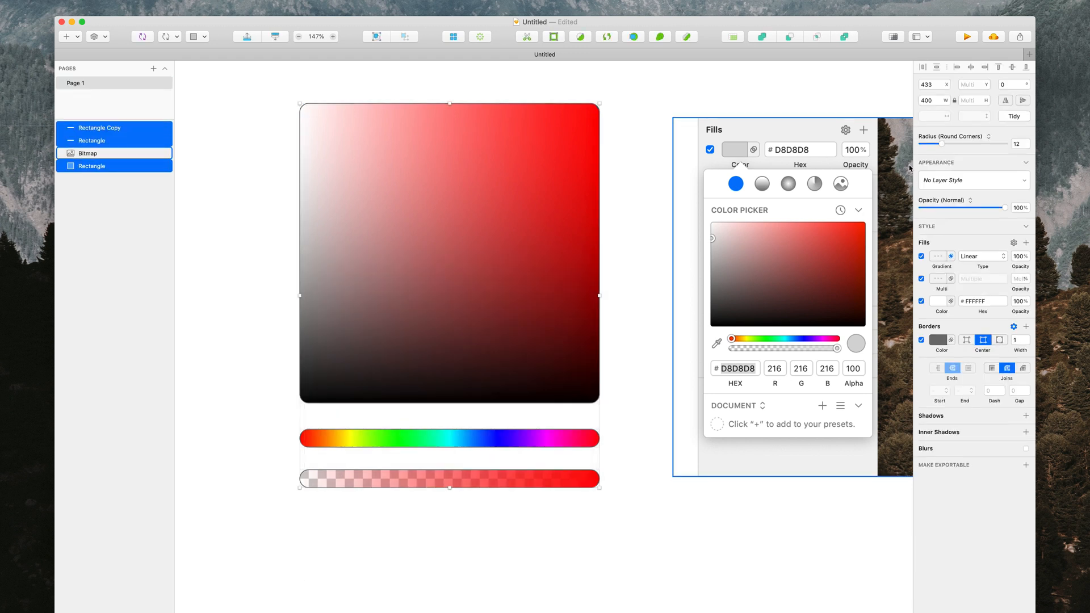
left_click(931, 100)
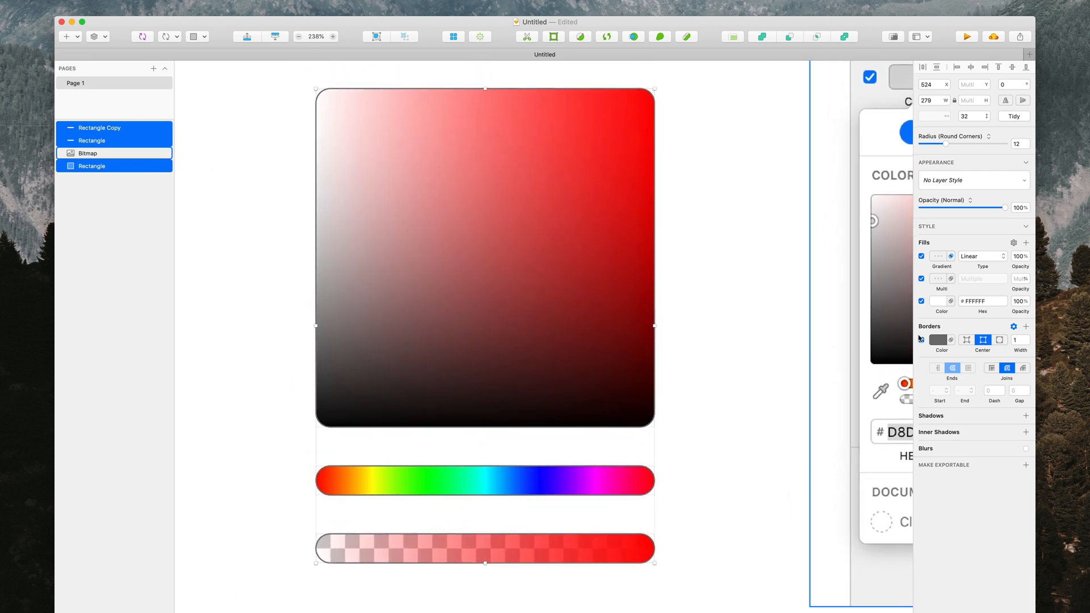
left_click(1000, 340)
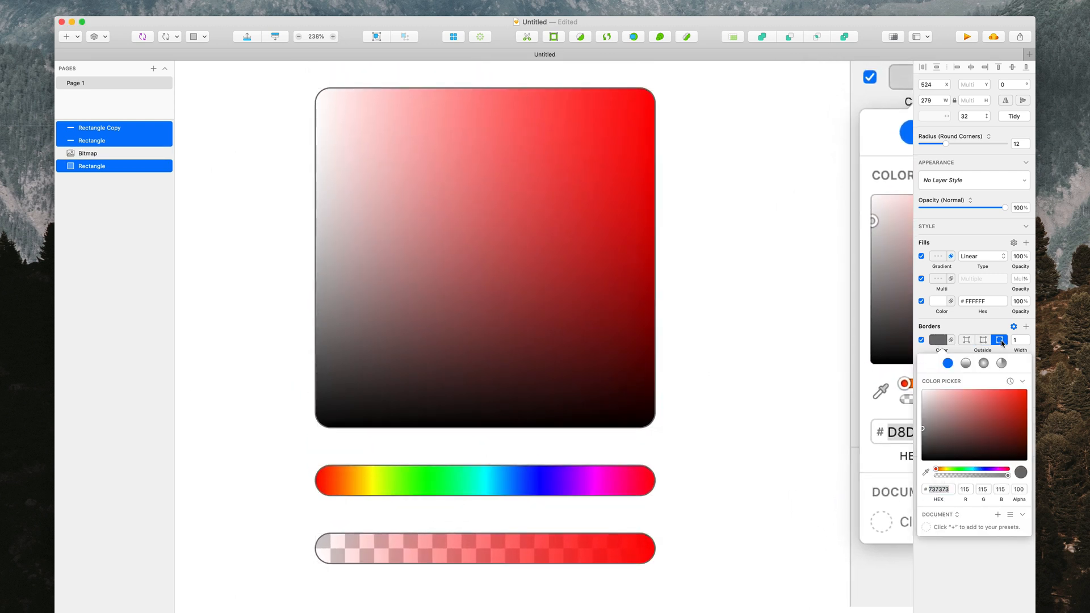
left_click(1000, 340)
type("25")
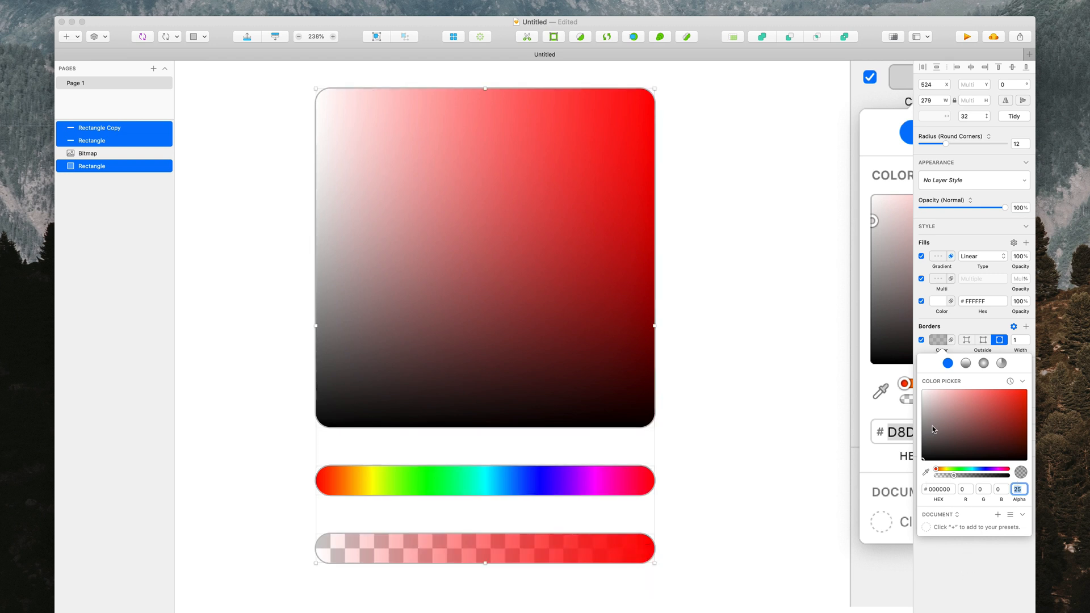
mouse_move(728, 432)
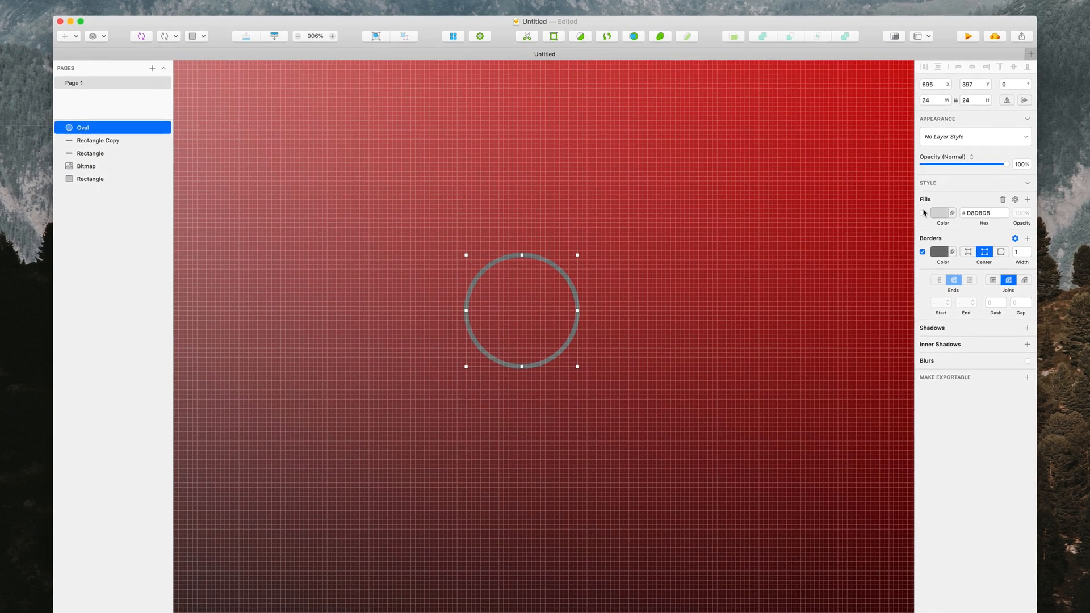
Fill the small circle #FFFFFF, move its translucent border outside, and duplicate it.
left_click(938, 214)
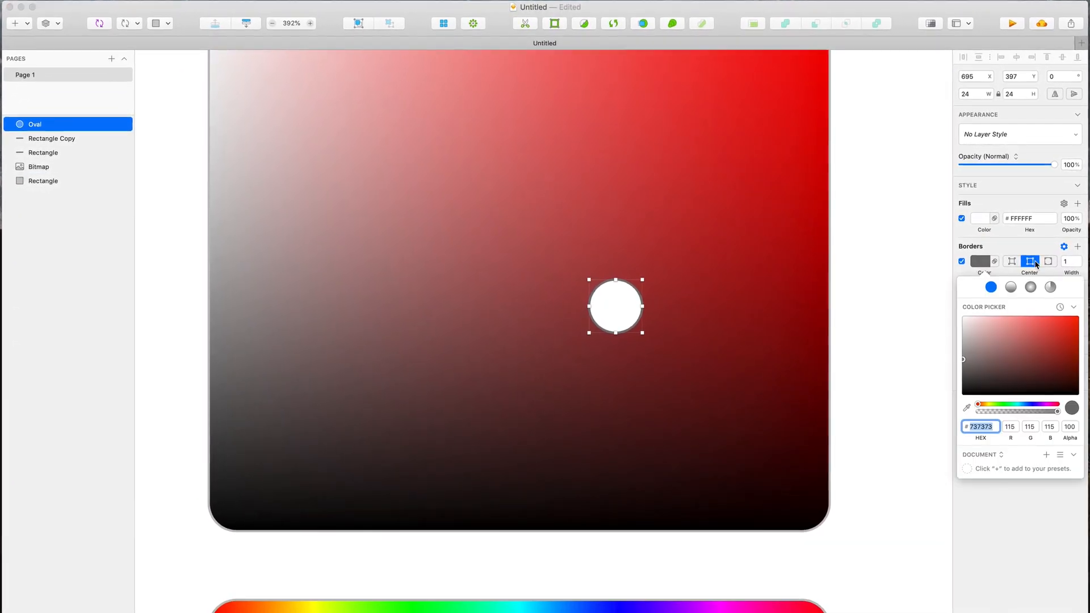
left_click(1050, 261)
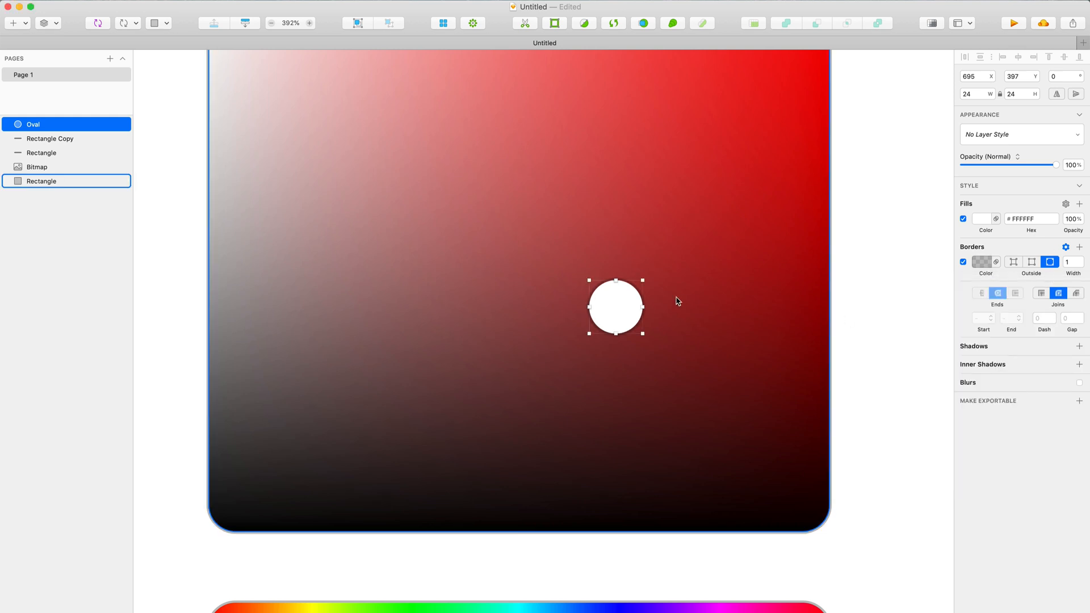
key("cmd+d")
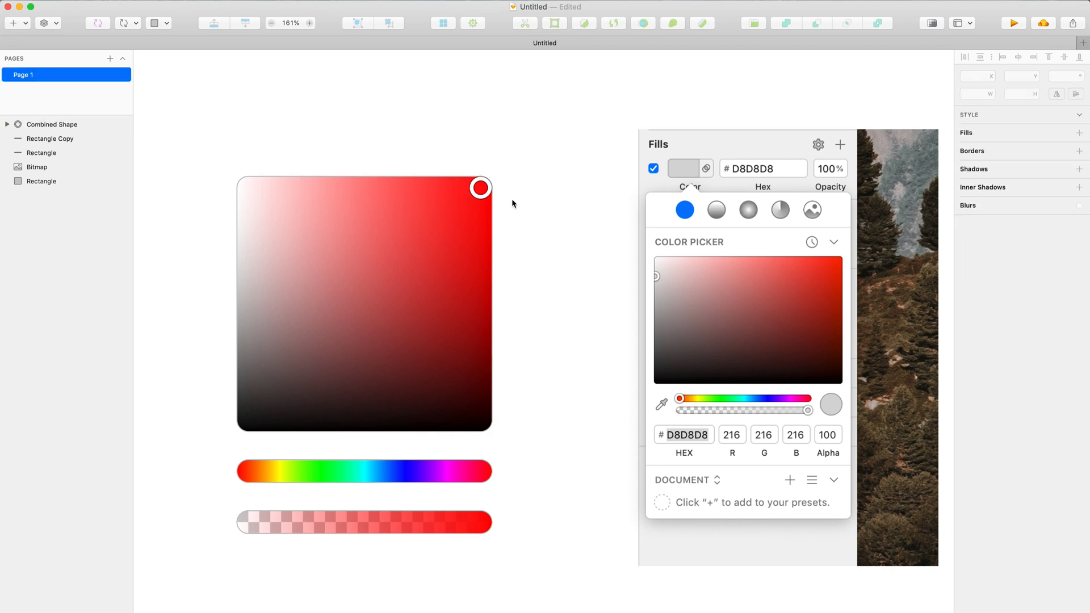
Move the ring to the box's top-right, copy it onto both strips, and select the screenshot.
left_click(52, 123)
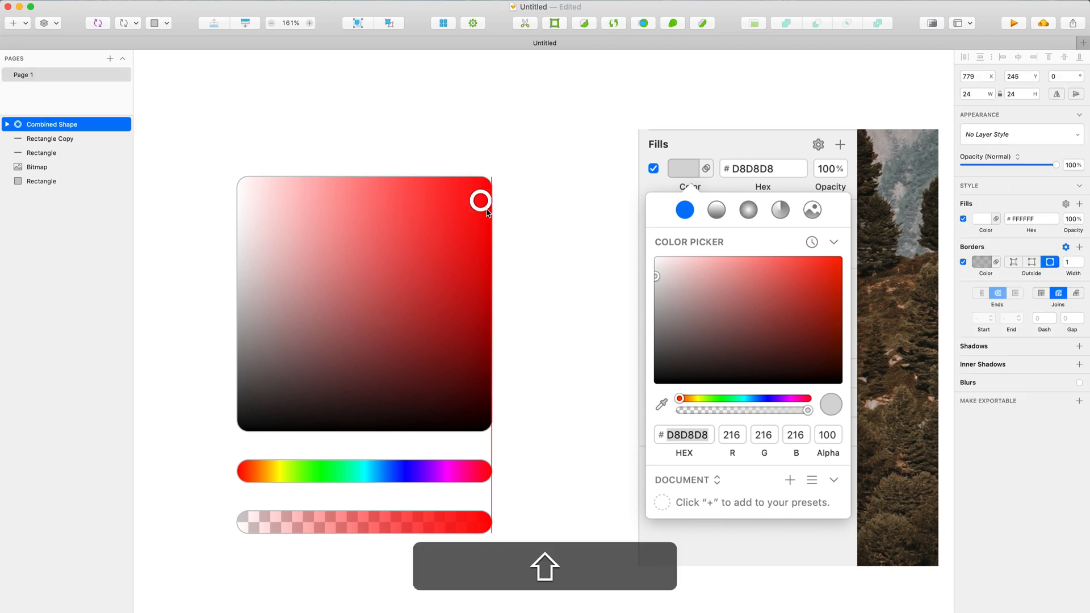
left_click_drag(480, 200, 460, 211)
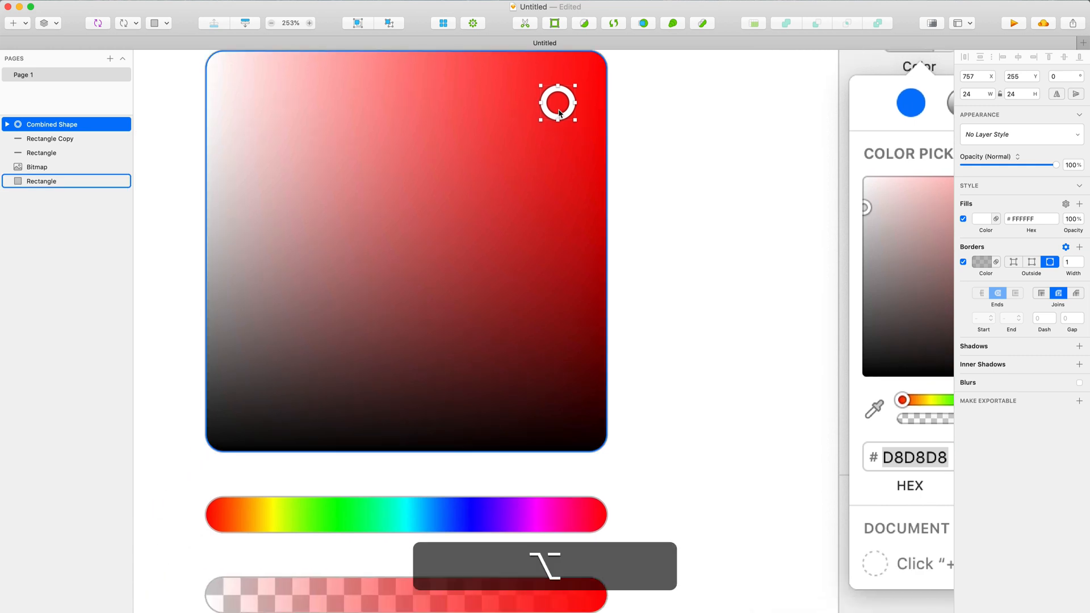
left_click_drag(558, 103, 556, 524)
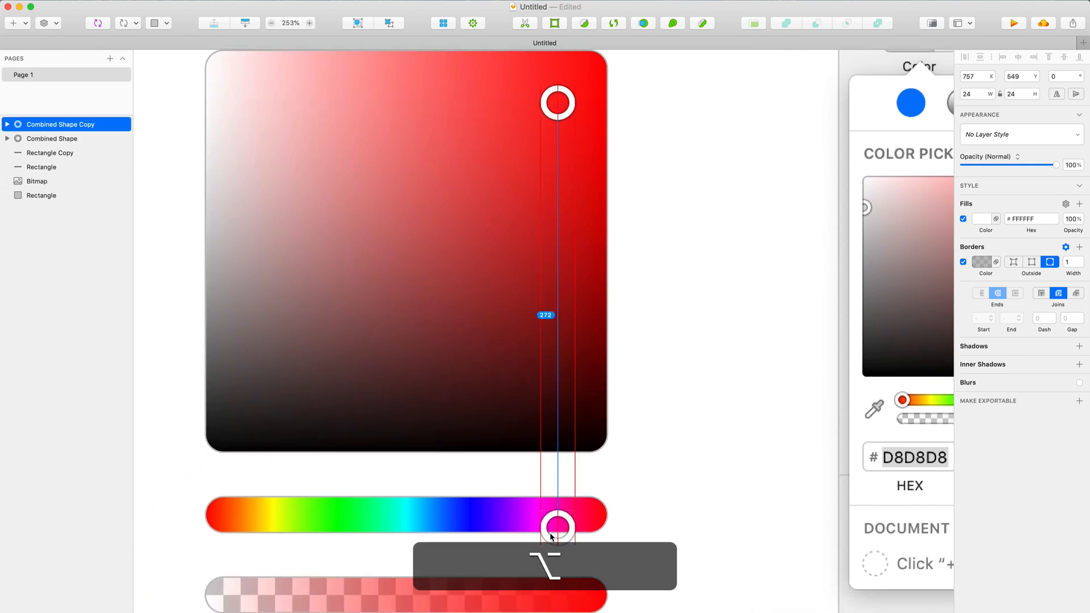
left_click_drag(556, 527, 589, 512)
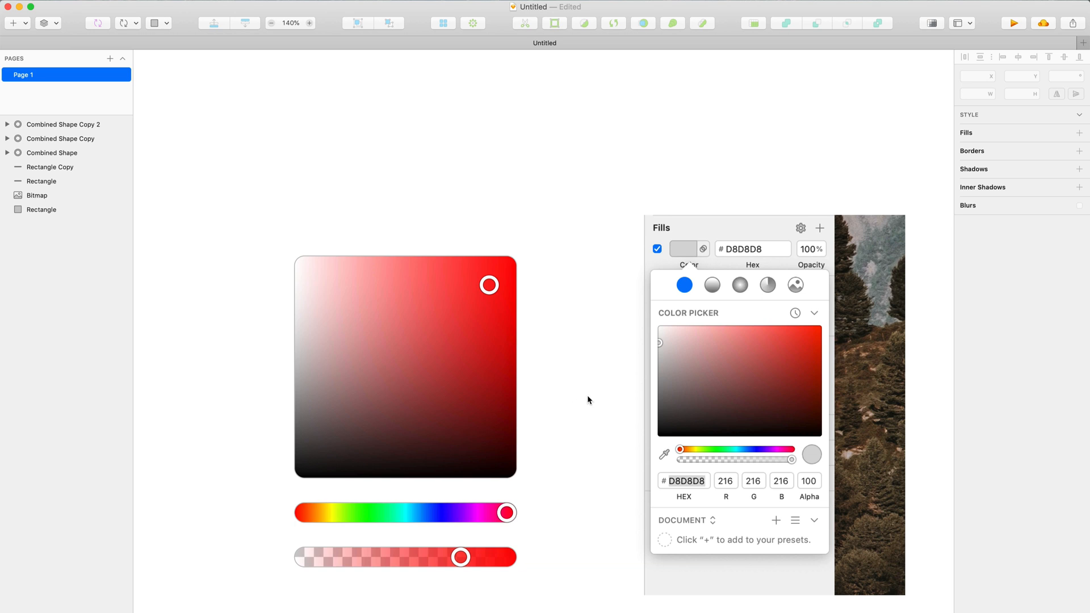
left_click(37, 195)
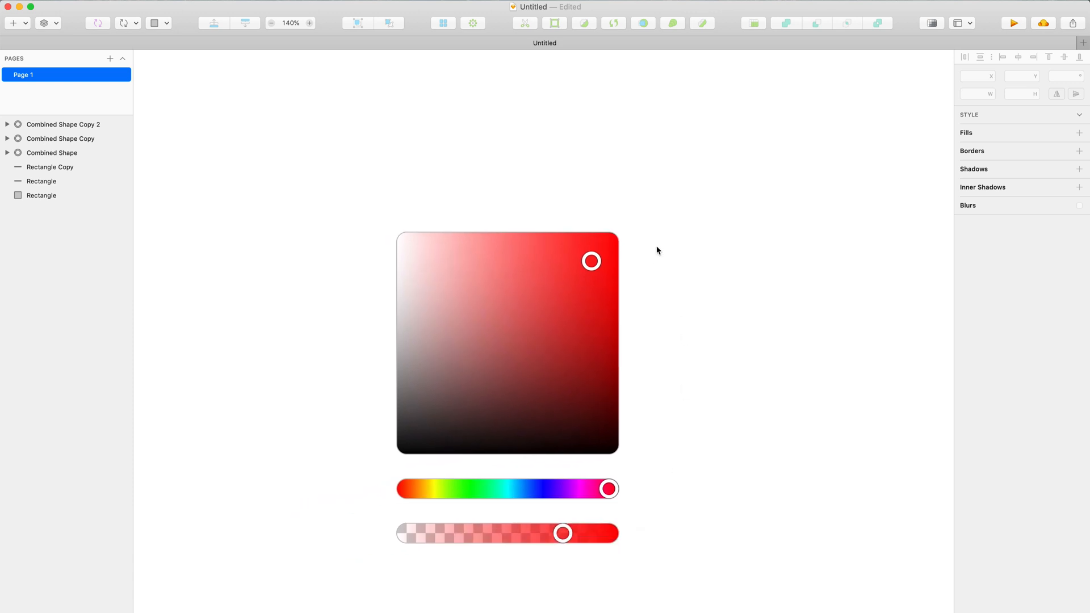
Rename the hue and opacity strip layers to Strip Hue and Strip Opacity.
key("cmd+a")
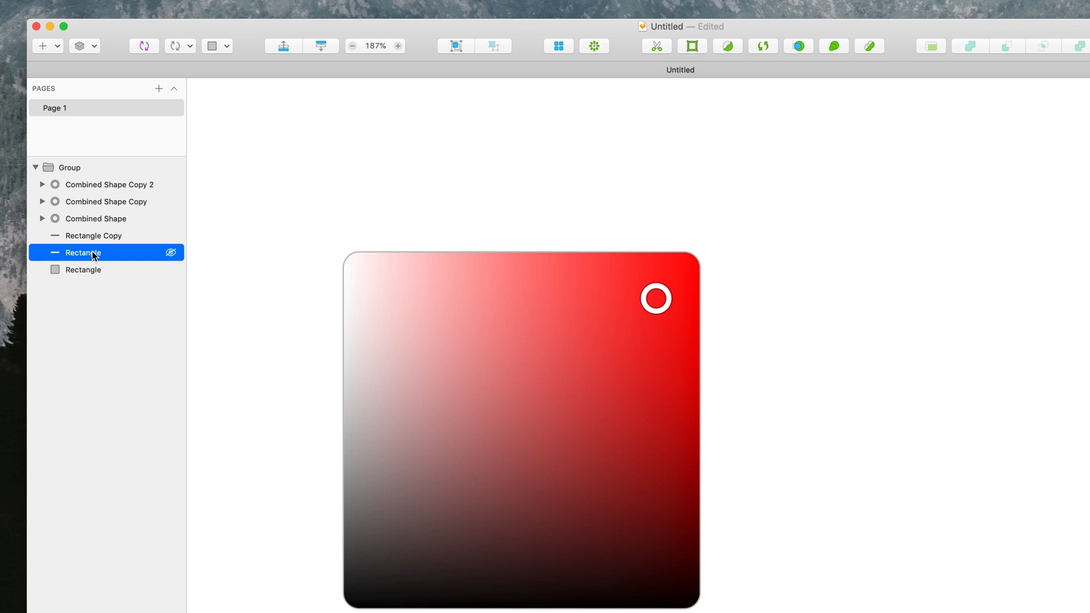
double_click(81, 252)
type("U")
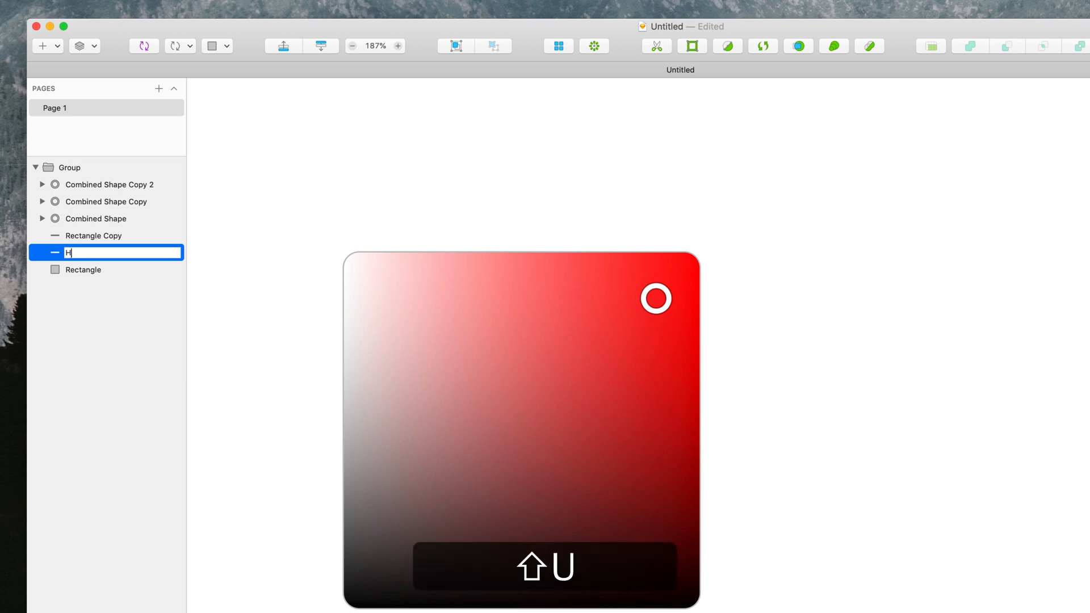
type("Strip Hue")
left_click(123, 270)
type("Box SL")
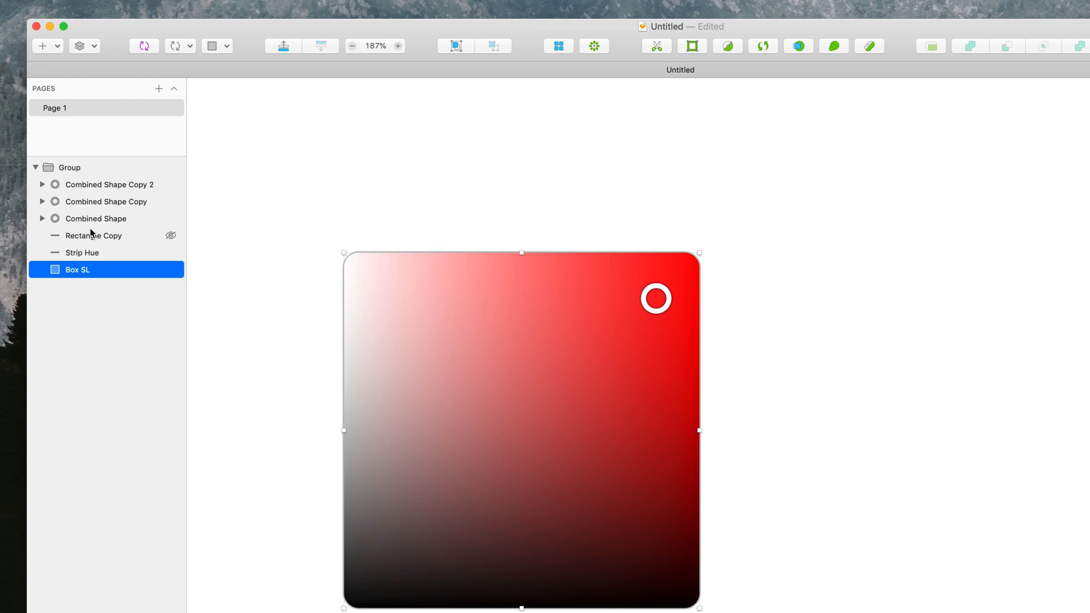
double_click(96, 235)
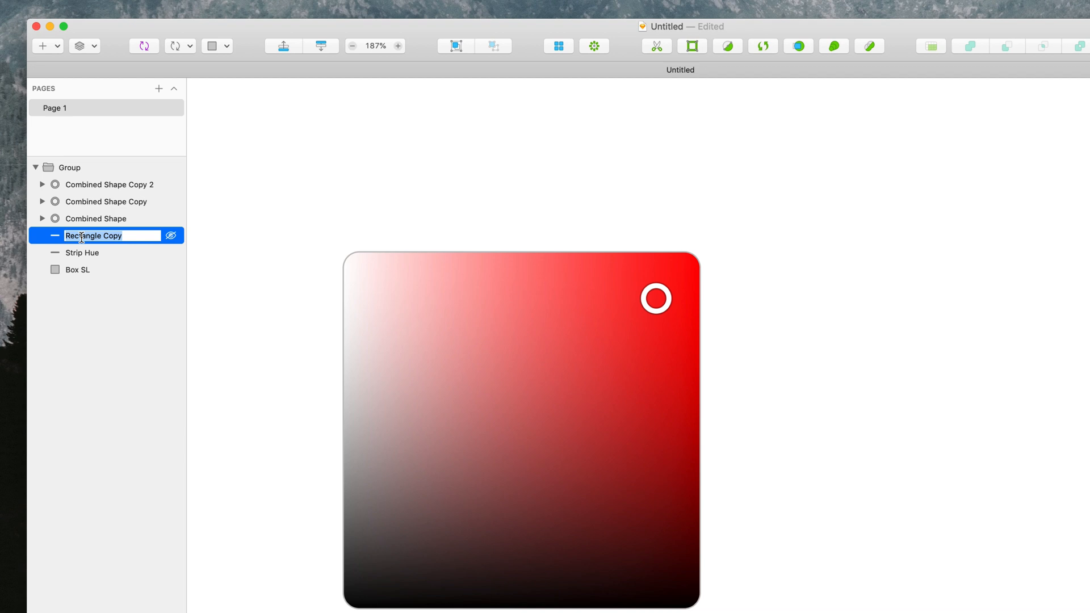
type("Strip")
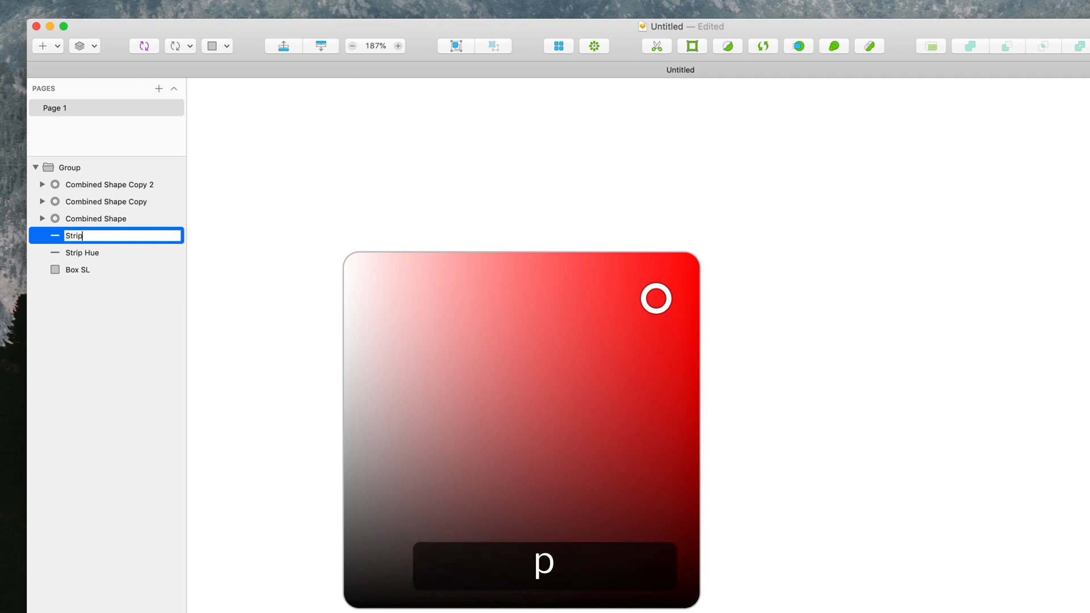
type("Opacity")
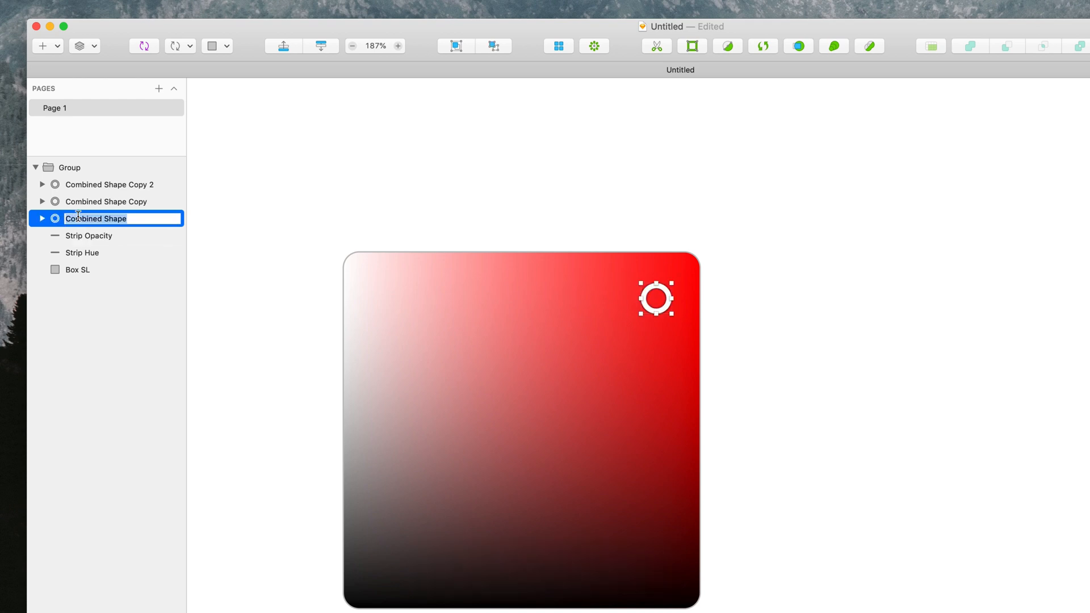
Rename the selector ring layers to Select SL, Select Hue and Select Opacity.
type("Sec")
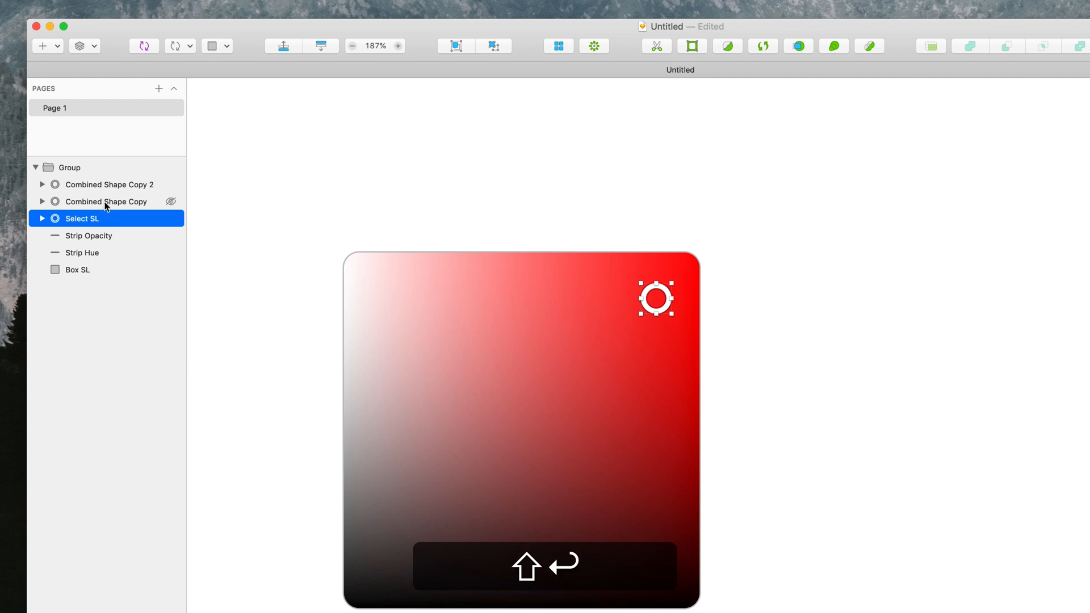
double_click(105, 201)
type("Select Hue")
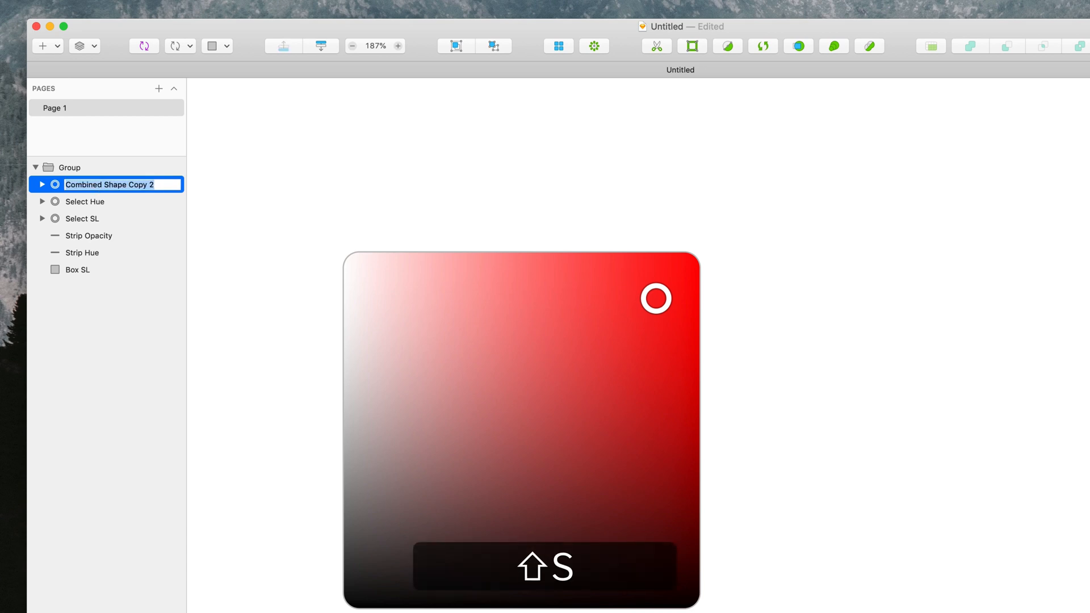
type("Seelct")
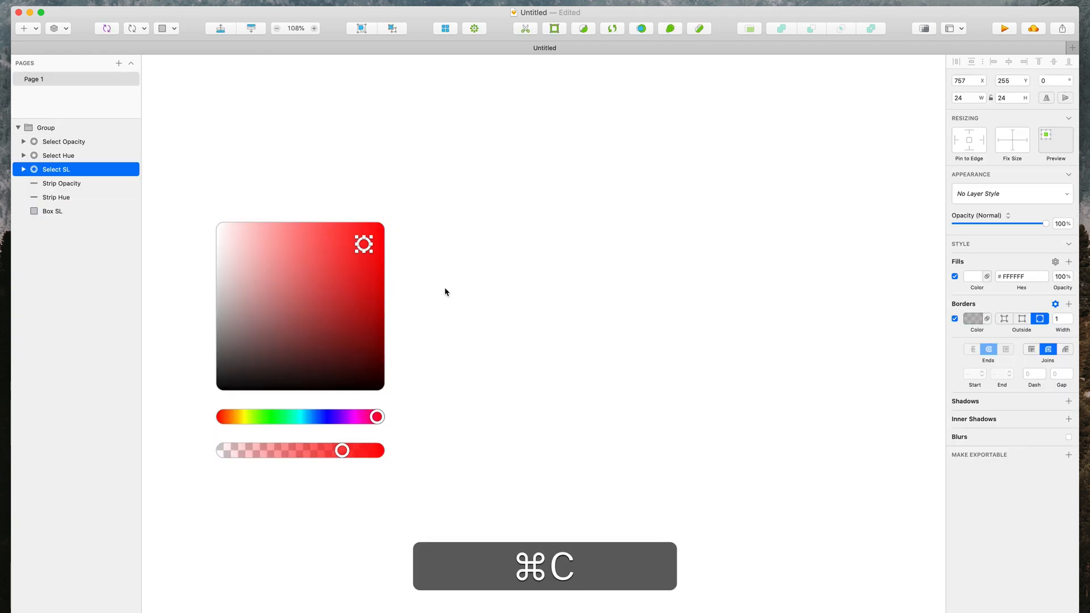
Paste a copy of the Select SL ring and set its width to 279 px.
key("cmd+v")
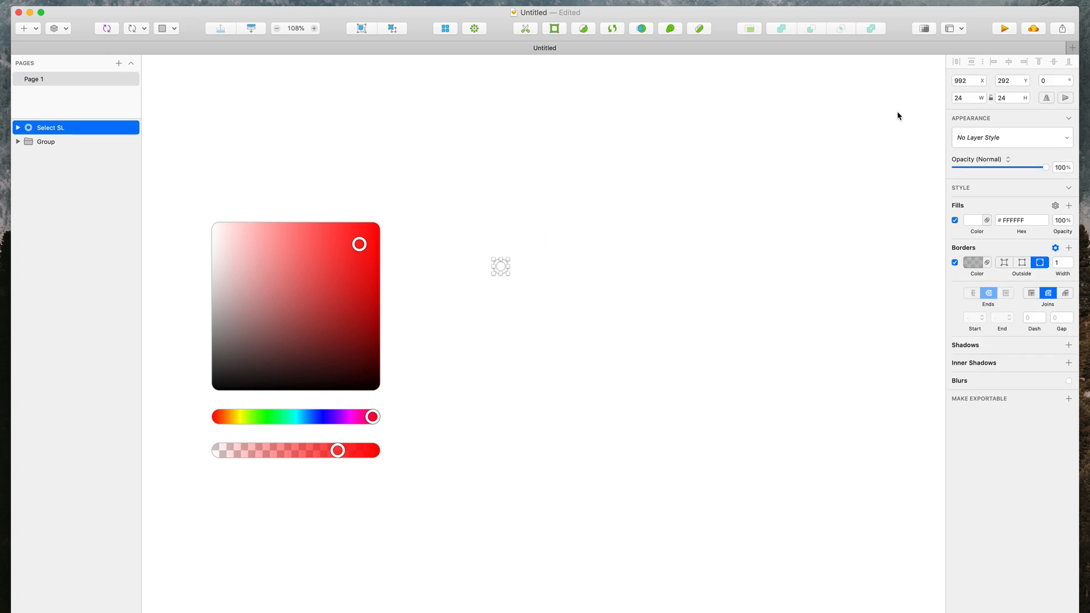
left_click(967, 97)
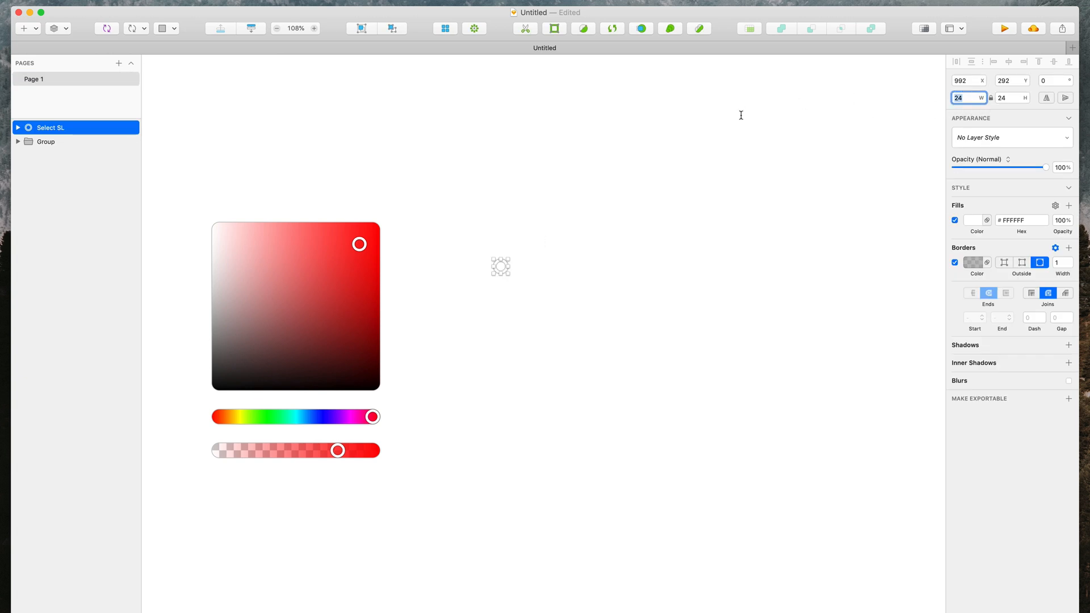
type("279")
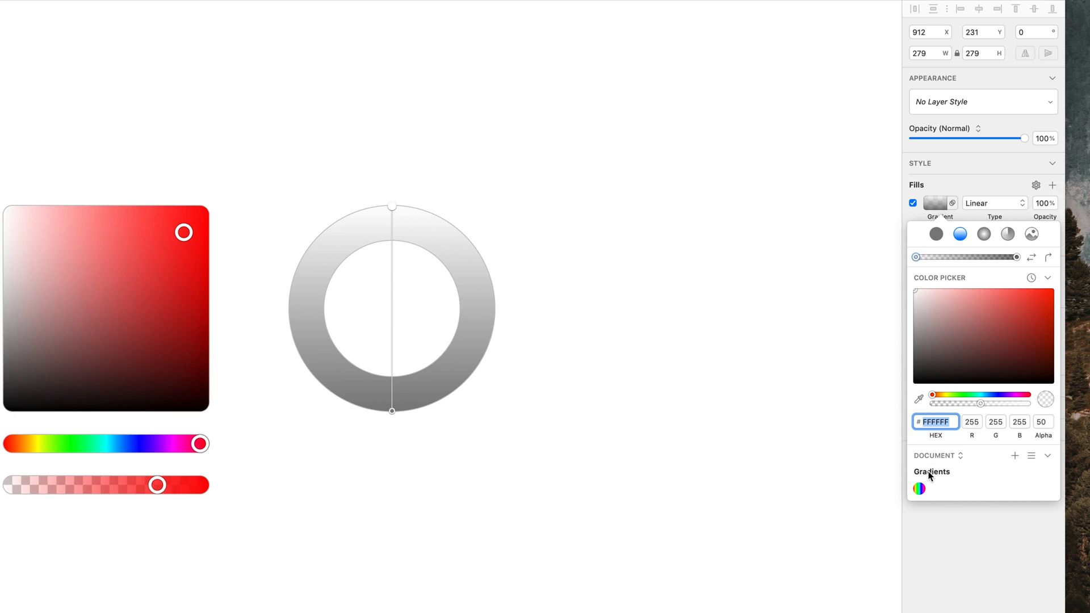
Apply the saved rainbow Document Gradient to the large ring as an angular gradient.
left_click(919, 488)
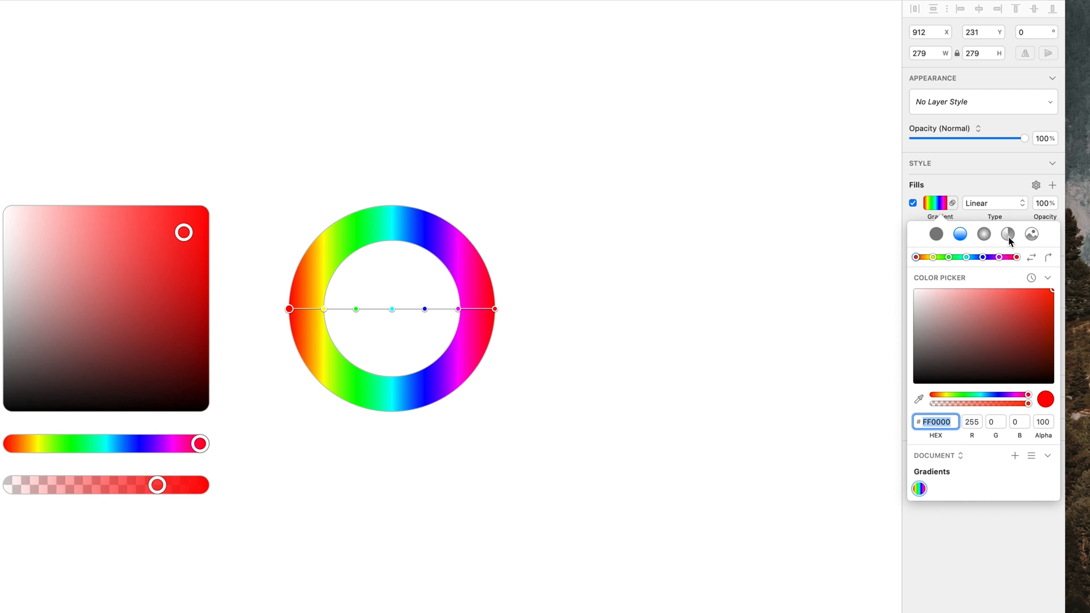
mouse_move(1009, 233)
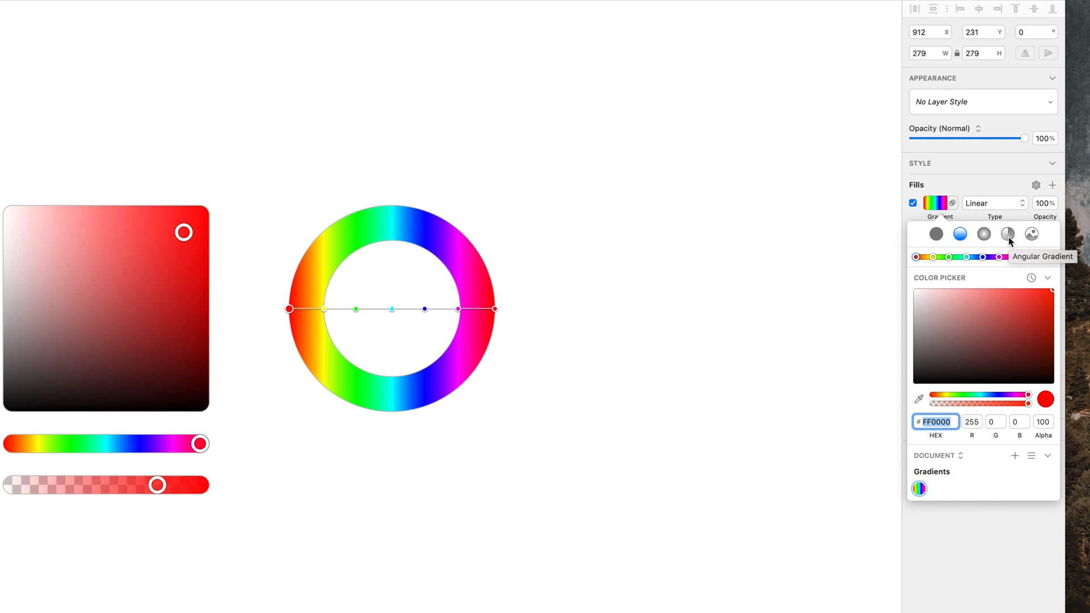
left_click(1007, 233)
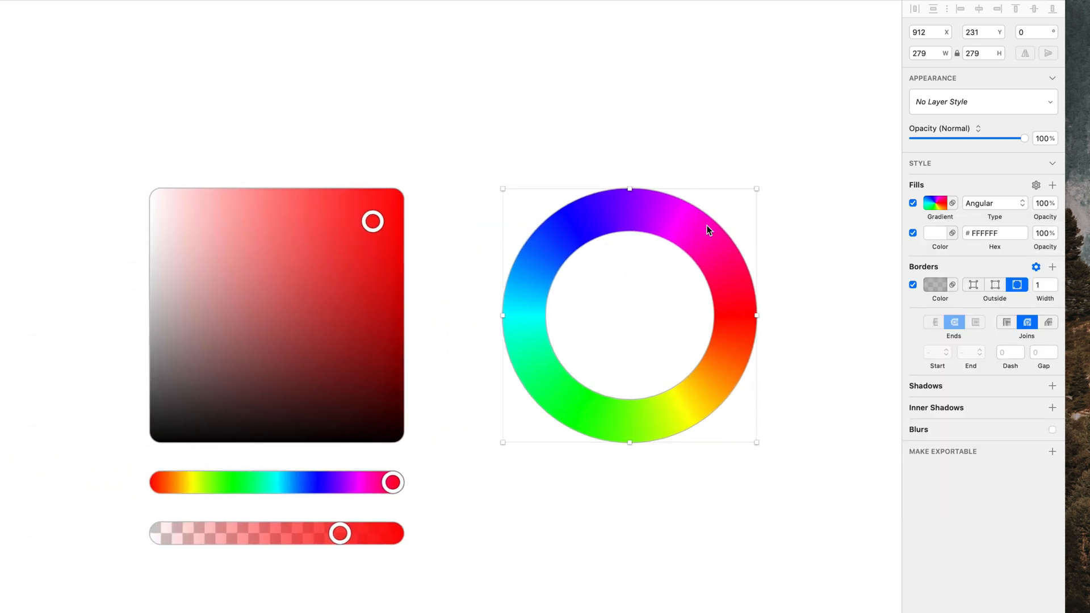
left_click(938, 203)
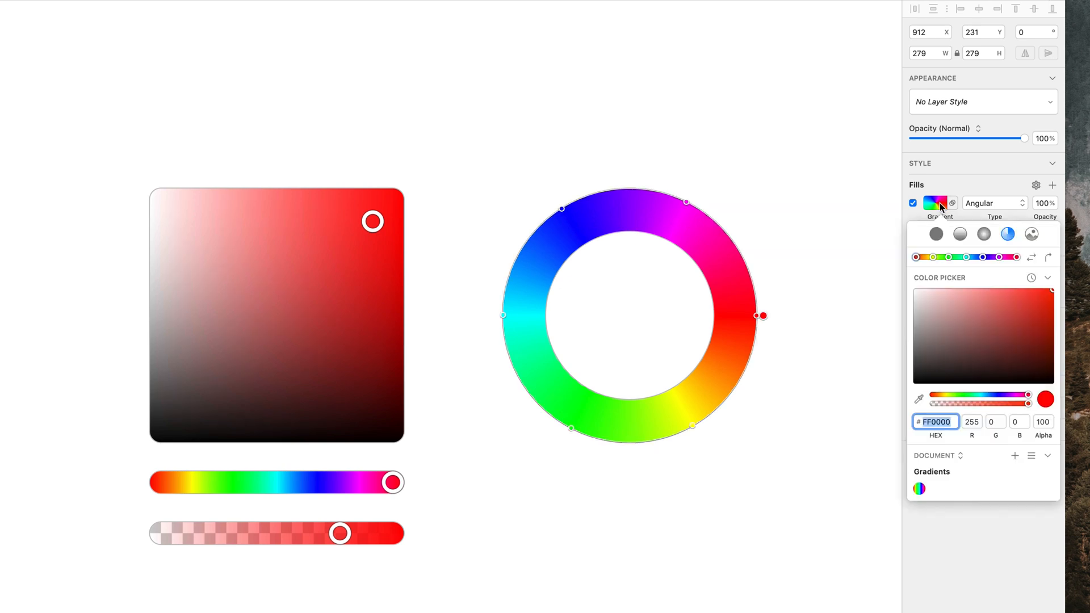
left_click(1049, 257)
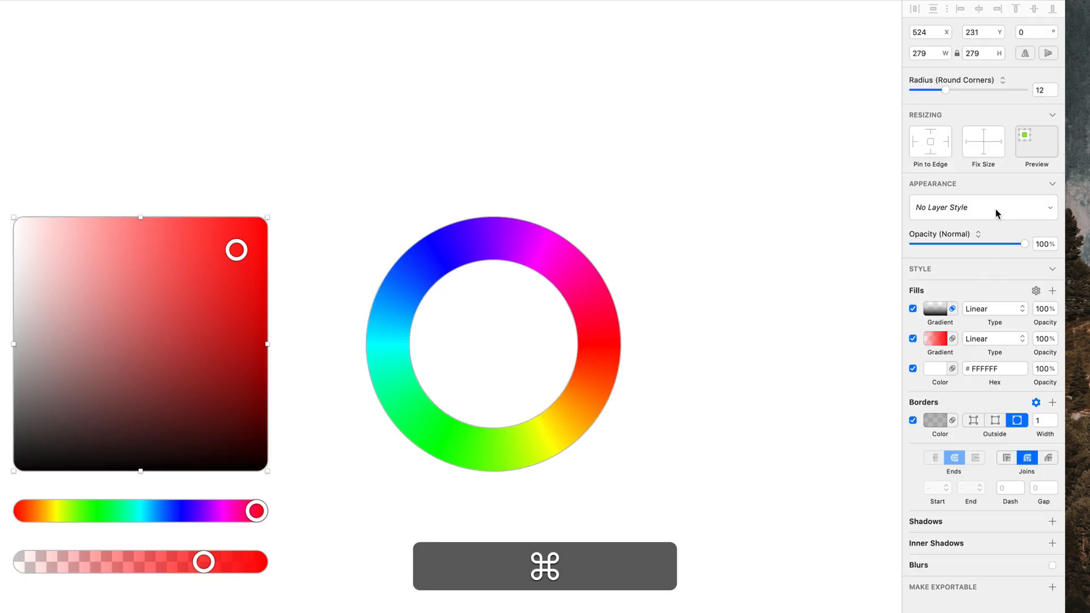
Save the SL box fills as a style, apply it to the inner circle, stretch the red gradient.
left_click(982, 207)
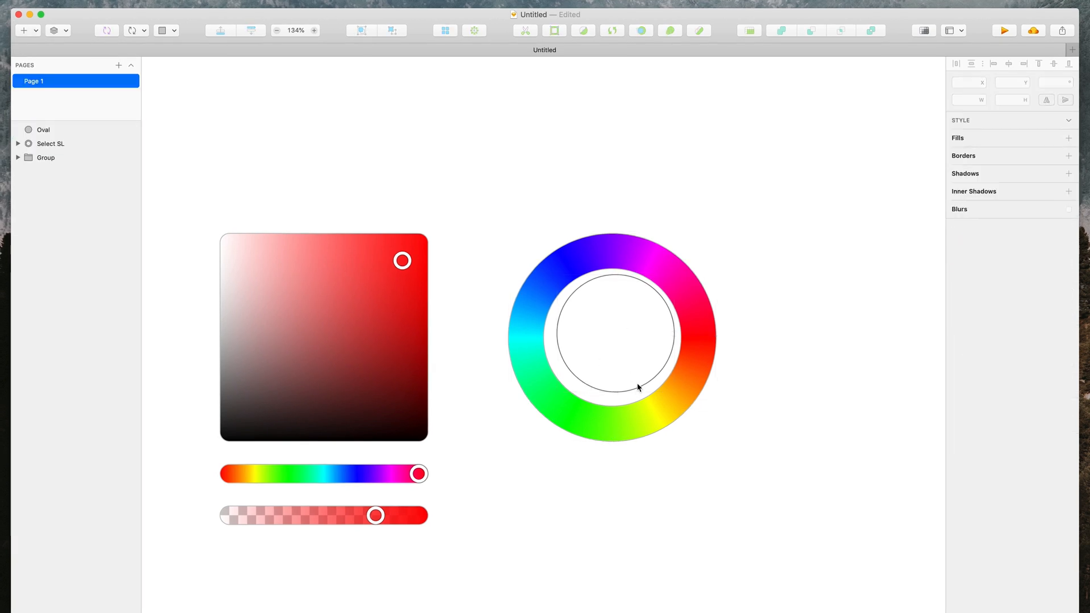
left_click(44, 130)
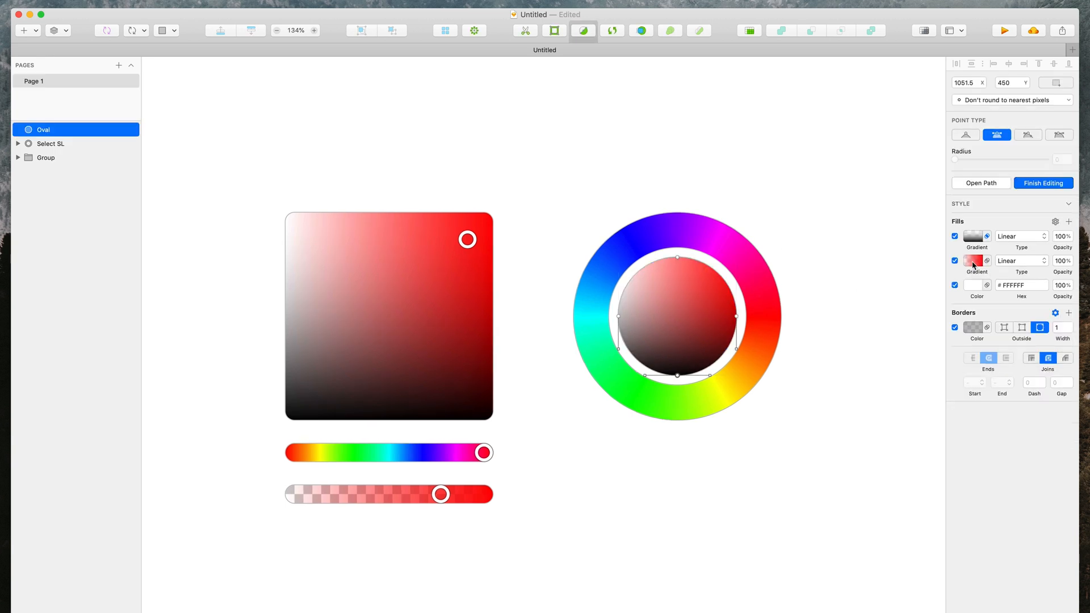
left_click(976, 261)
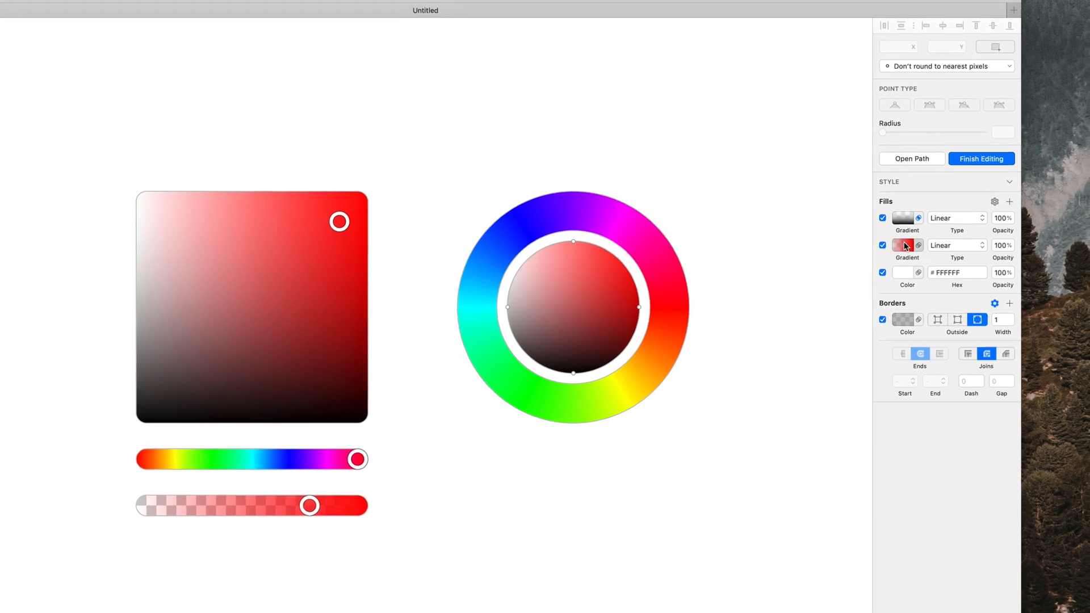
left_click(904, 245)
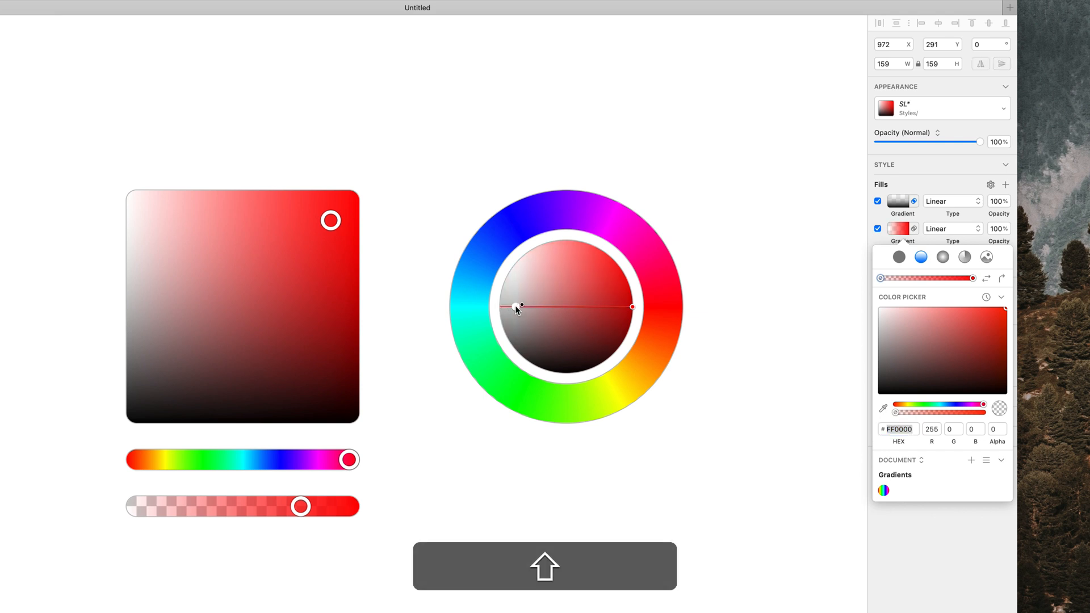
left_click_drag(517, 307, 612, 307)
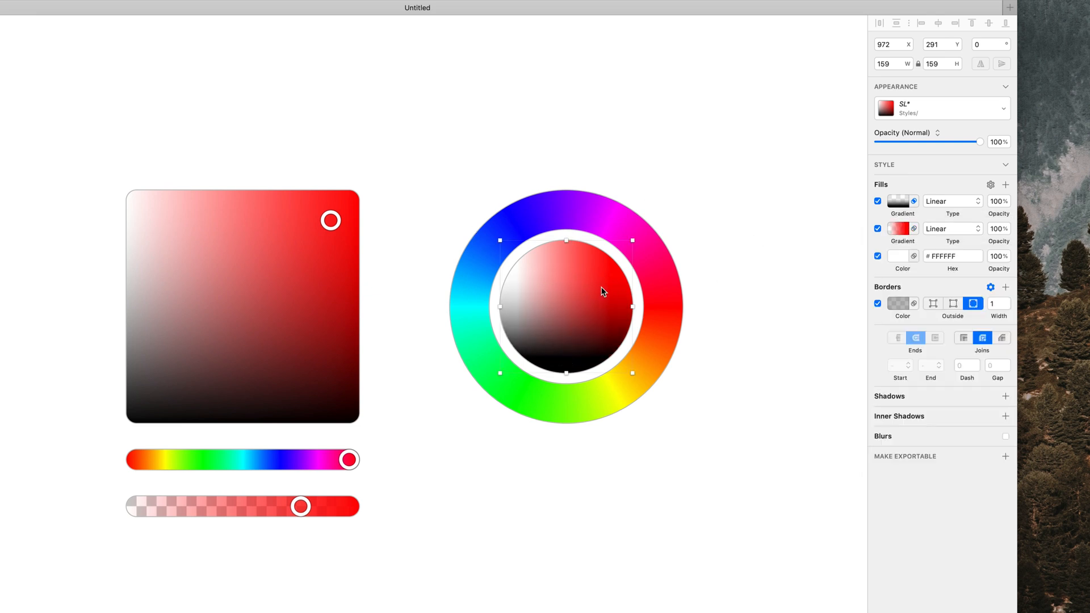
mouse_move(707, 280)
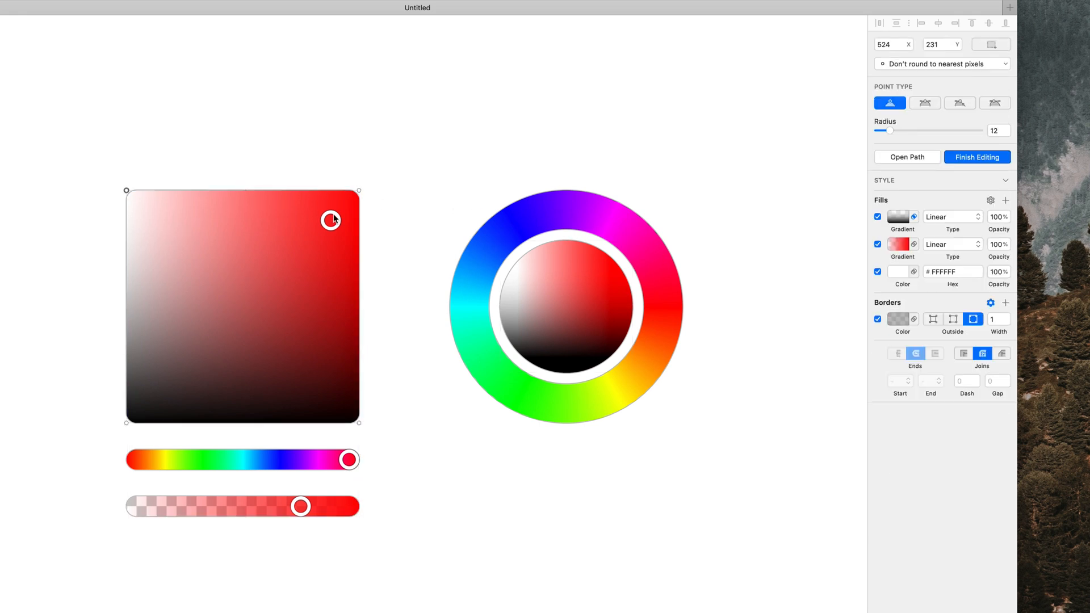
Paste a copy of the selector ring onto the blue part of the hue wheel.
left_click(975, 157)
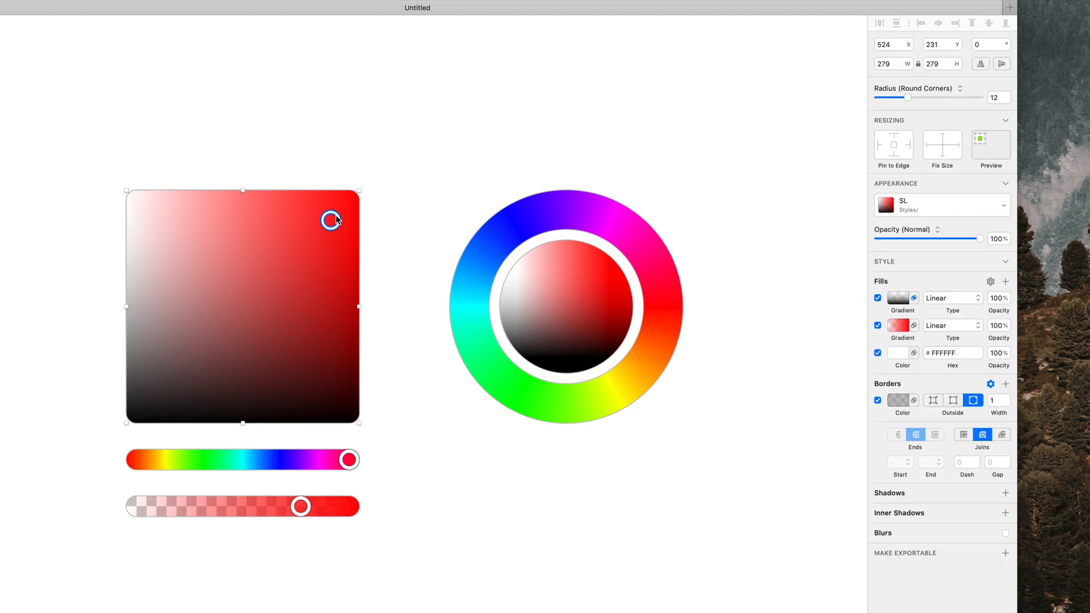
key("cmd+v")
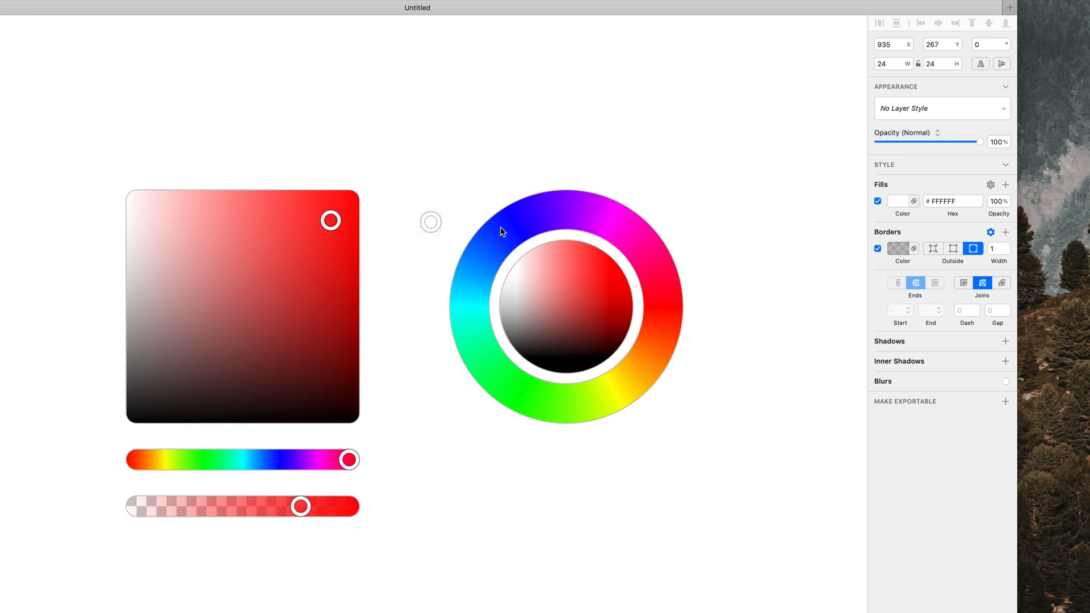
left_click_drag(500, 231, 484, 248)
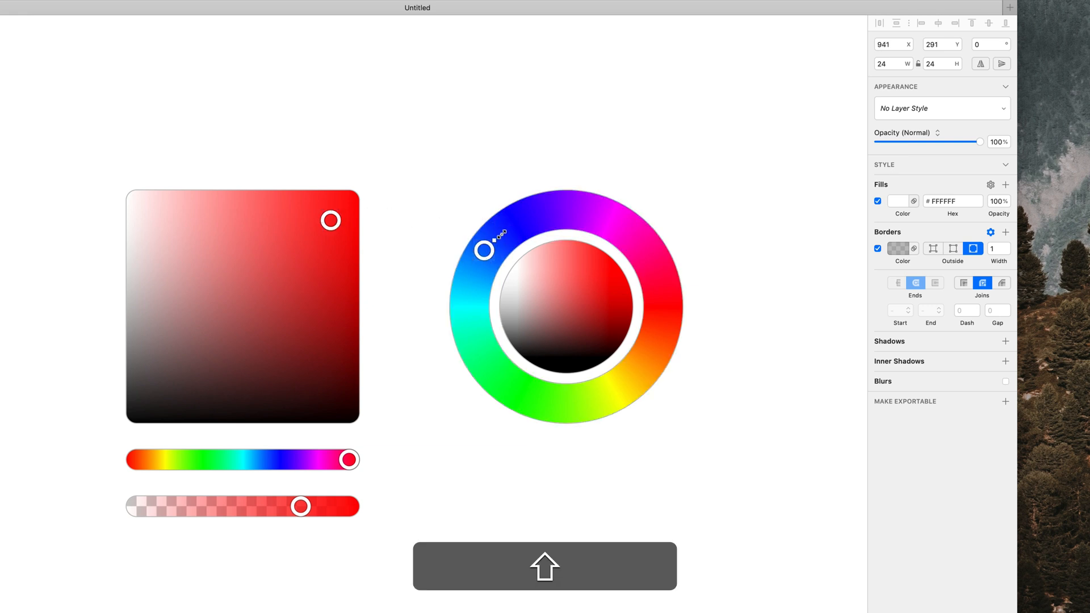
left_click_drag(483, 248, 493, 242)
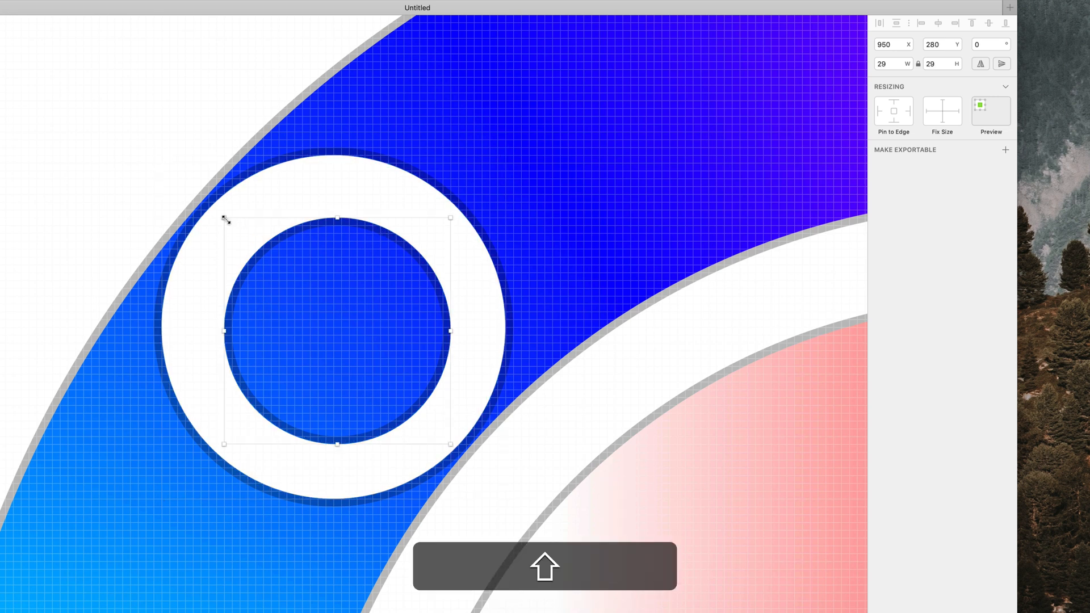
Enlarge the ring's inner oval in path edit mode and add a white dot selector.
left_click_drag(223, 218, 192, 188)
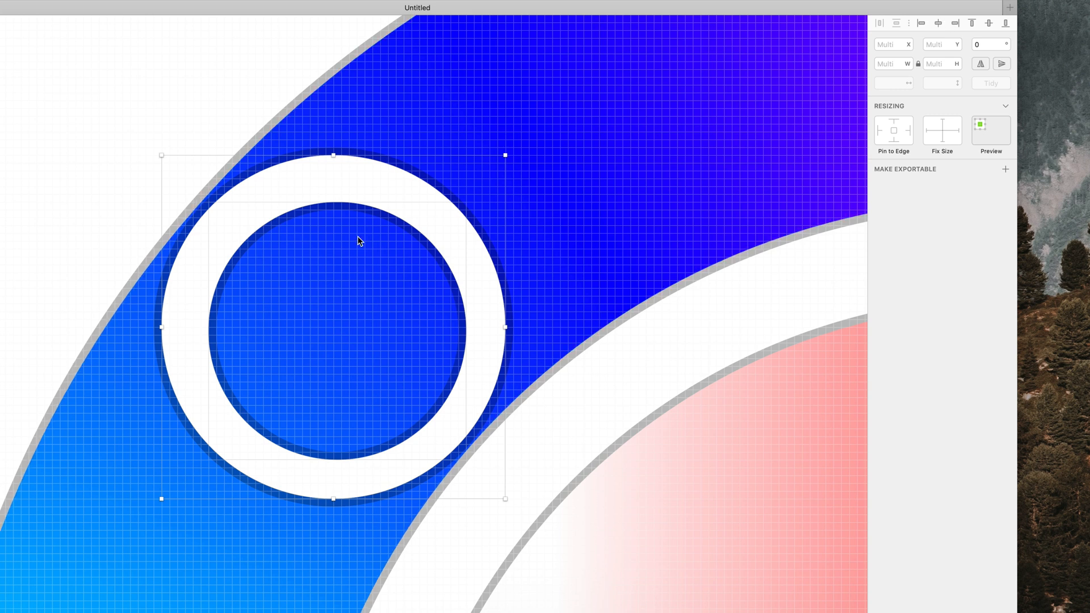
double_click(360, 241)
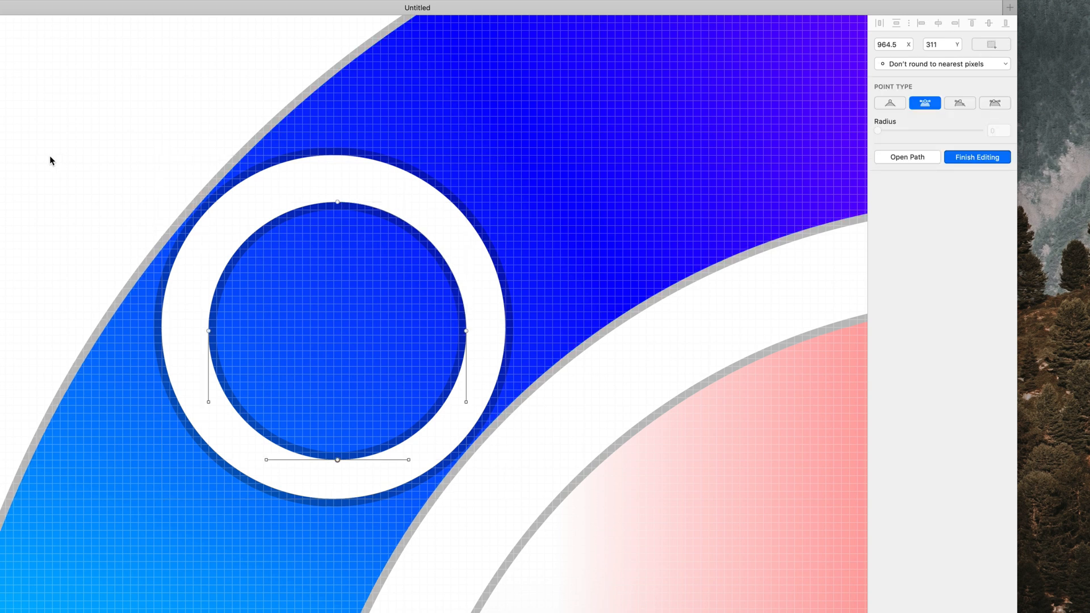
left_click(976, 156)
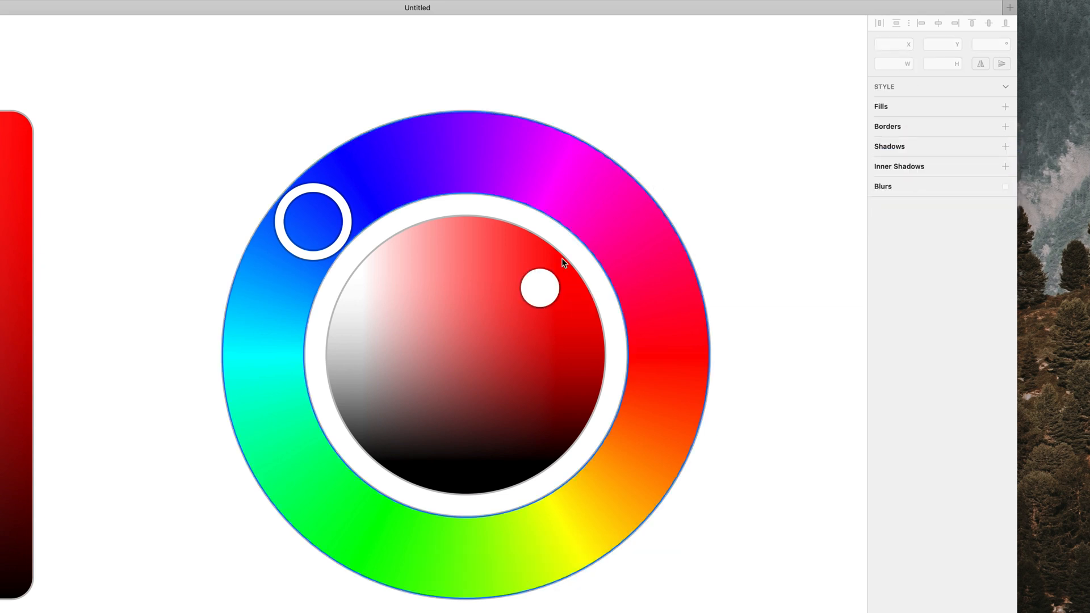
left_click(541, 286)
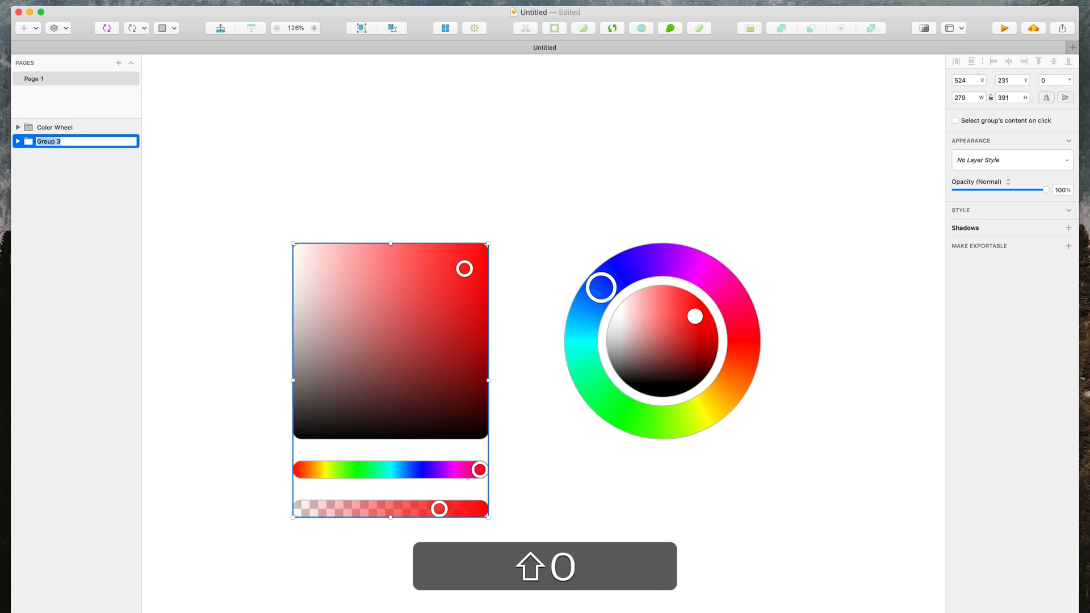
Name the square picker group HSL Box and select it with the Color Wheel group.
type("HSL Box")
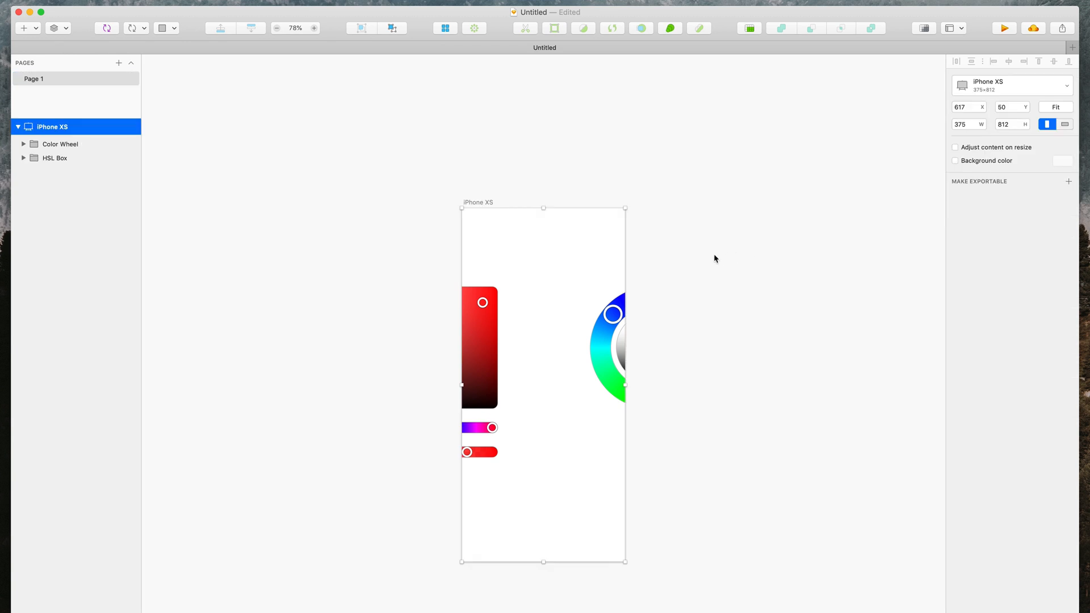
left_click(54, 158)
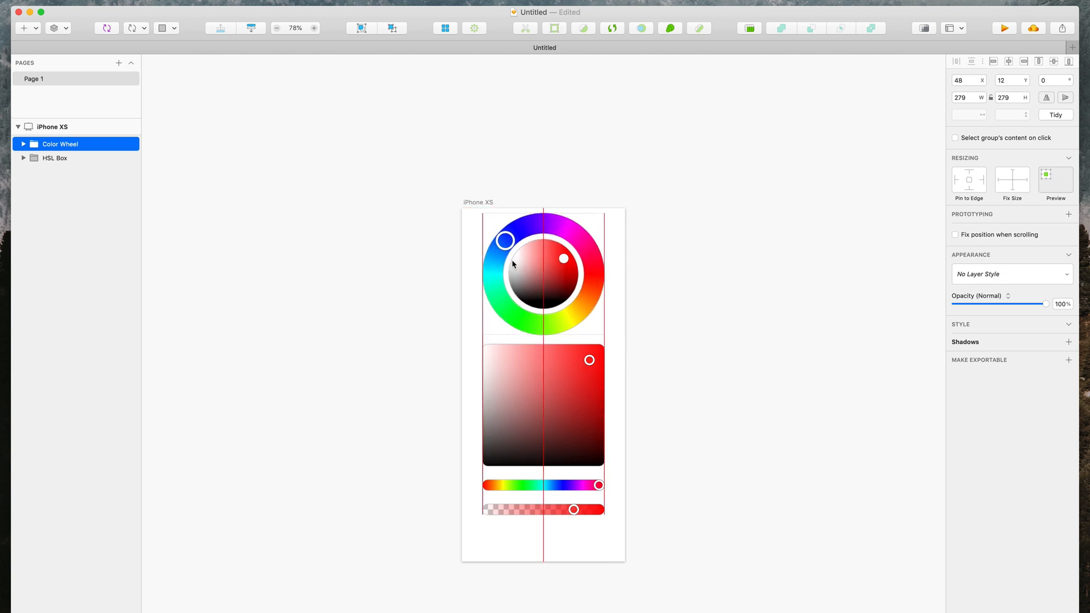
left_click(54, 158)
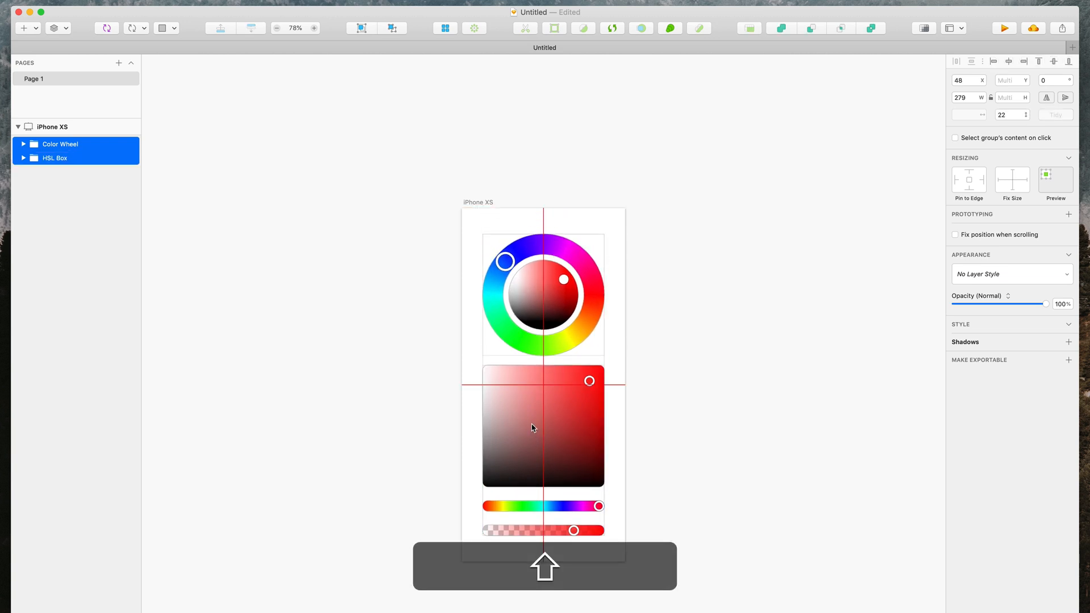